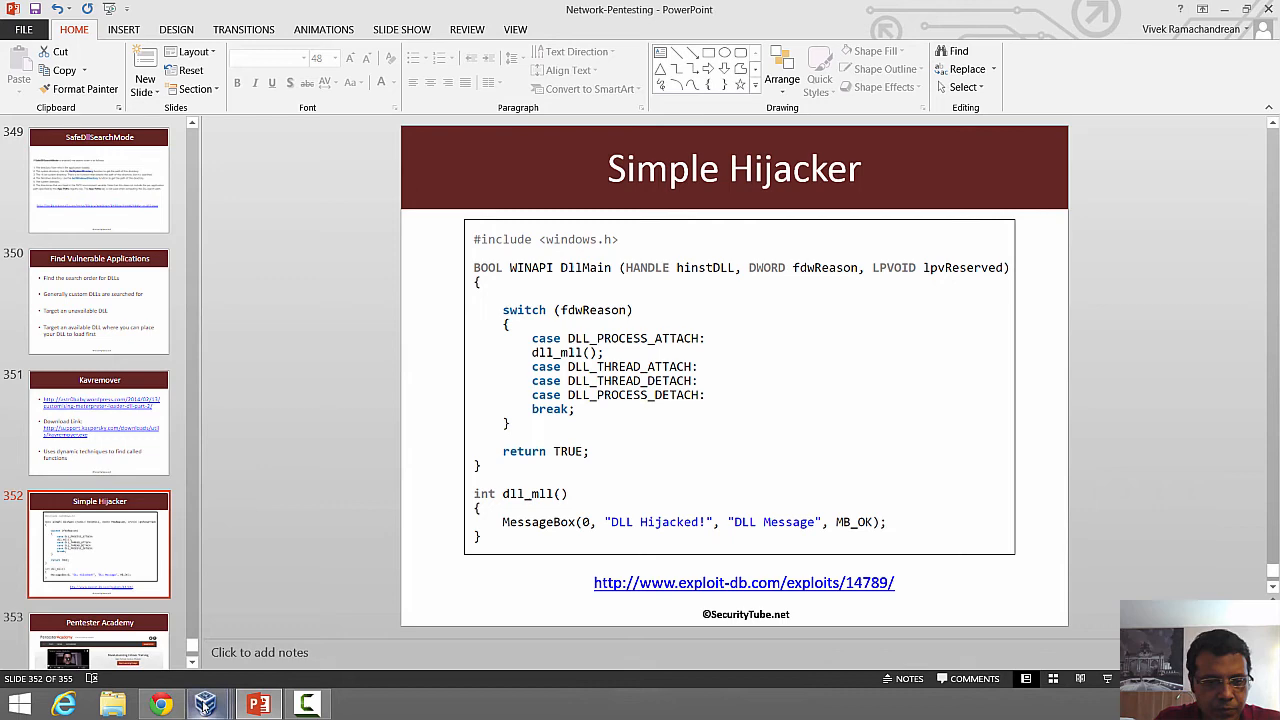
Step: Switch from PowerPoint to the Win-7-kaspersky VirtualBox window
{"action": "left_click", "coordinate": [208, 703]}
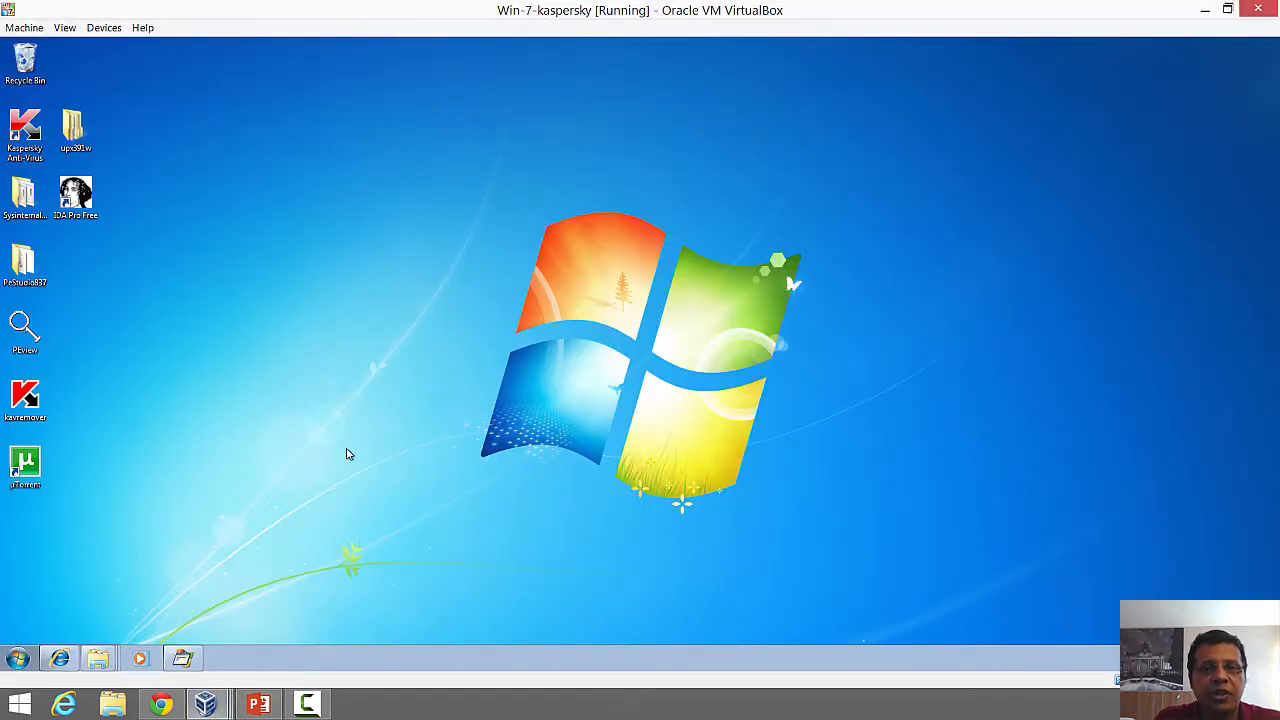
{"action": "mouse_move", "coordinate": [57, 385]}
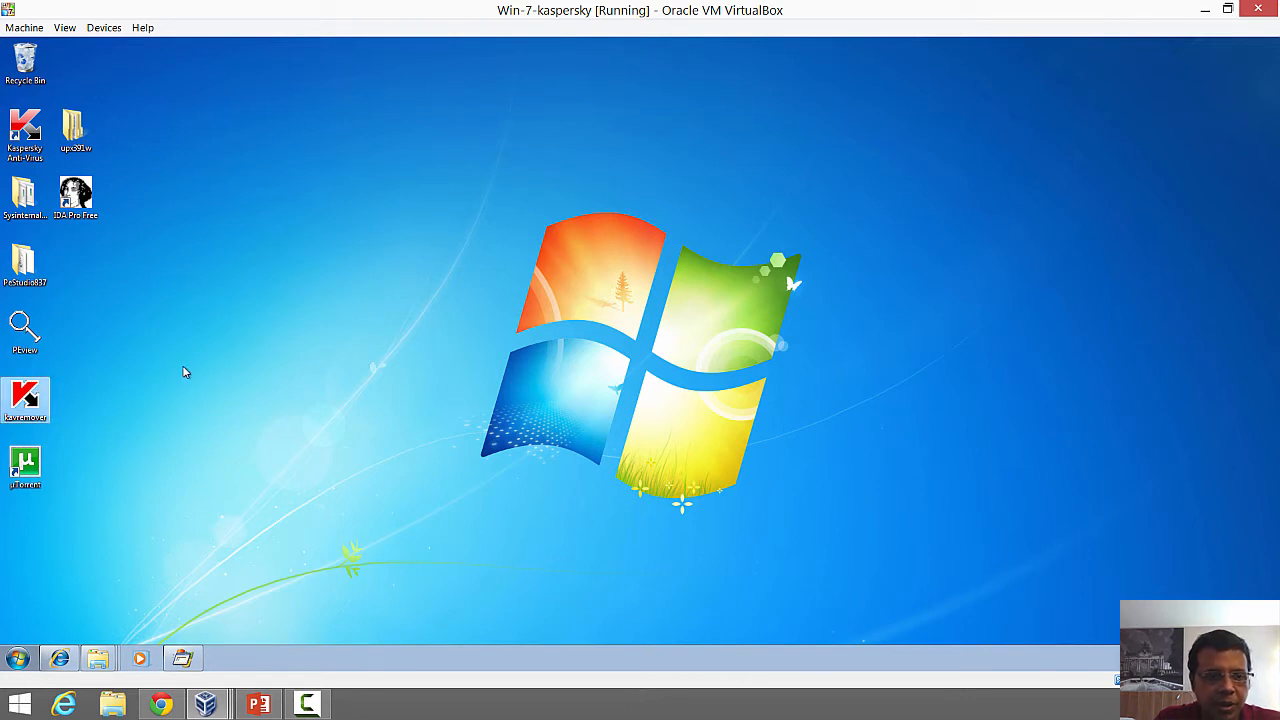
{"action": "mouse_move", "coordinate": [95, 347]}
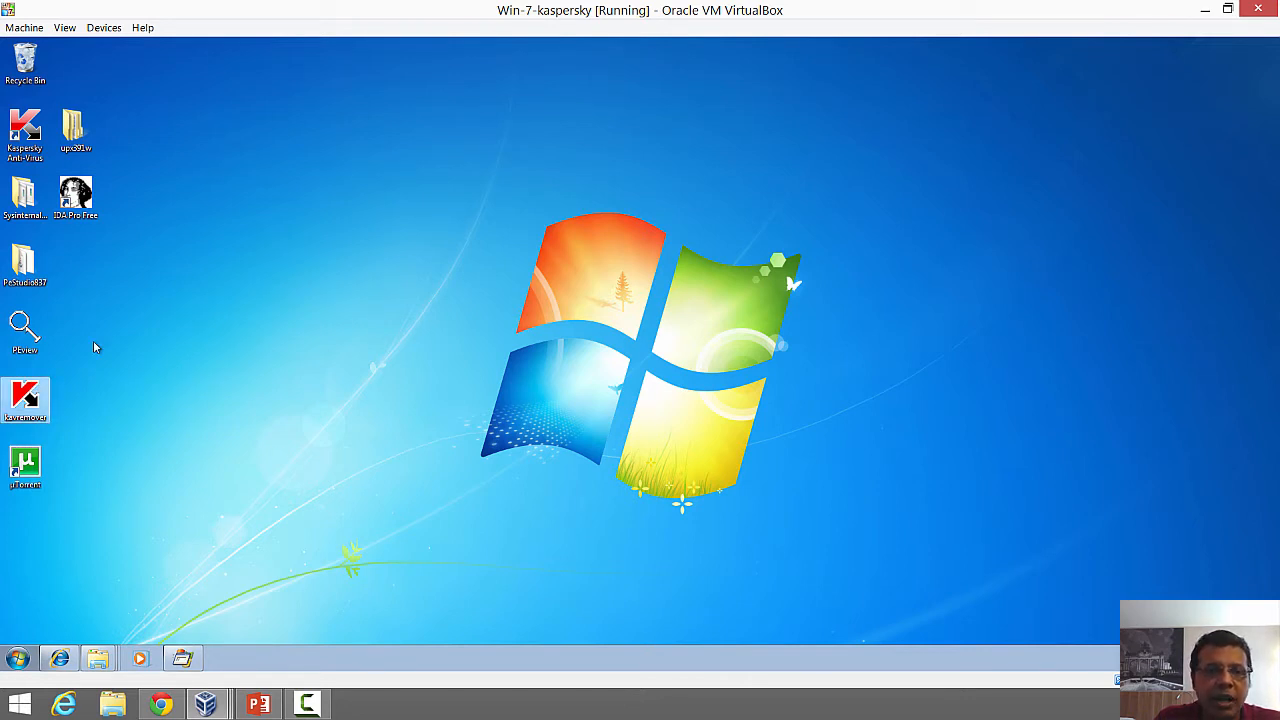
{"action": "left_click", "coordinate": [25, 197]}
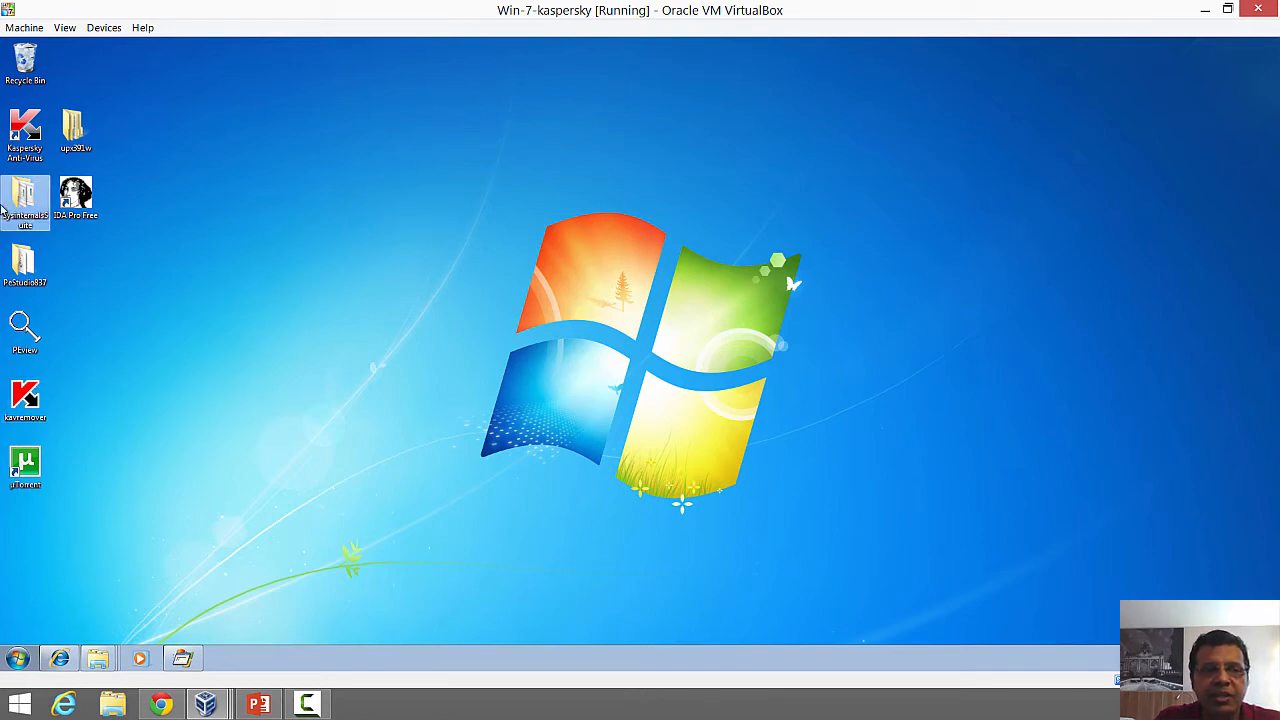
{"action": "mouse_move", "coordinate": [26, 200]}
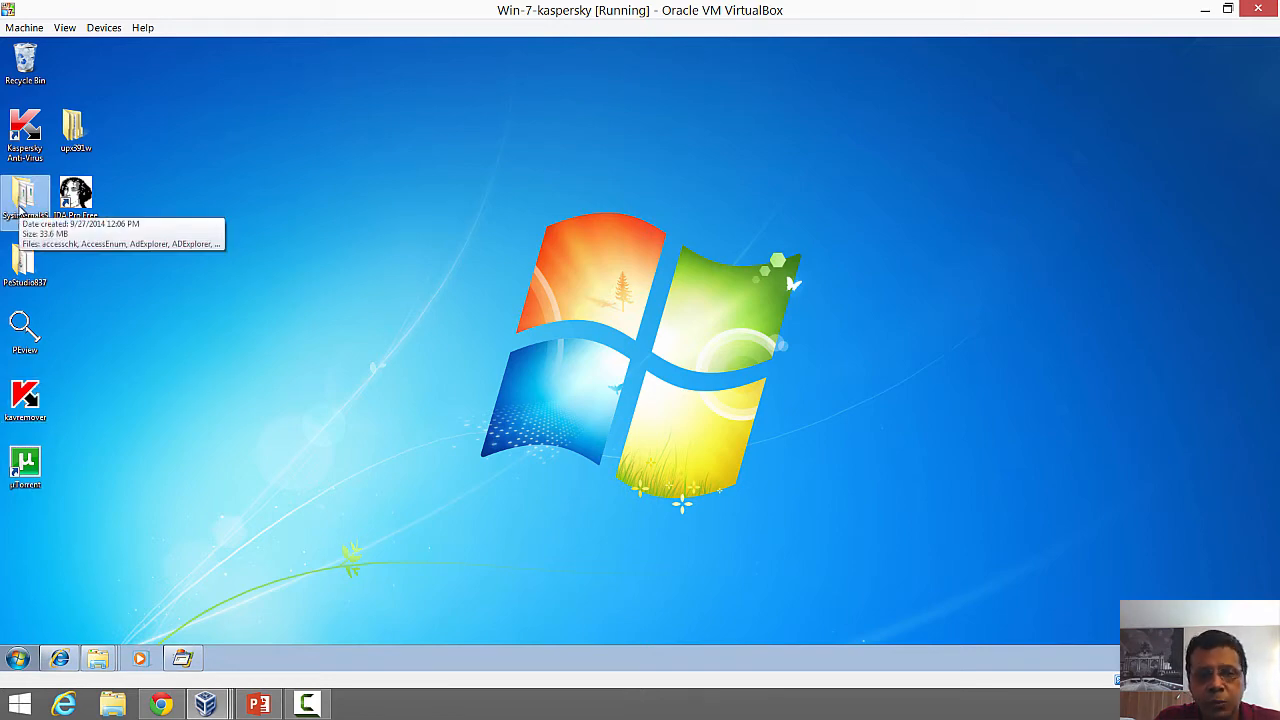
Step: Open the SysinternalsSuite folder, find Procmon in the list and run it
{"action": "double_click", "coordinate": [26, 195]}
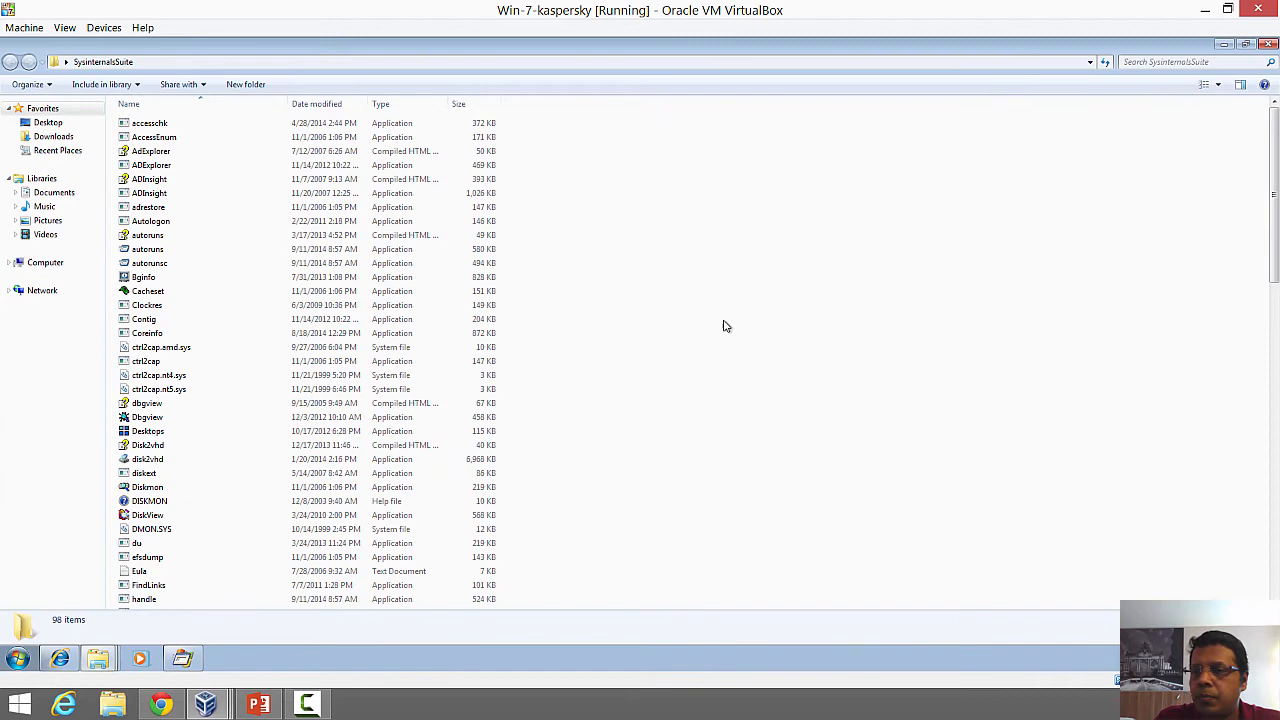
{"action": "scroll", "scroll_direction": "down", "scroll_amount": 3}
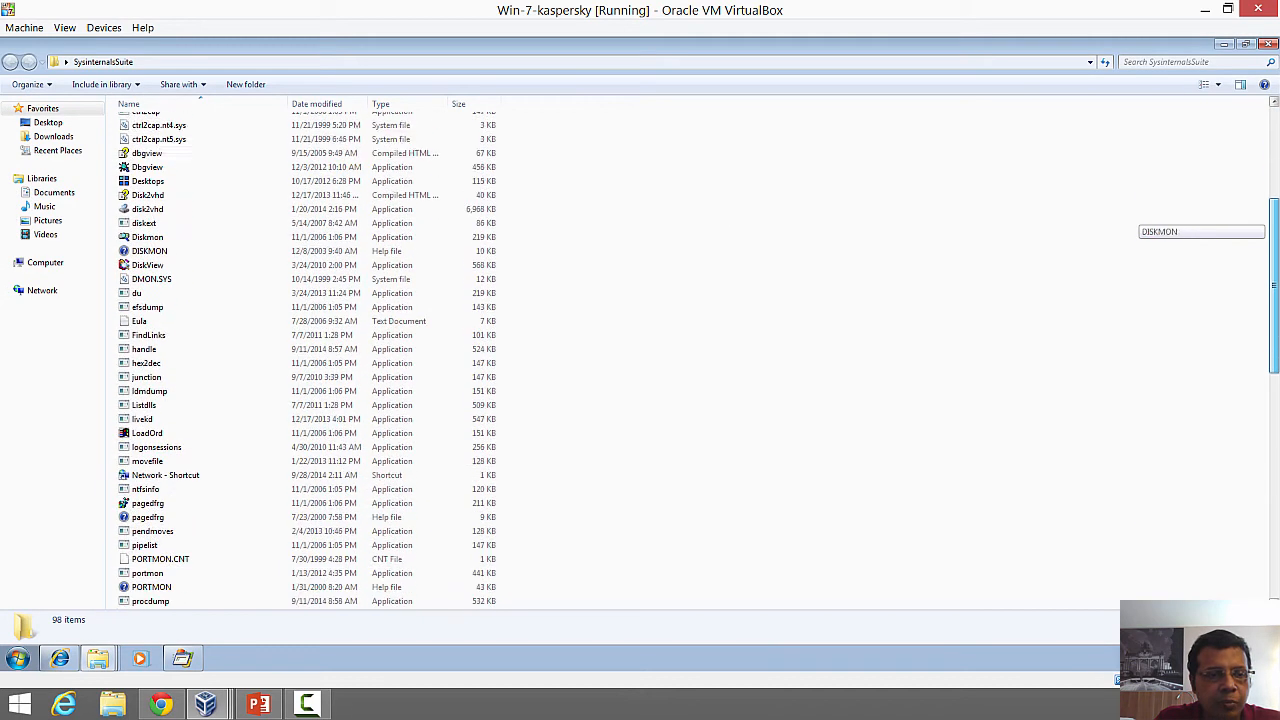
{"action": "scroll", "scroll_direction": "down", "scroll_amount": 3}
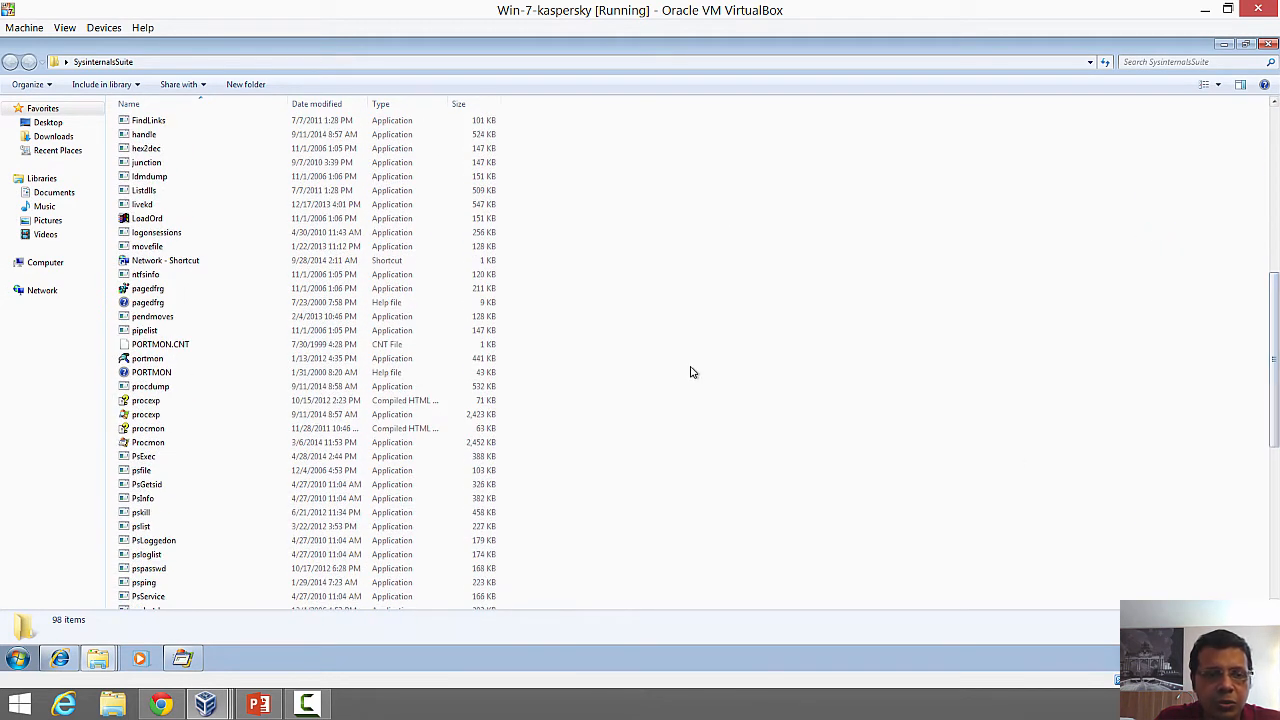
{"action": "mouse_move", "coordinate": [216, 398]}
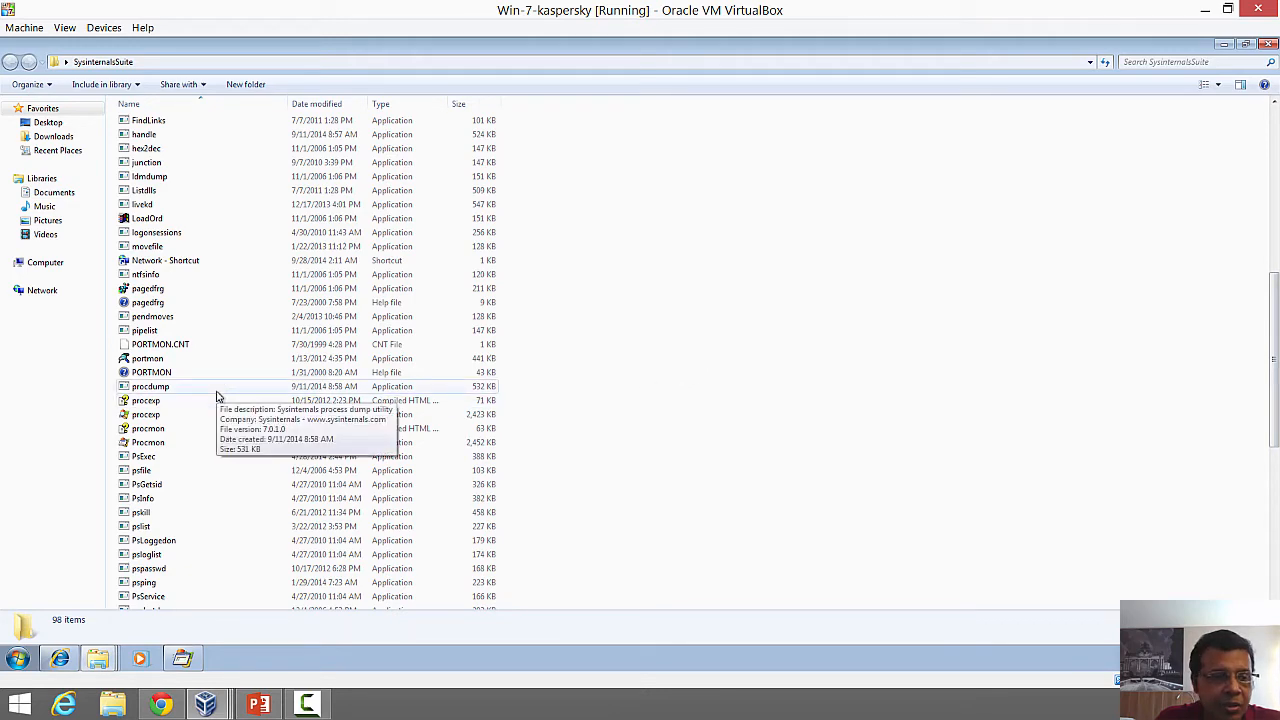
{"action": "scroll", "scroll_direction": "down", "scroll_amount": 3}
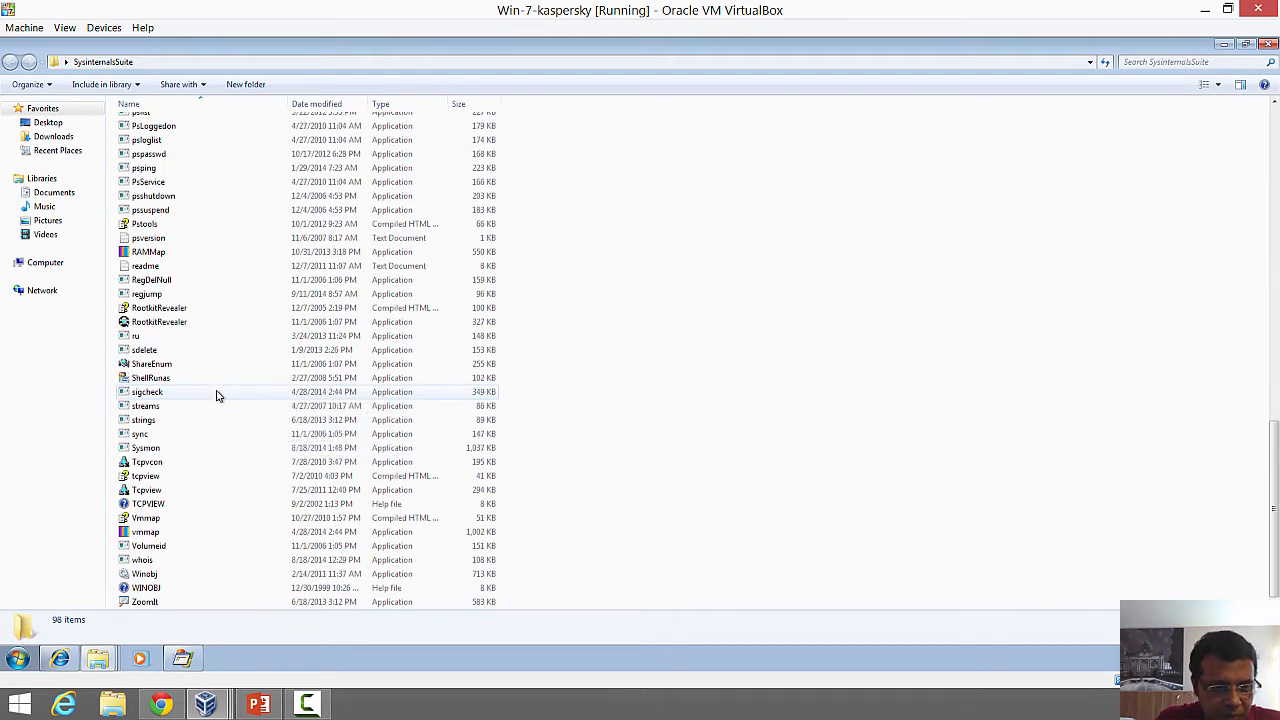
{"action": "scroll", "scroll_direction": "up", "scroll_amount": 3}
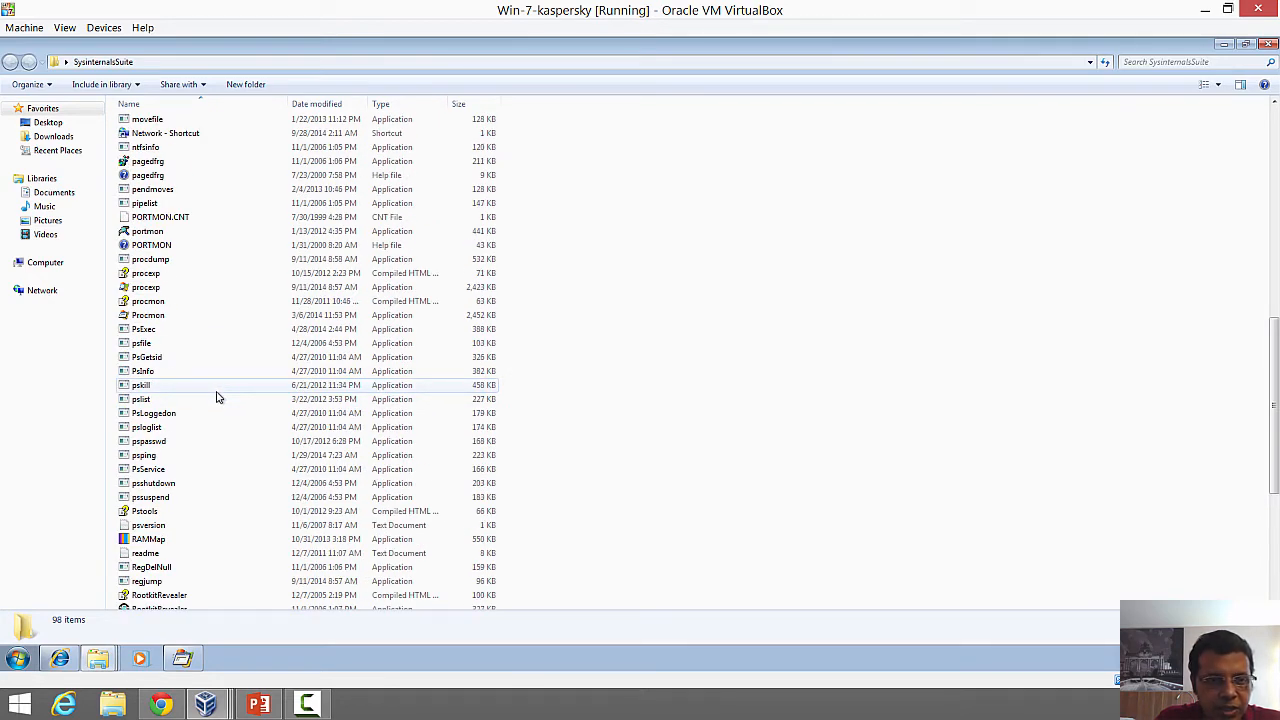
{"action": "scroll", "scroll_direction": "up", "scroll_amount": 3}
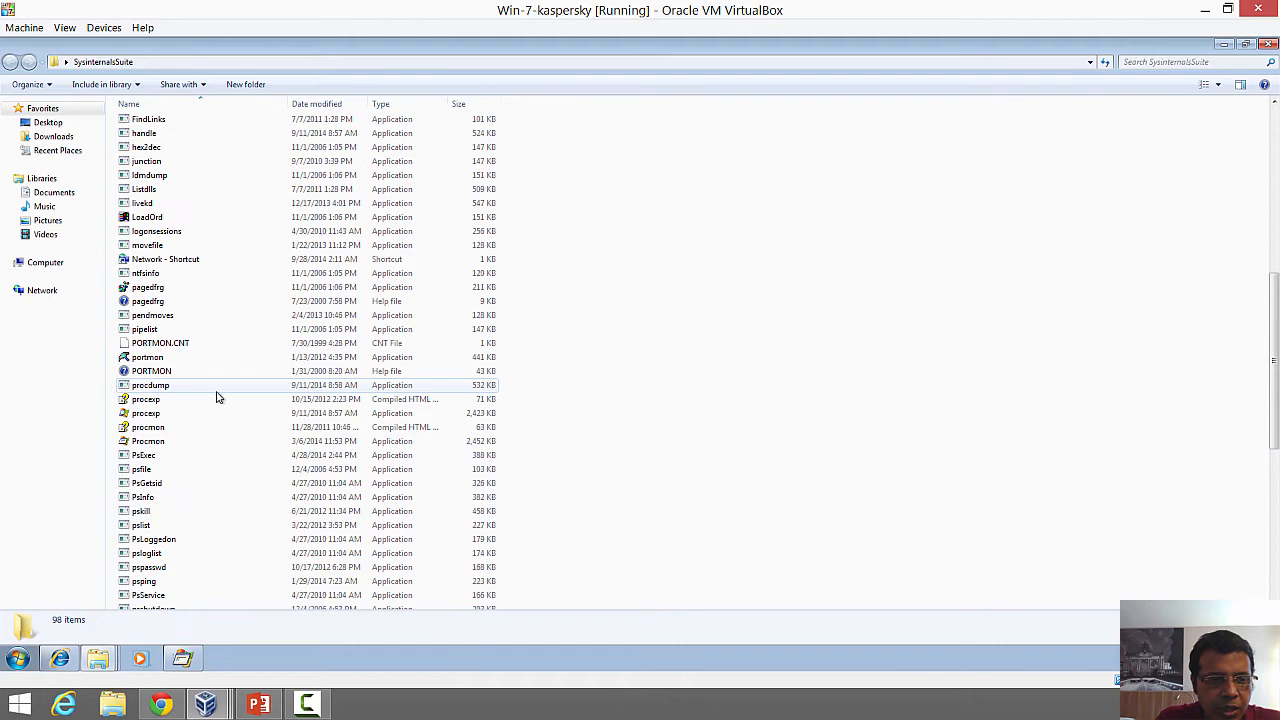
{"action": "mouse_move", "coordinate": [163, 455]}
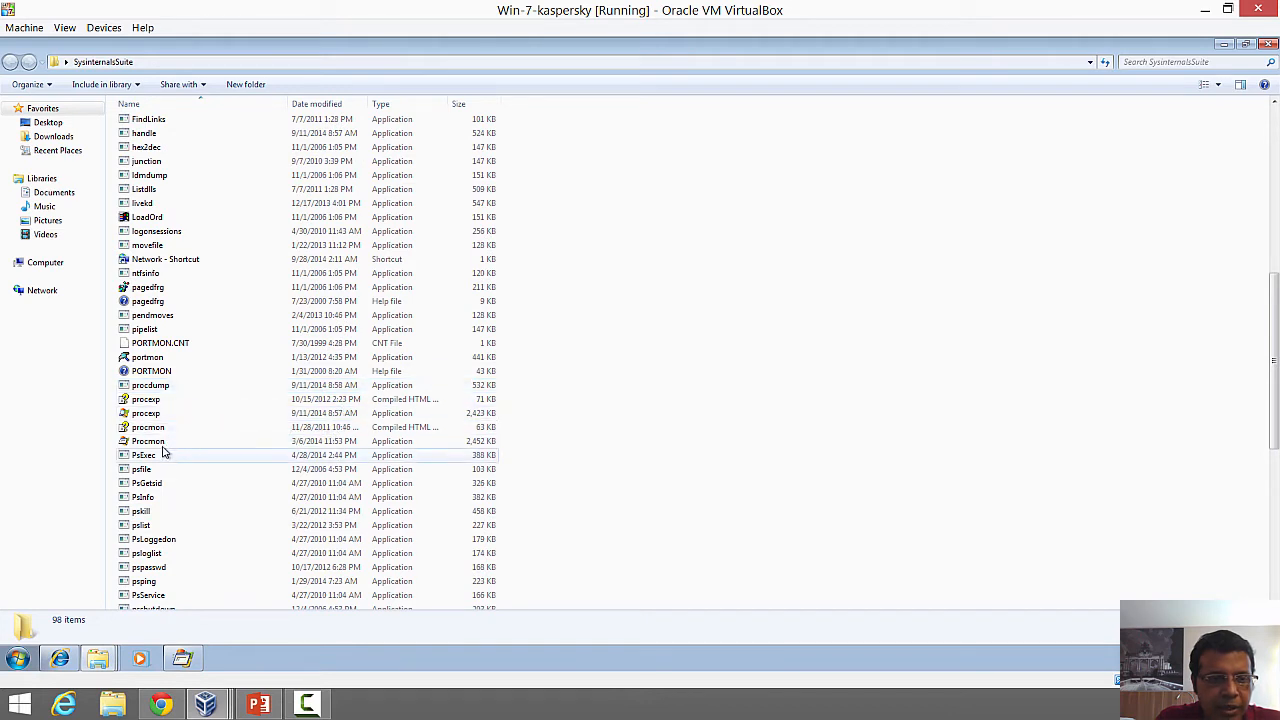
{"action": "left_click", "coordinate": [148, 441]}
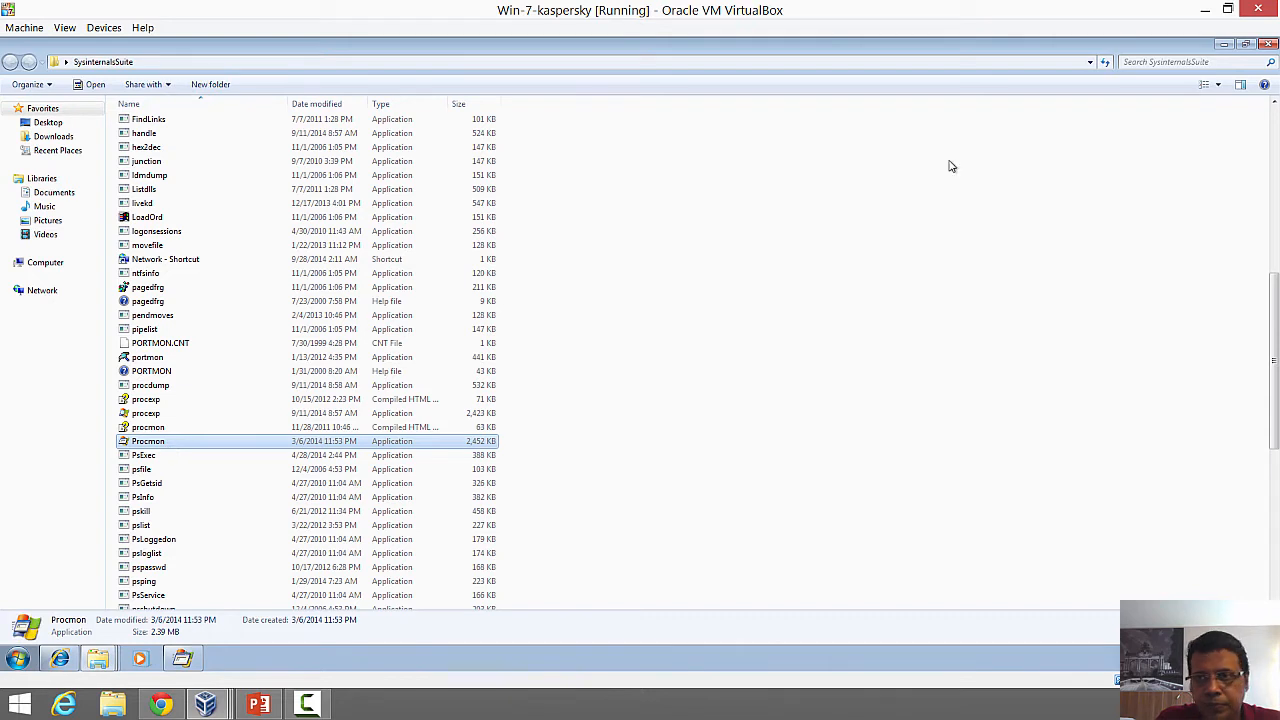
{"action": "double_click", "coordinate": [147, 441]}
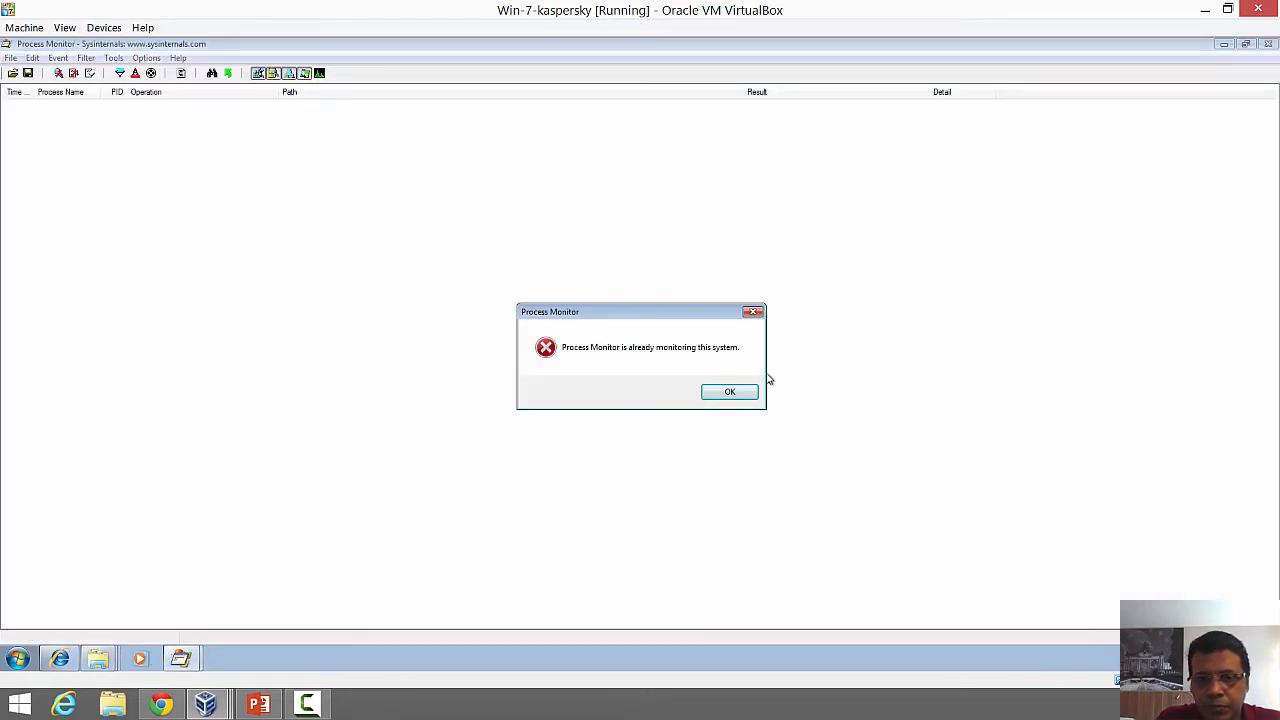
Step: Dismiss the 'already monitoring' error and relaunch Procmon
{"action": "left_click", "coordinate": [729, 391]}
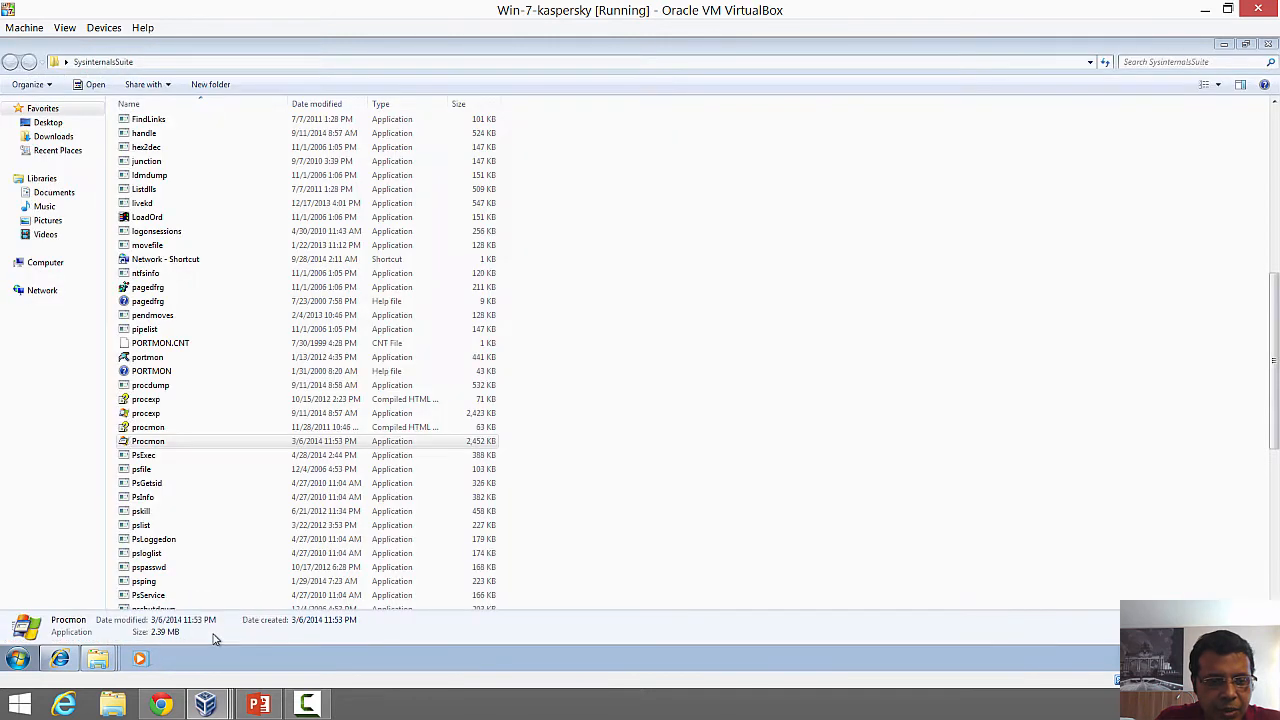
{"action": "mouse_move", "coordinate": [148, 441]}
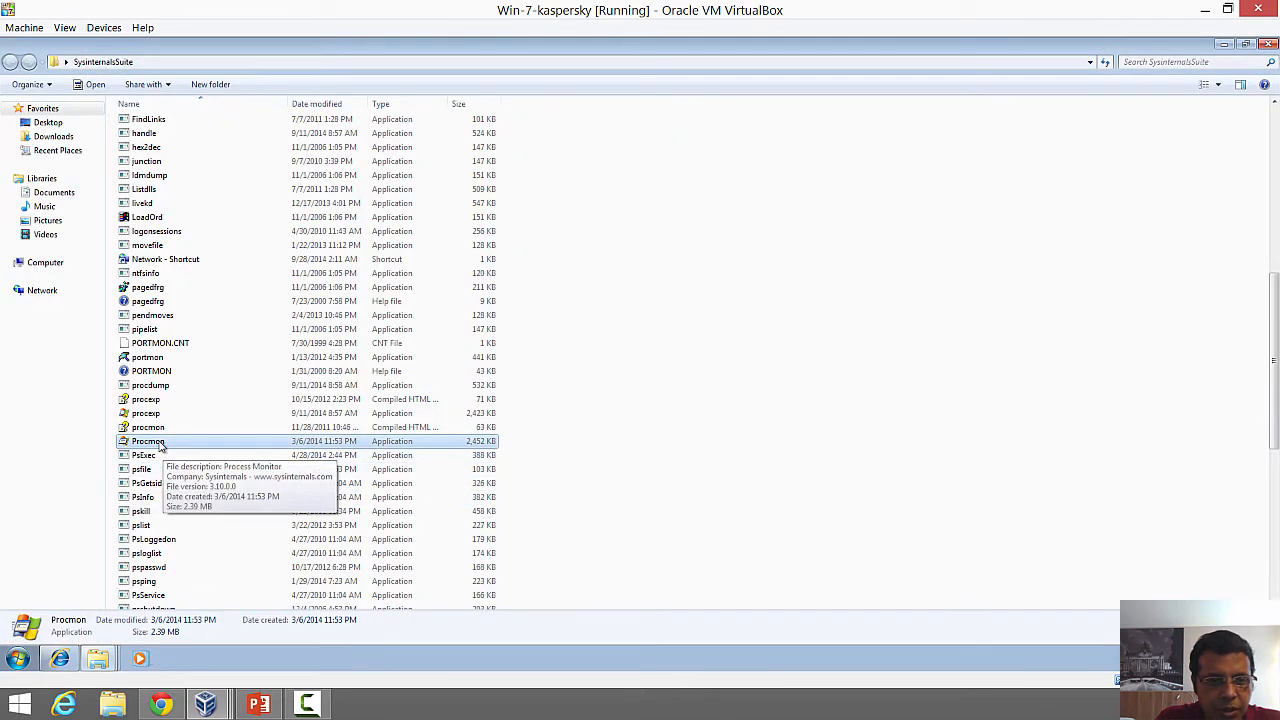
{"action": "double_click", "coordinate": [148, 441]}
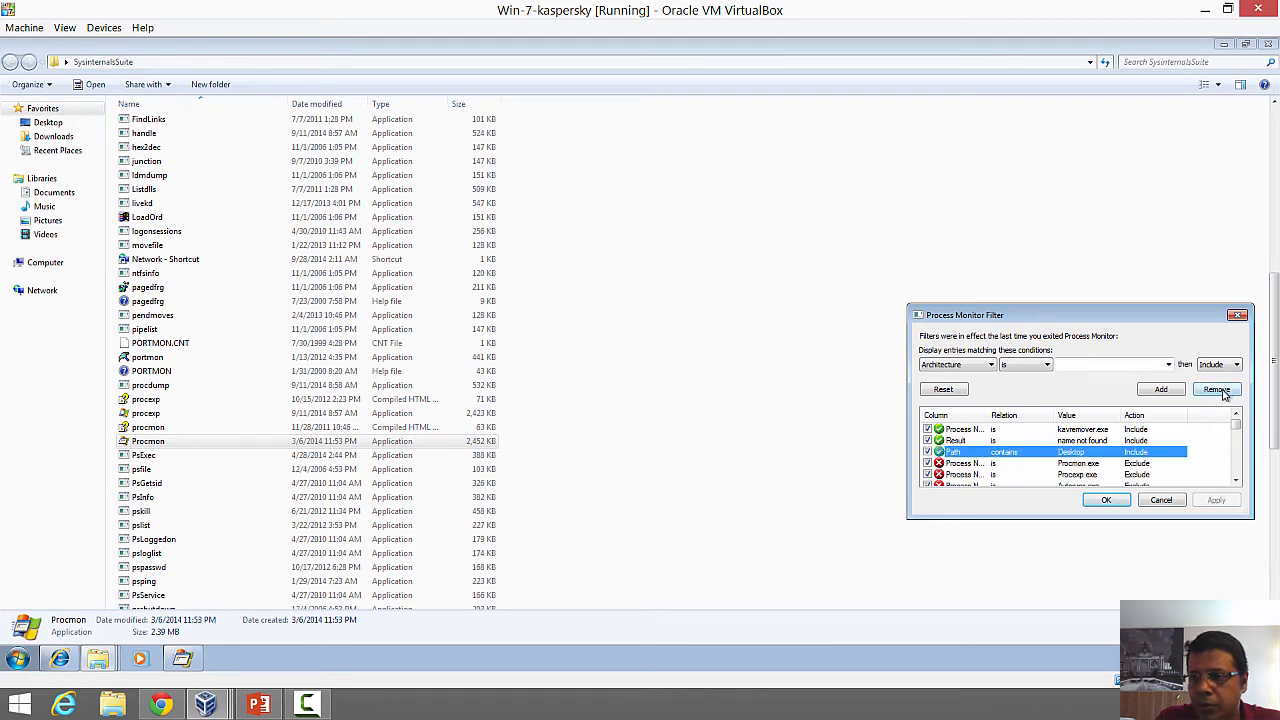
Step: Remove the Desktop path, kavremover.exe and name not found filters, then confirm
{"action": "left_click", "coordinate": [1217, 389]}
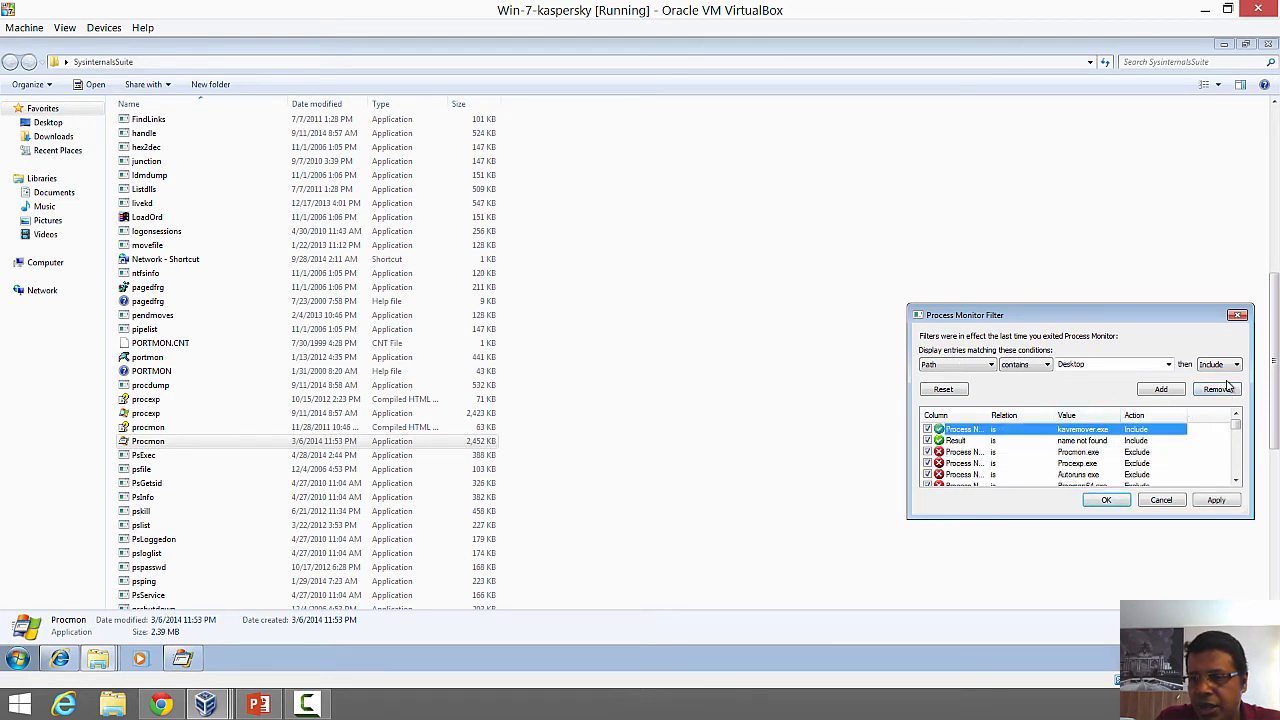
{"action": "left_click", "coordinate": [1216, 389]}
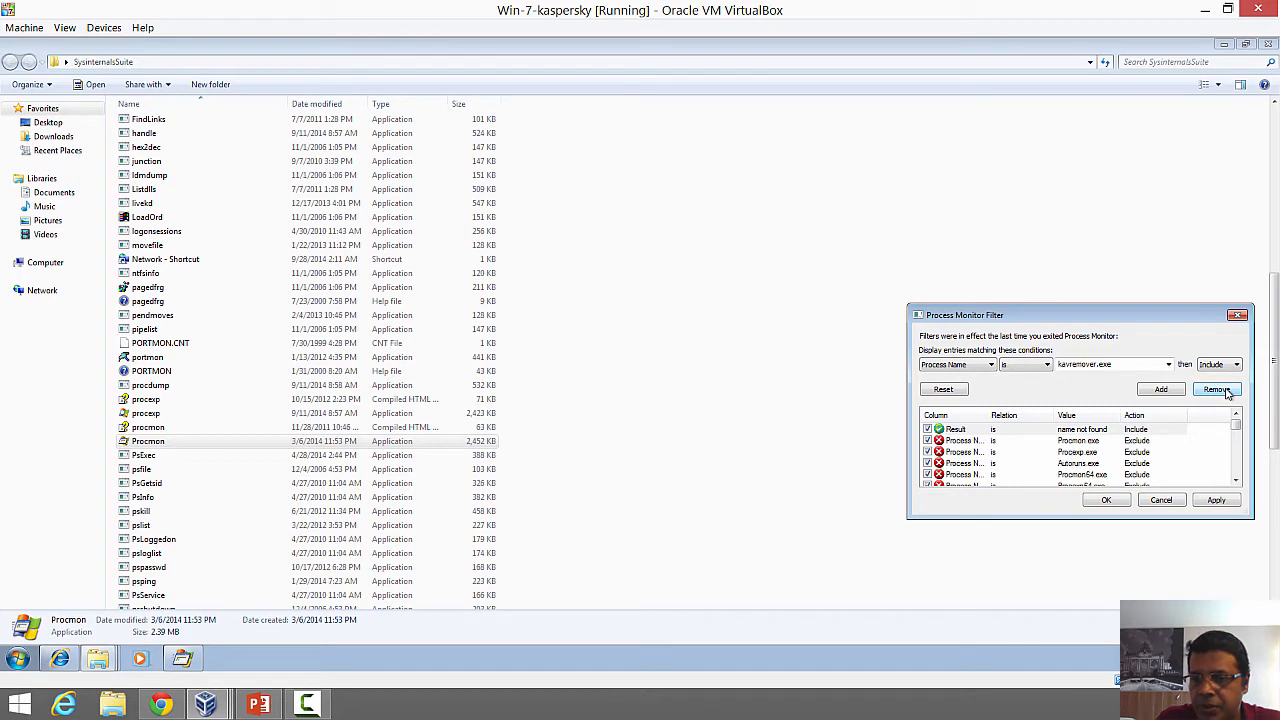
{"action": "left_click", "coordinate": [1216, 389]}
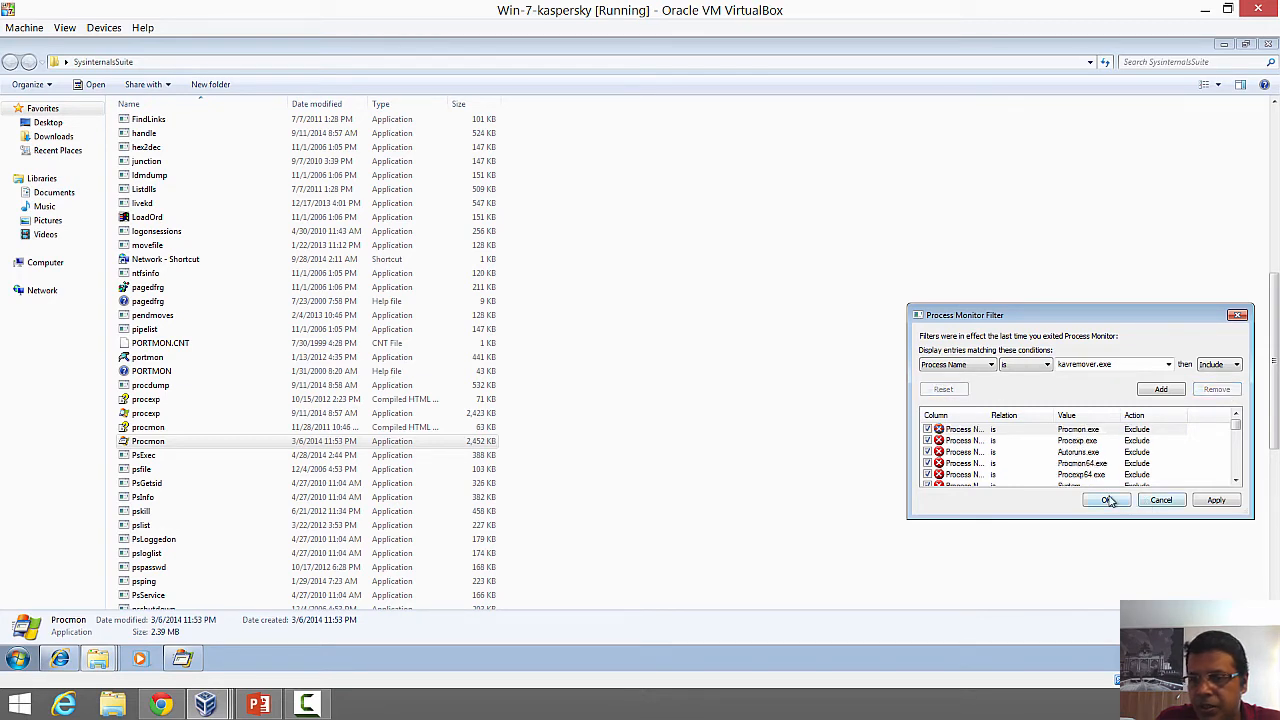
{"action": "left_click", "coordinate": [1106, 500]}
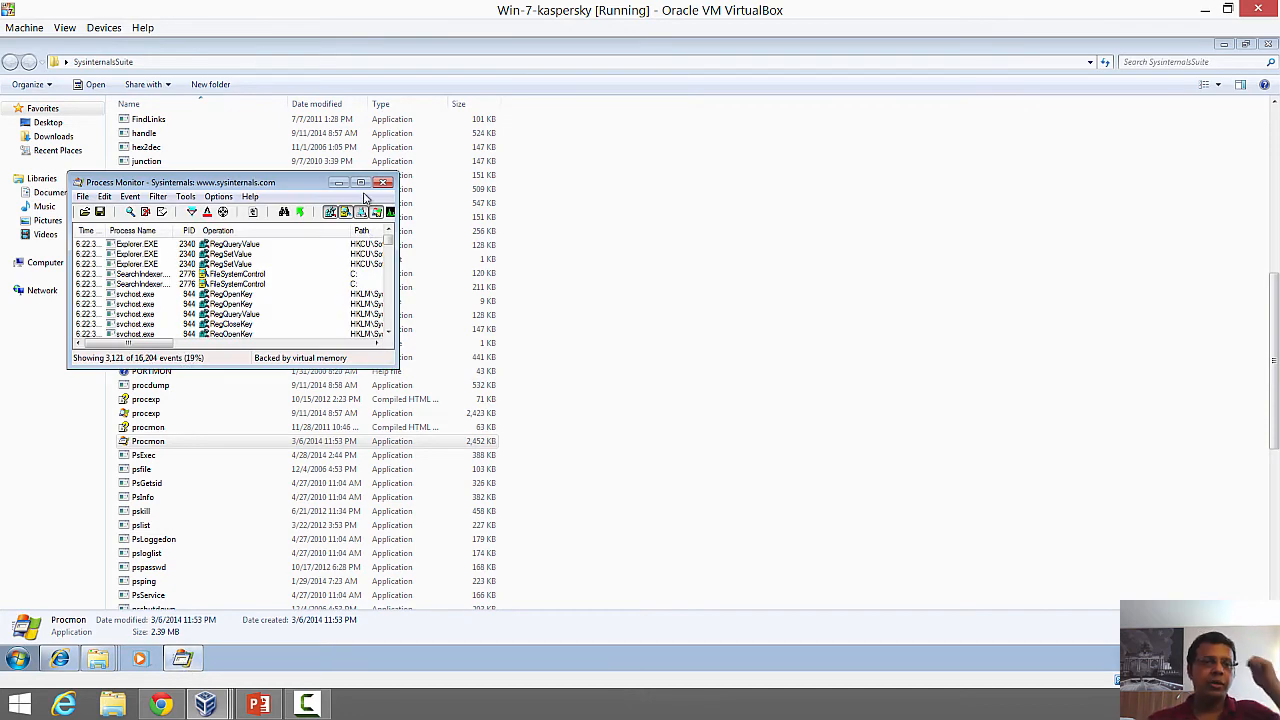
Step: Maximize Process Monitor to view the captured wmiprvse.exe registry events
{"action": "left_click", "coordinate": [361, 182]}
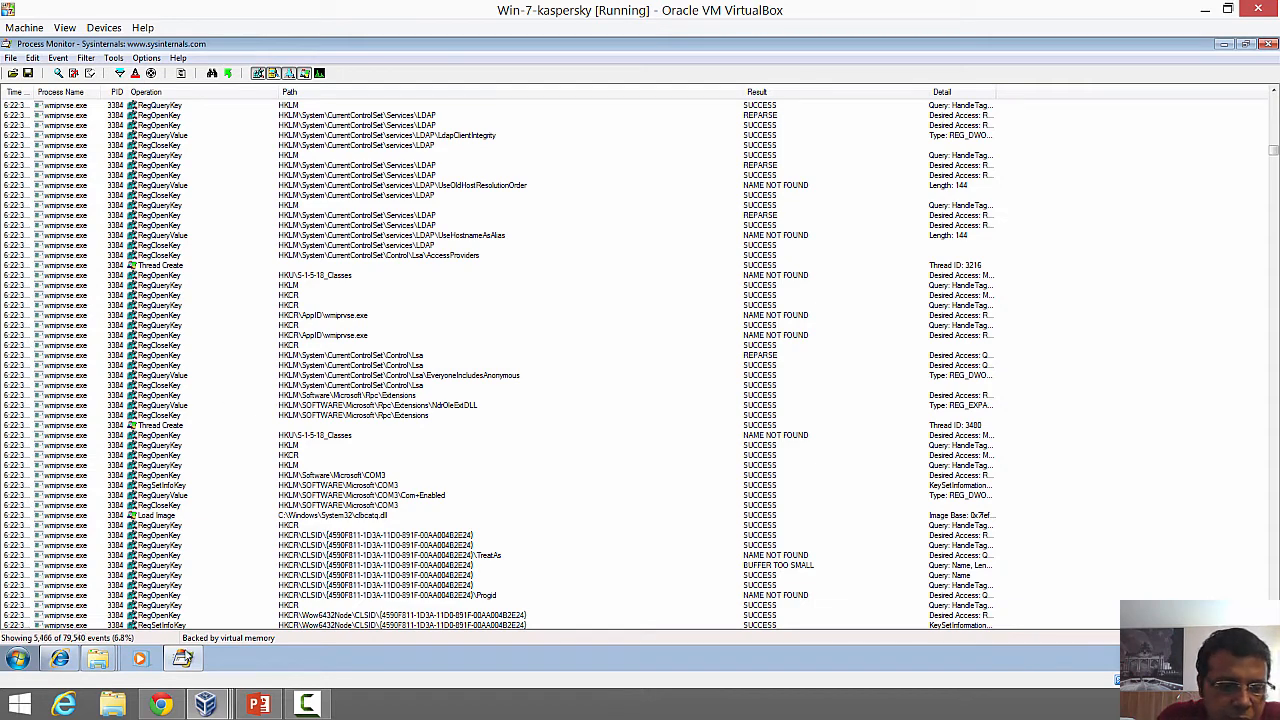
{"action": "left_click", "coordinate": [183, 658]}
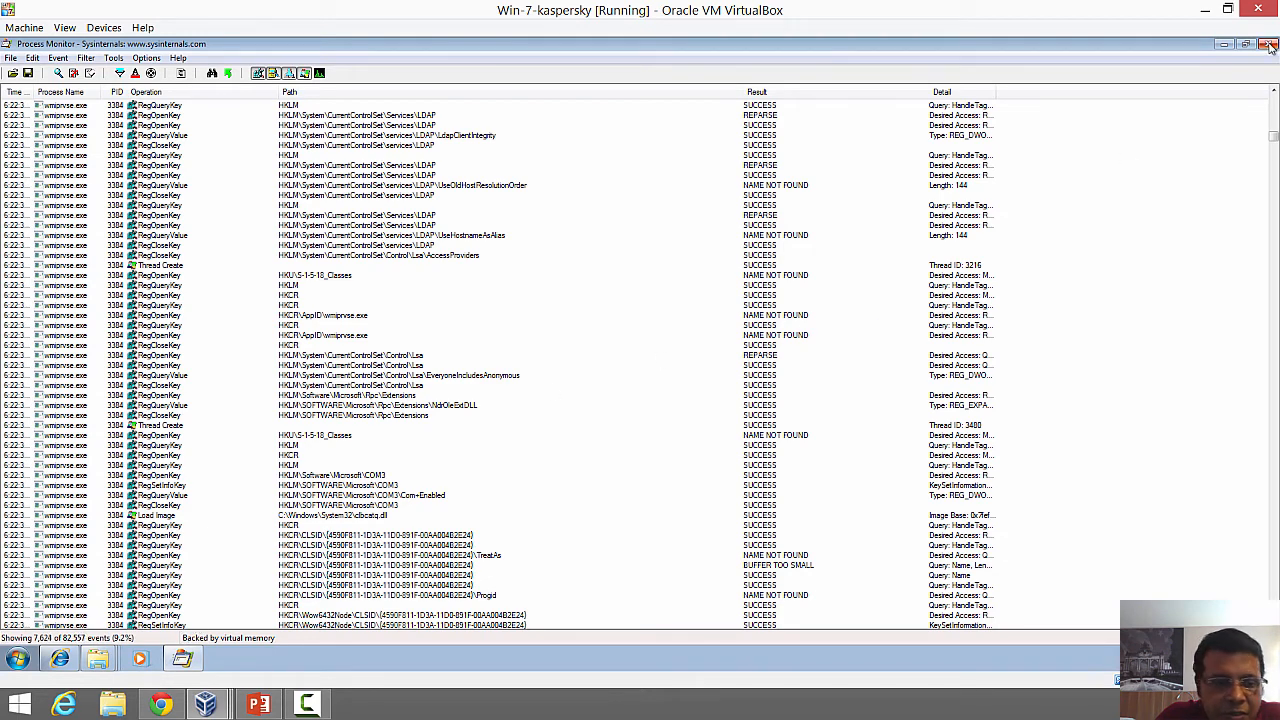
Step: Restart Process Monitor, minimize it, and close the SysinternalsSuite folder
{"action": "left_click", "coordinate": [1270, 47]}
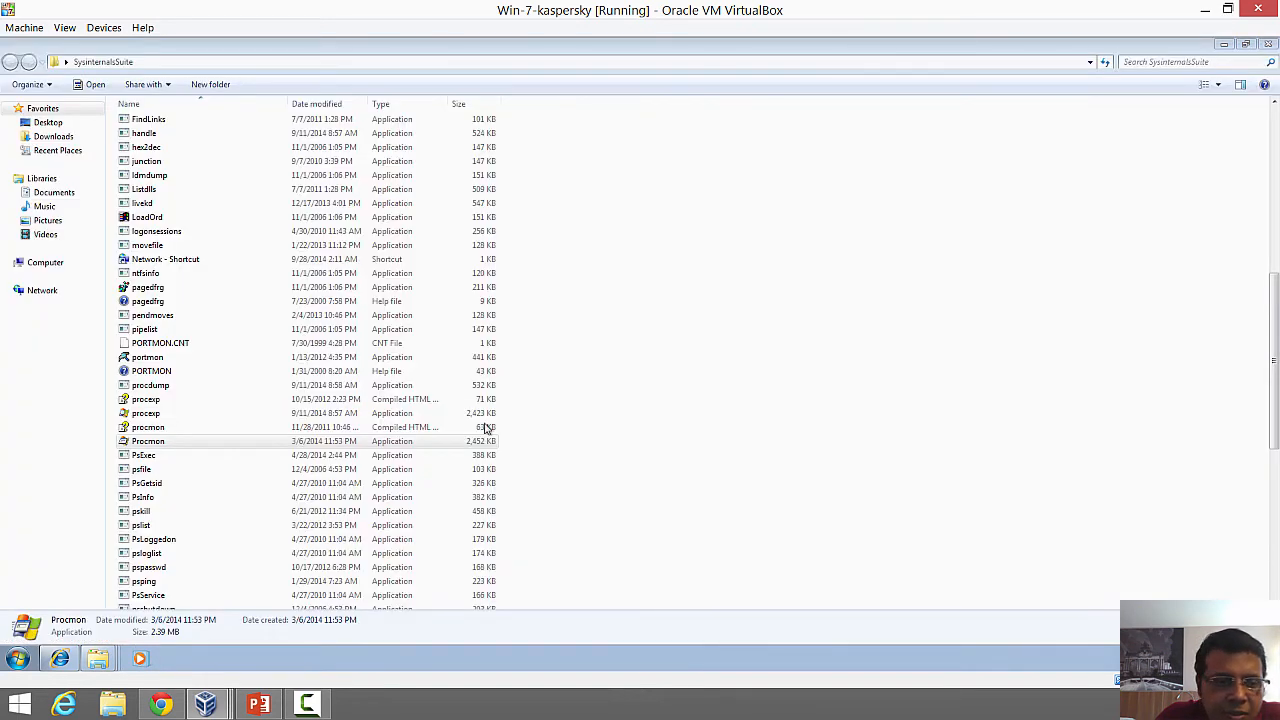
{"action": "double_click", "coordinate": [147, 441]}
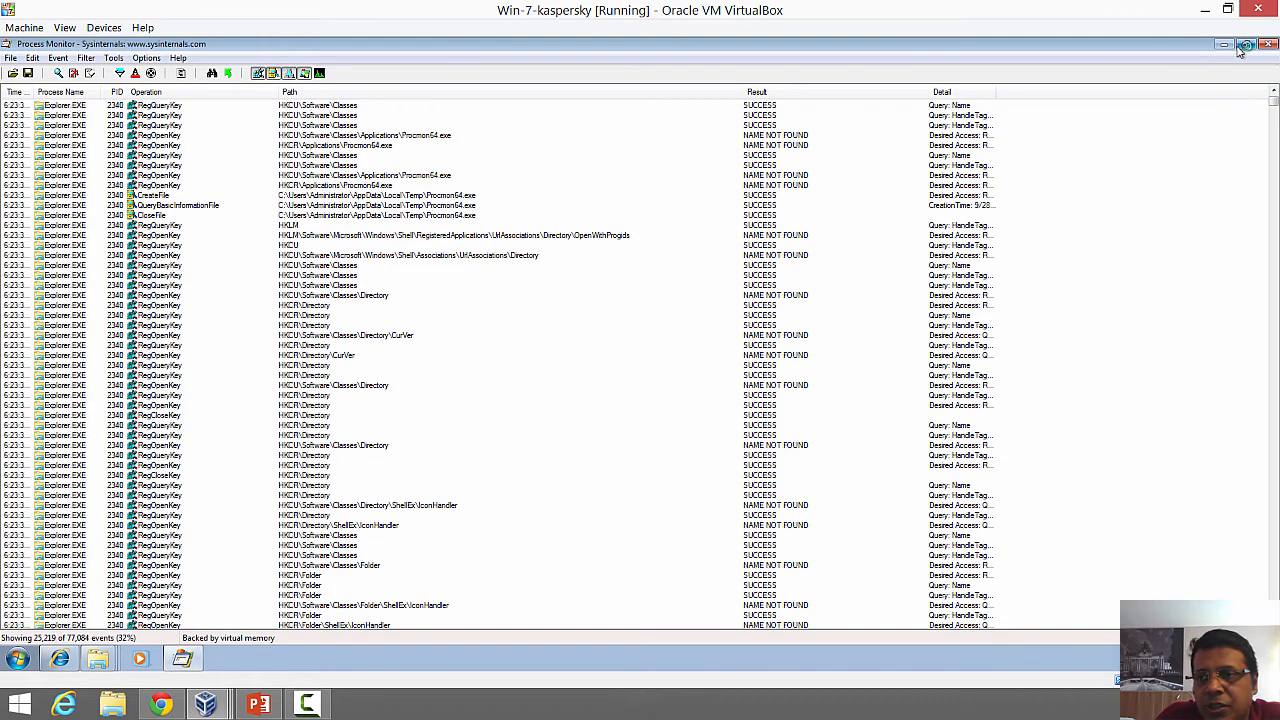
{"action": "left_click", "coordinate": [1245, 44]}
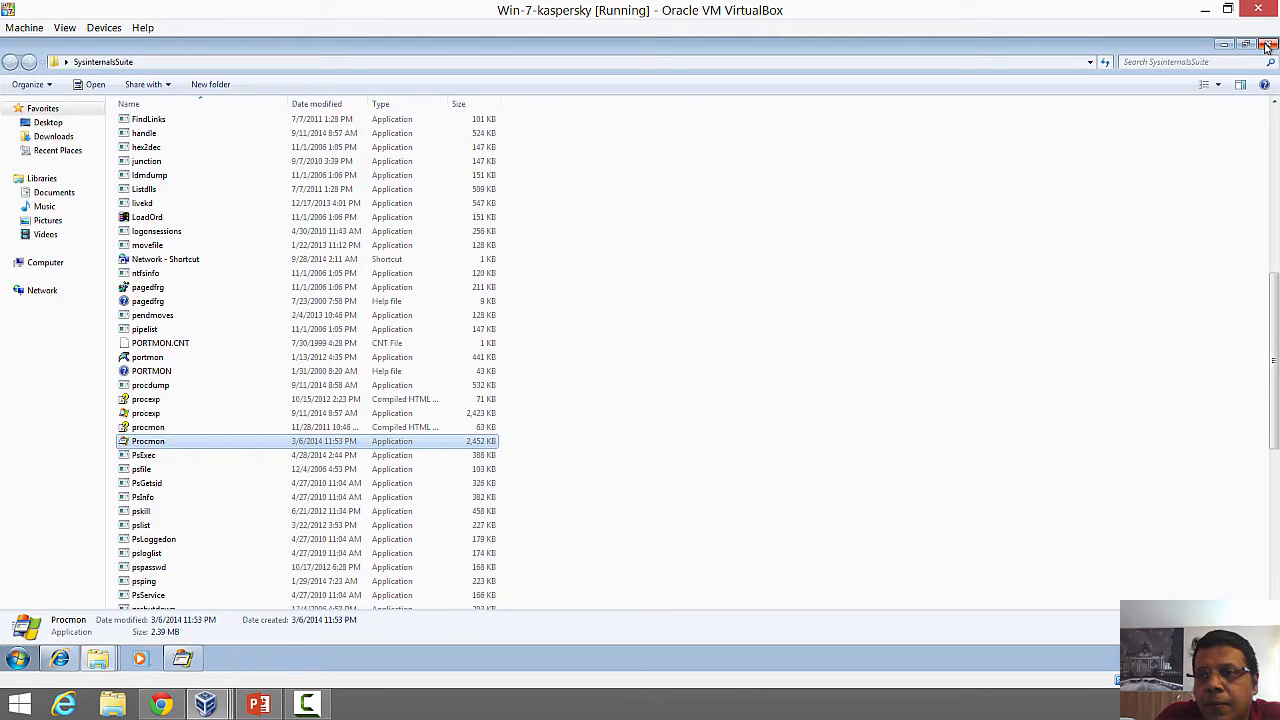
{"action": "left_click", "coordinate": [1224, 44]}
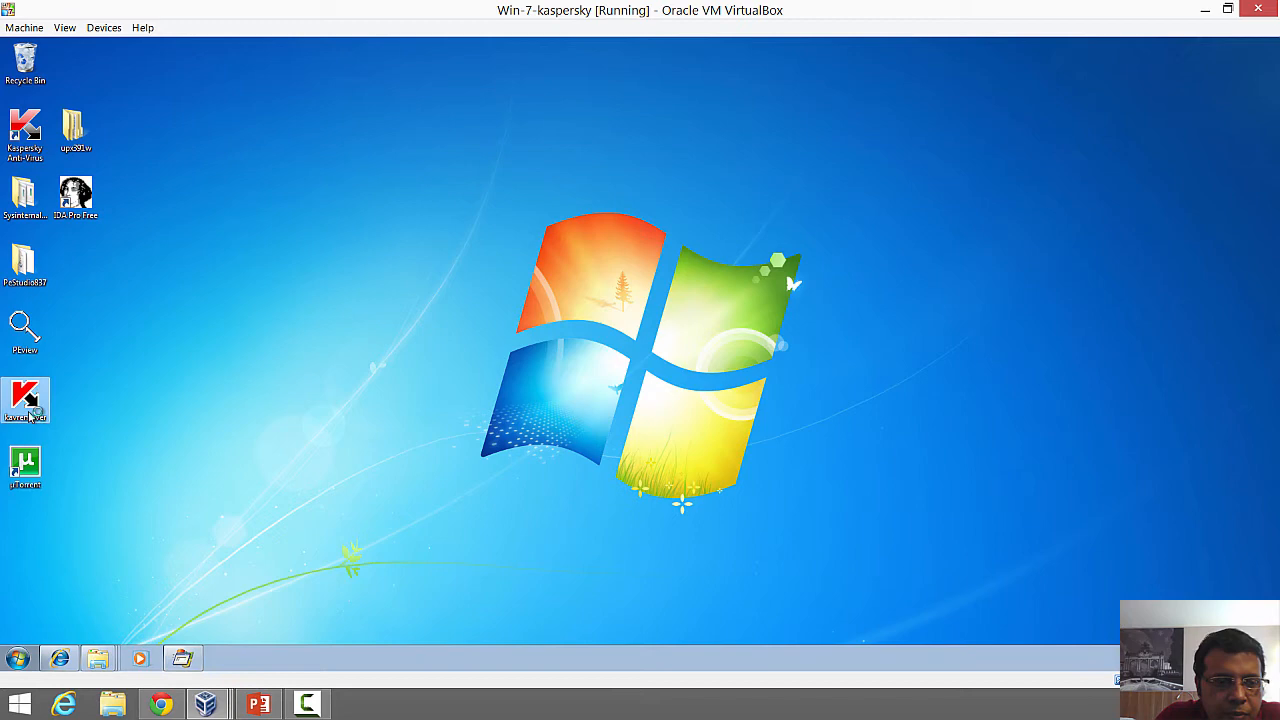
Step: Launch kavremover from the desktop and accept its license agreement
{"action": "double_click", "coordinate": [25, 400]}
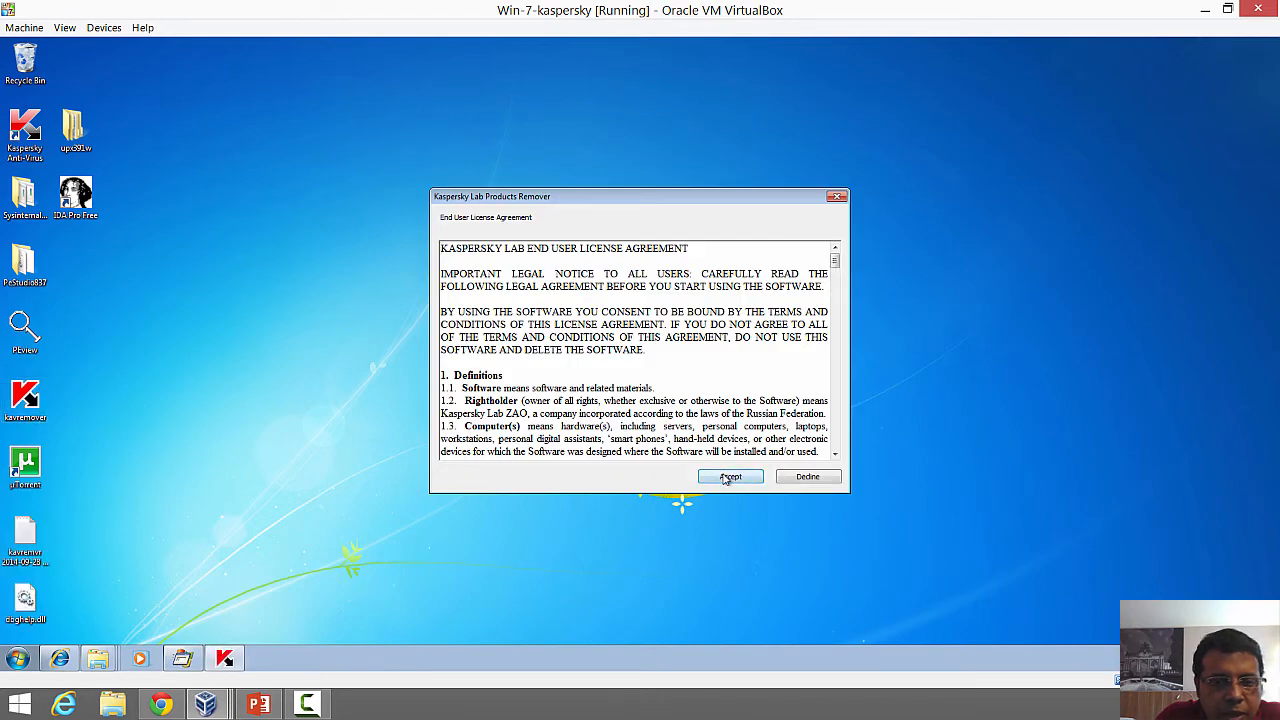
{"action": "left_click", "coordinate": [730, 476]}
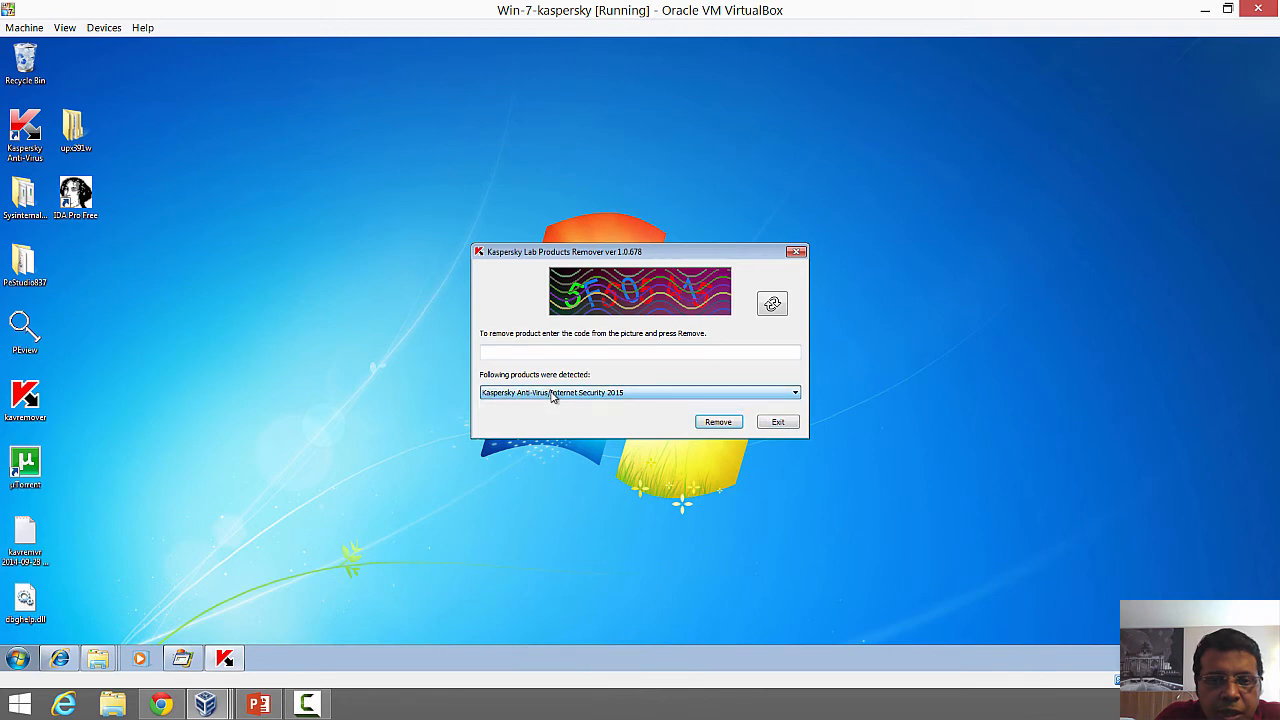
{"action": "mouse_move", "coordinate": [258, 619]}
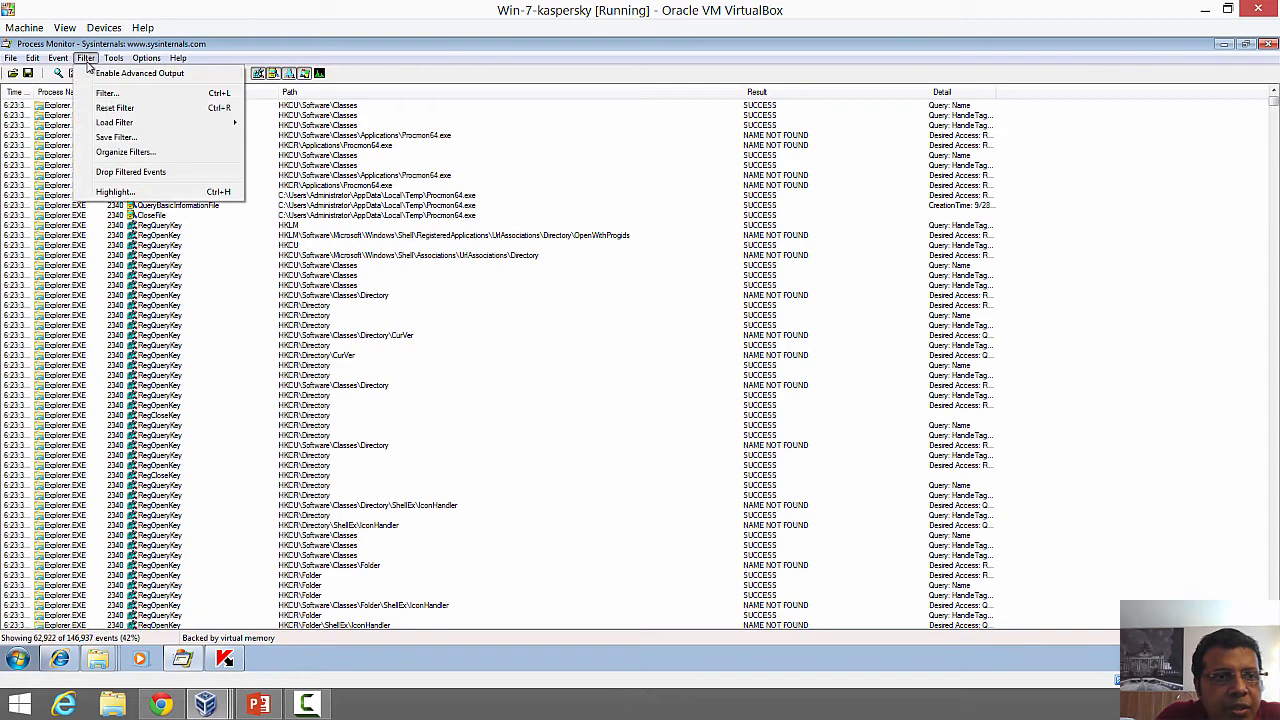
Step: Start a Process Name filter rule in the Filter dialog to match kavremover.exe
{"action": "left_click", "coordinate": [106, 92]}
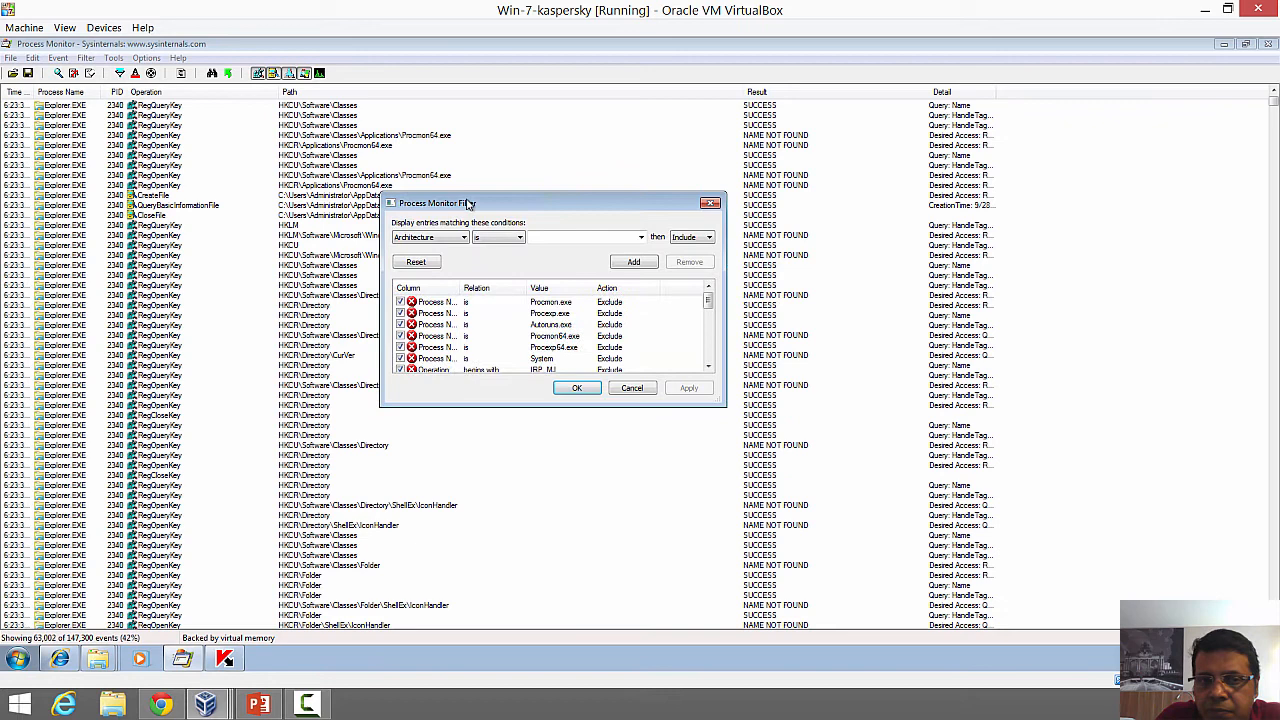
{"action": "left_click", "coordinate": [463, 237]}
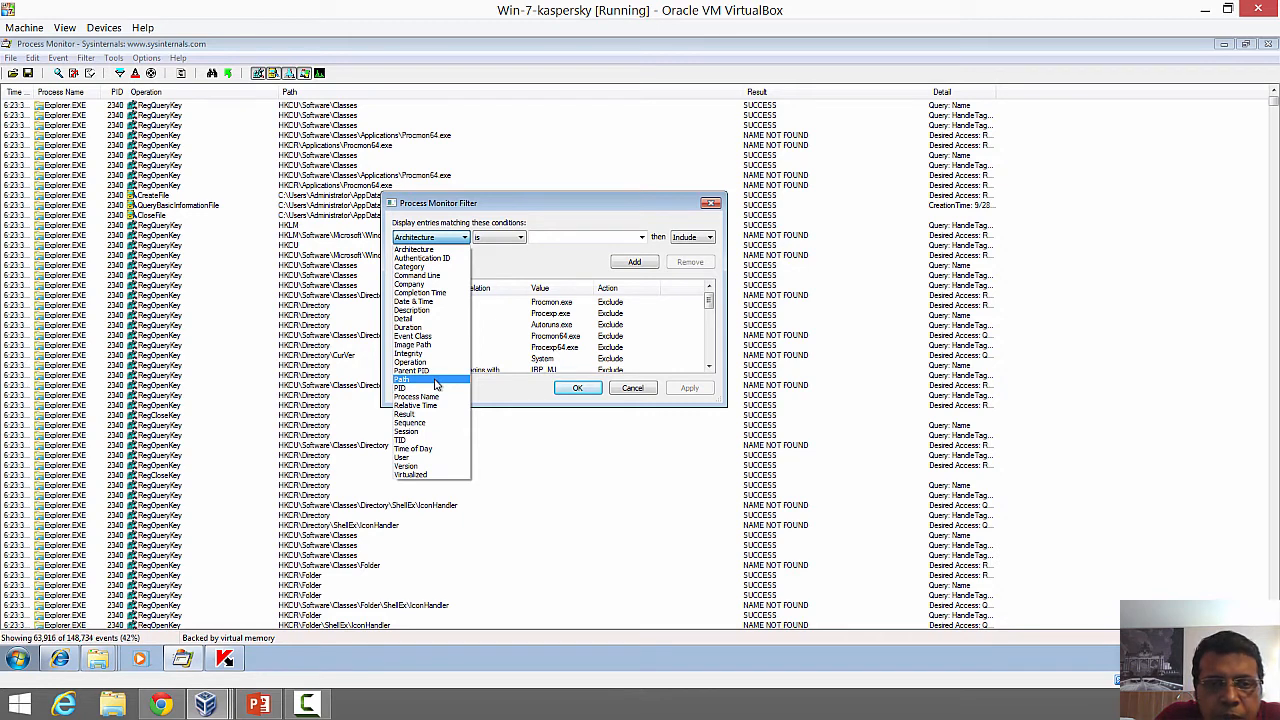
{"action": "left_click", "coordinate": [418, 396]}
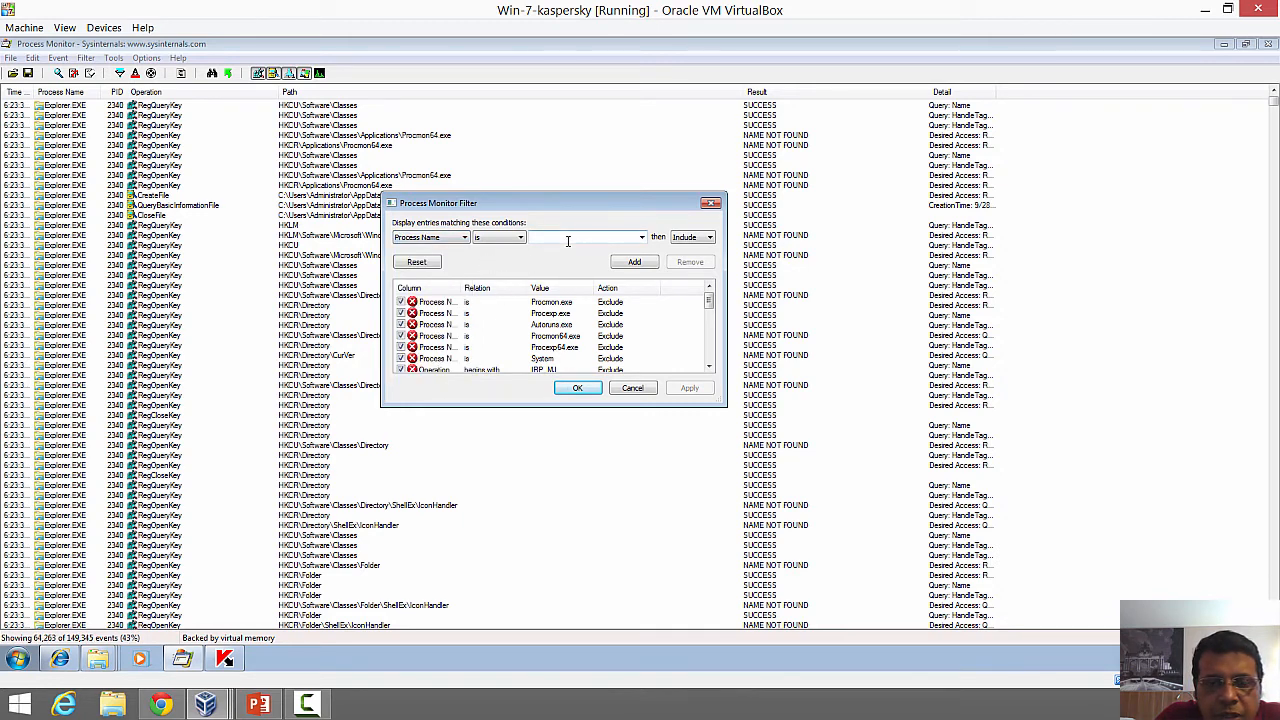
{"action": "left_click", "coordinate": [641, 237]}
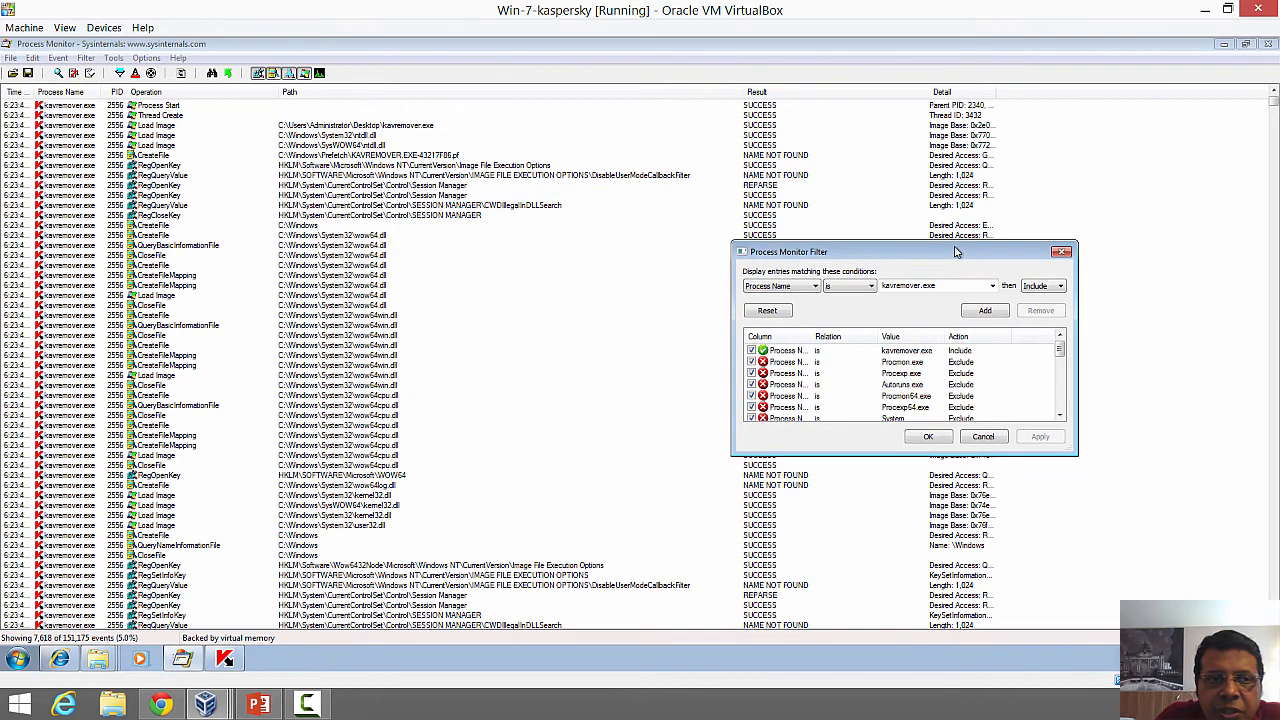
{"action": "mouse_move", "coordinate": [345, 86]}
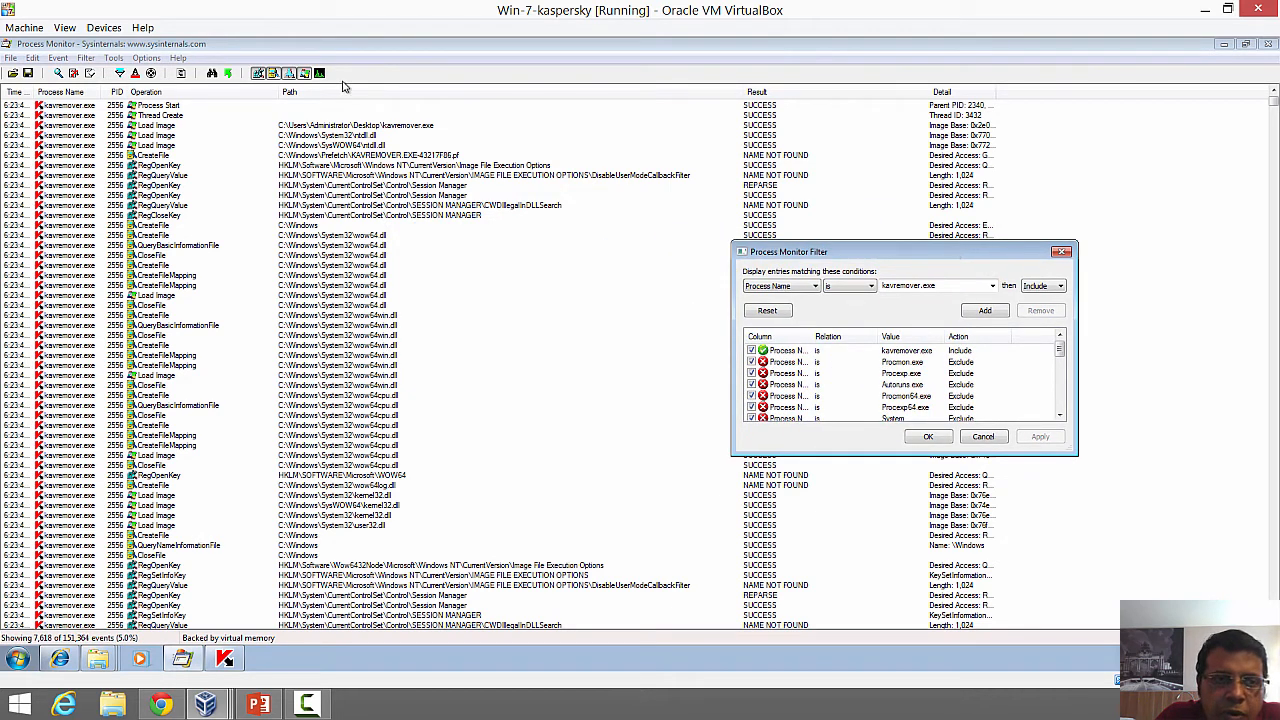
{"action": "mouse_move", "coordinate": [430, 157]}
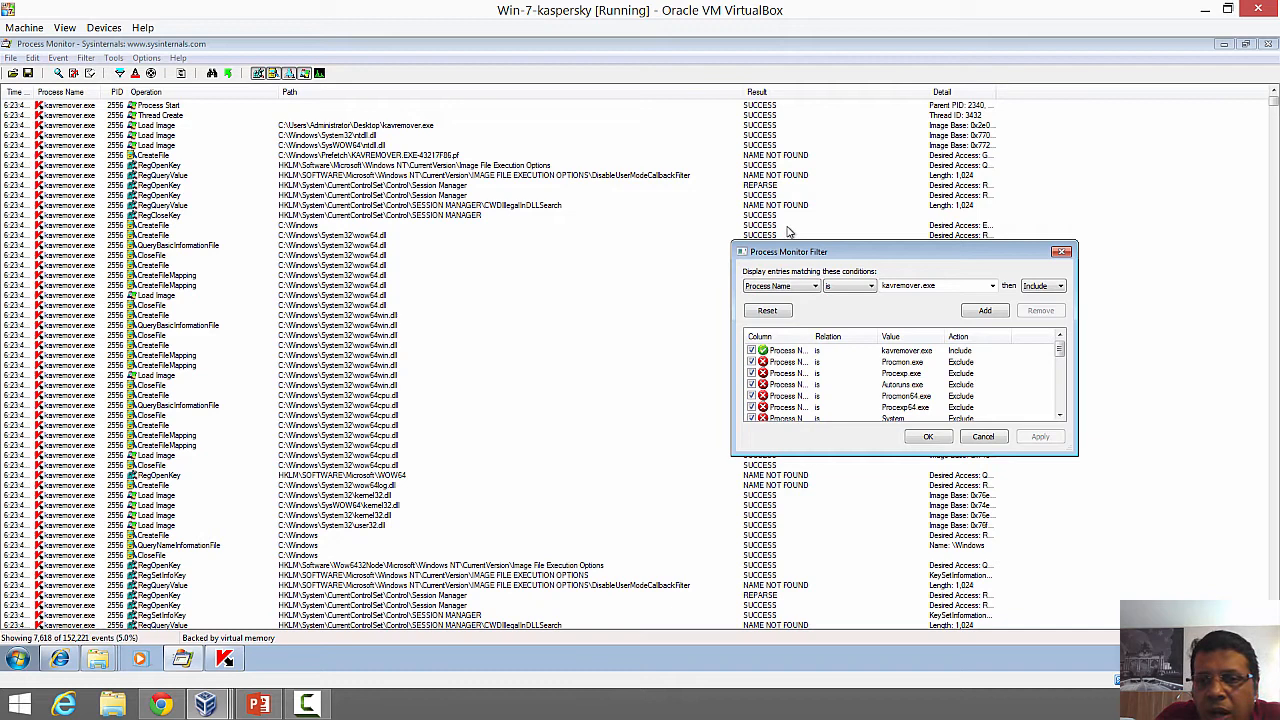
{"action": "left_click_drag", "start_coordinate": [788, 251], "coordinate": [561, 263]}
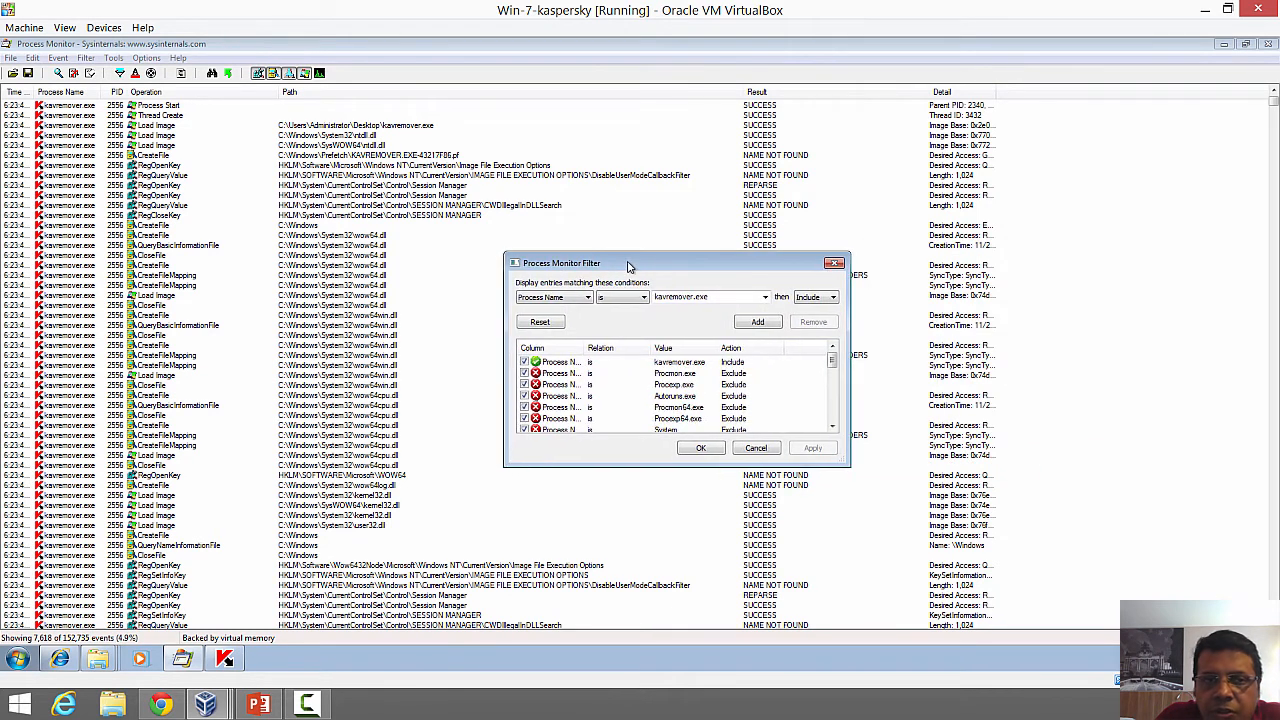
{"action": "mouse_move", "coordinate": [405, 442]}
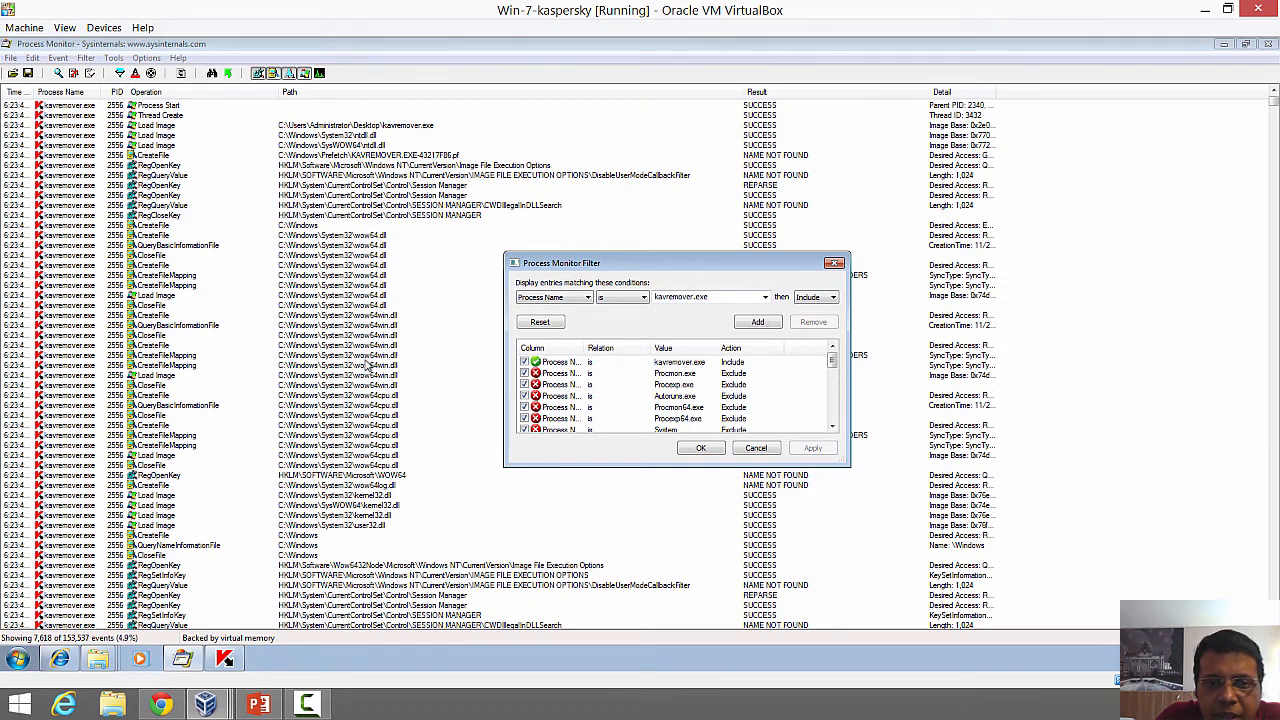
{"action": "mouse_move", "coordinate": [585, 310]}
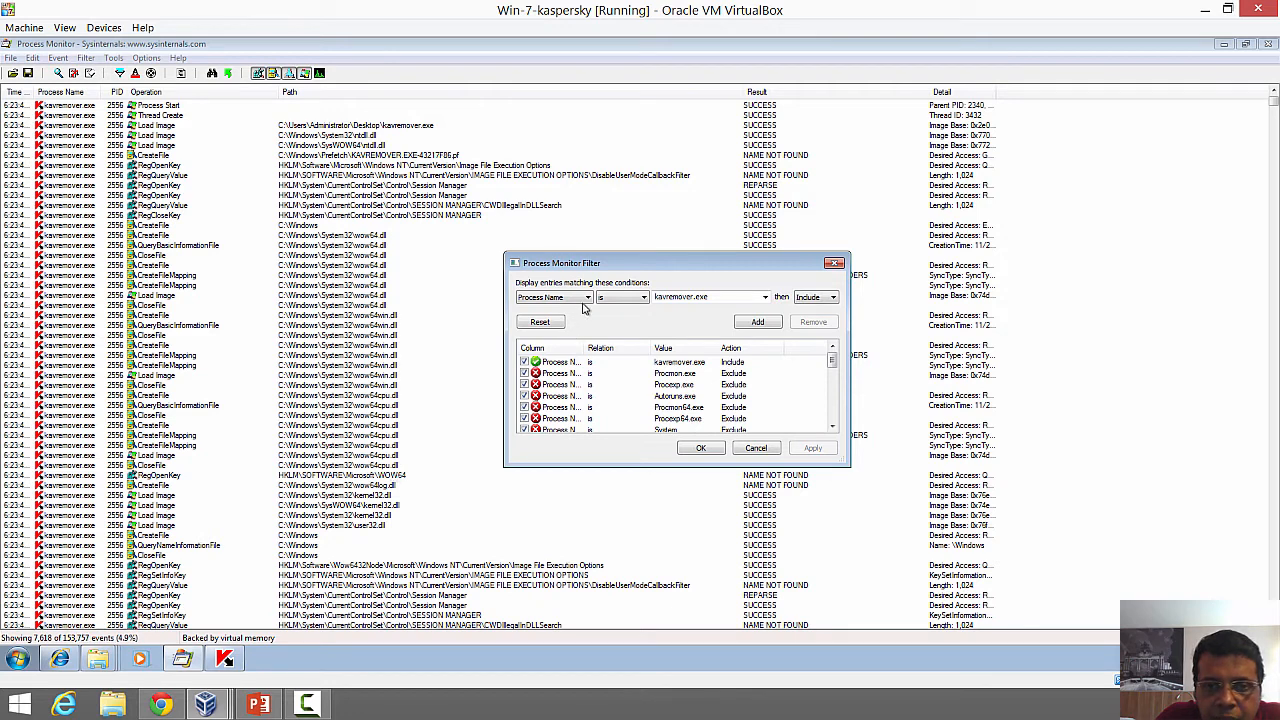
{"action": "left_click", "coordinate": [553, 297]}
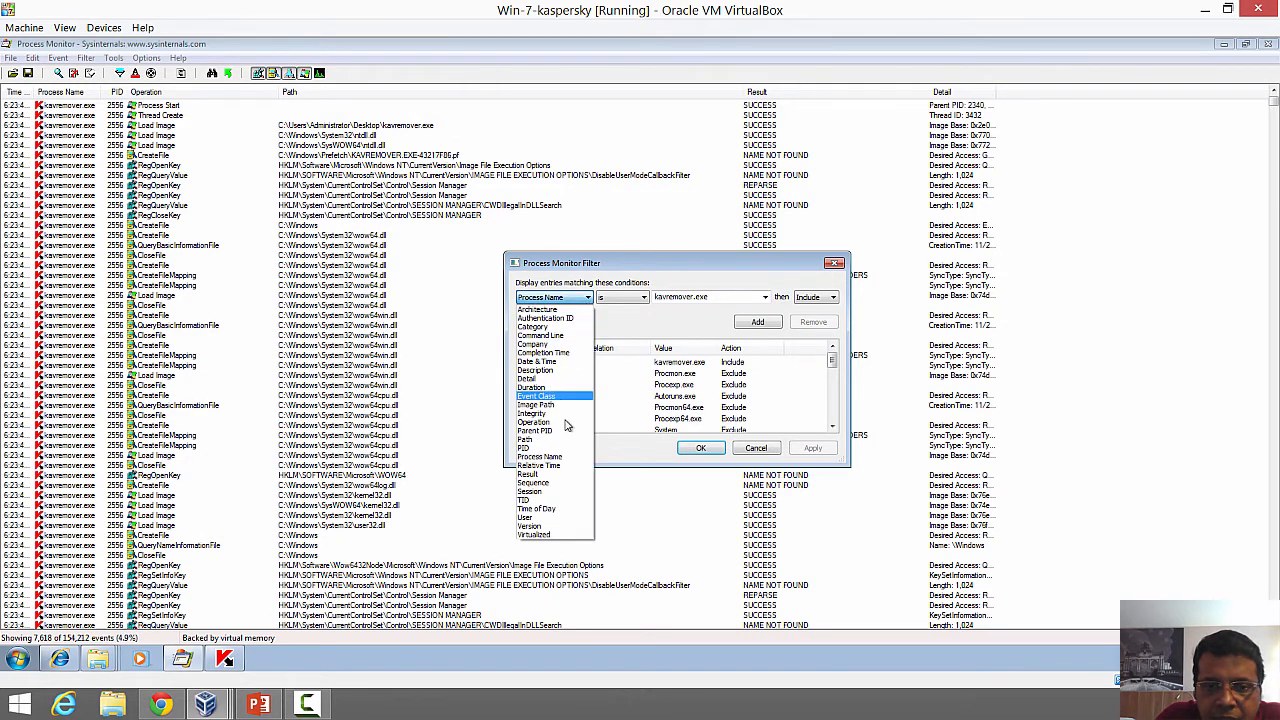
Step: Add a 'Path contains dll' include filter rule
{"action": "left_click", "coordinate": [525, 439]}
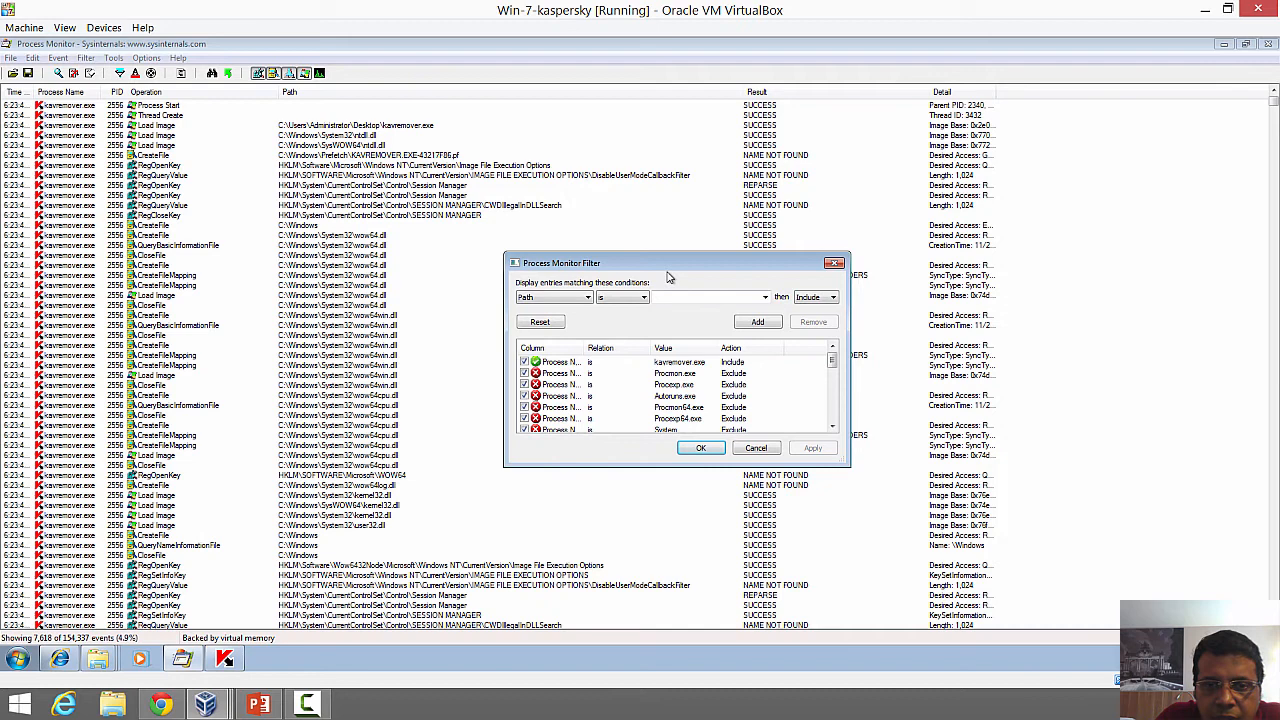
{"action": "left_click", "coordinate": [641, 297]}
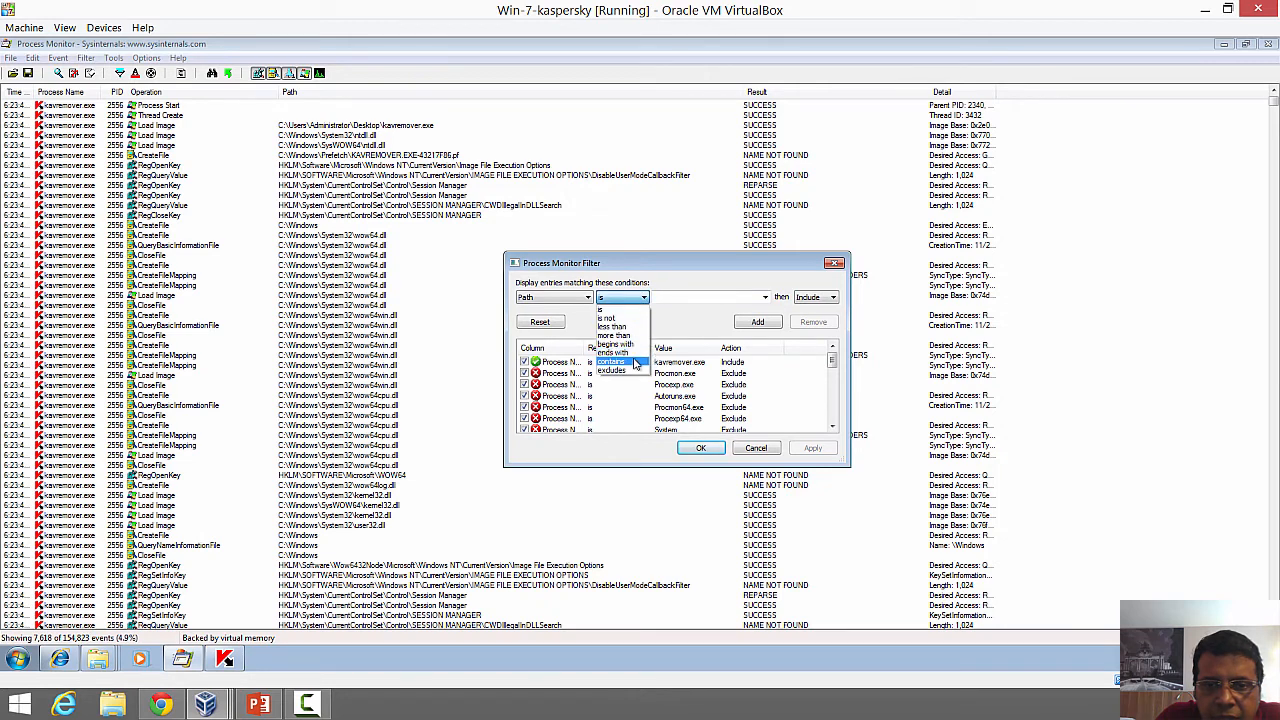
{"action": "left_click", "coordinate": [610, 361]}
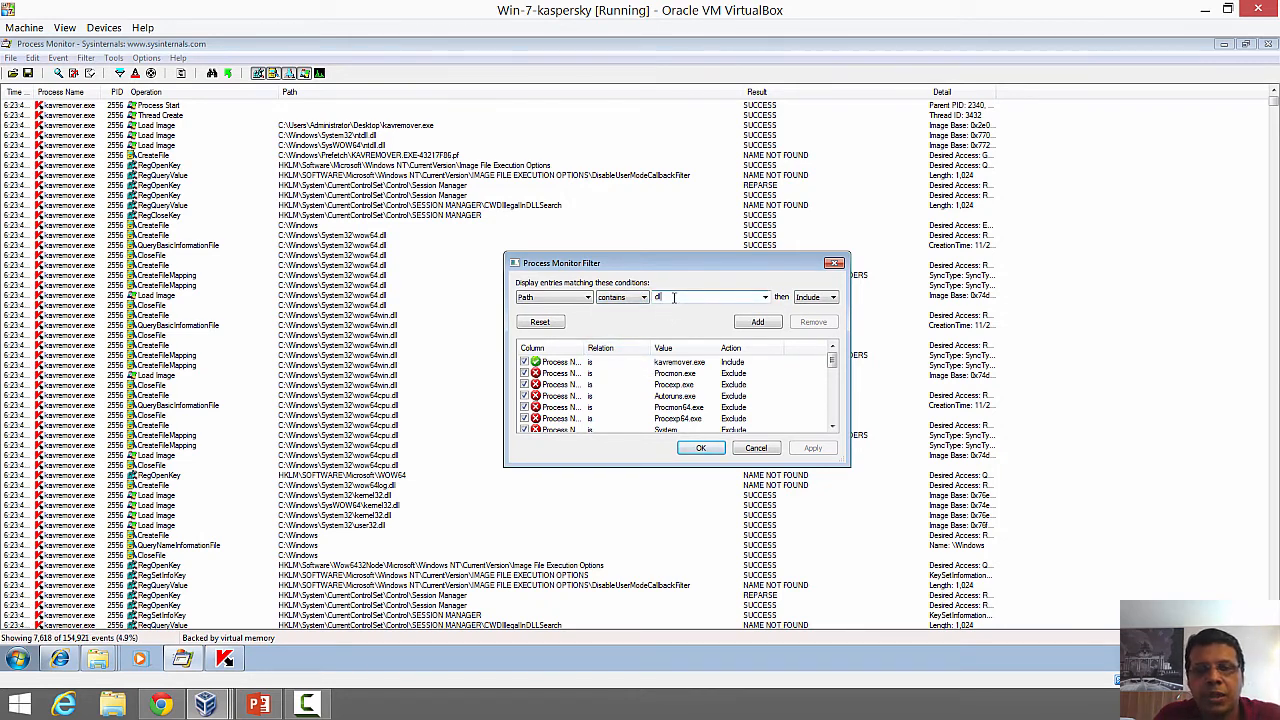
{"action": "left_click", "coordinate": [757, 321]}
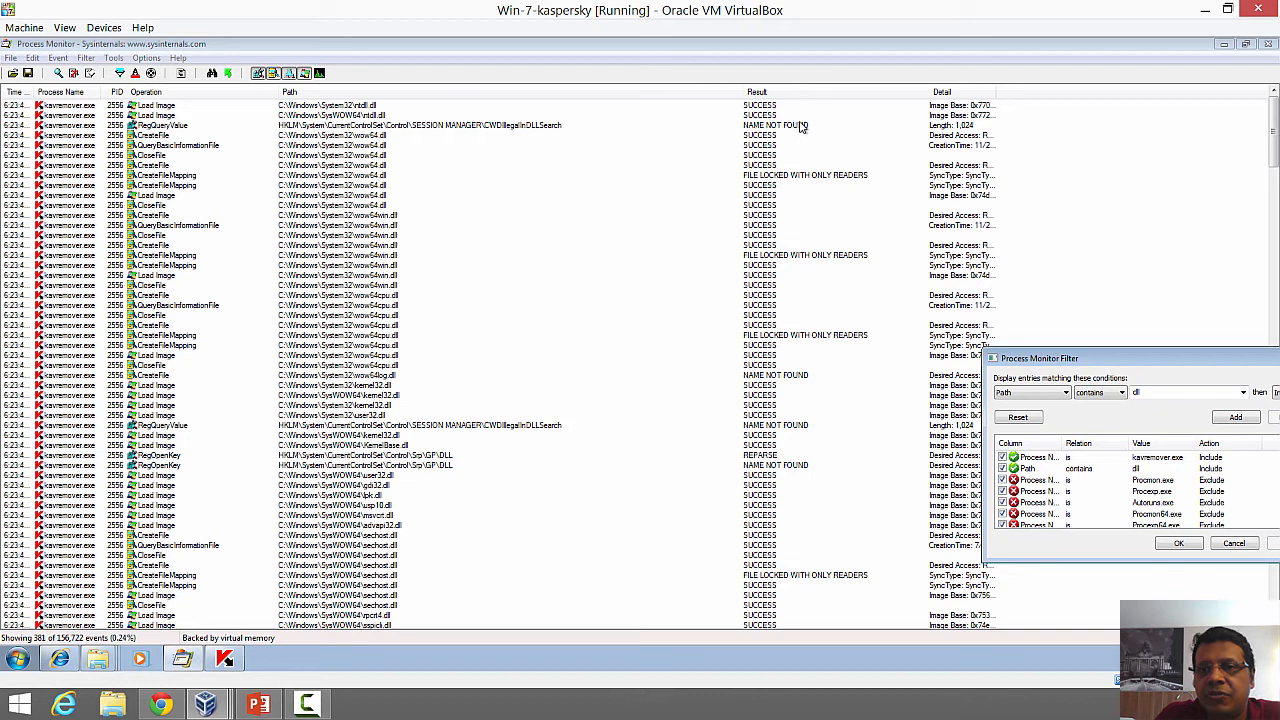
{"action": "left_click", "coordinate": [400, 125]}
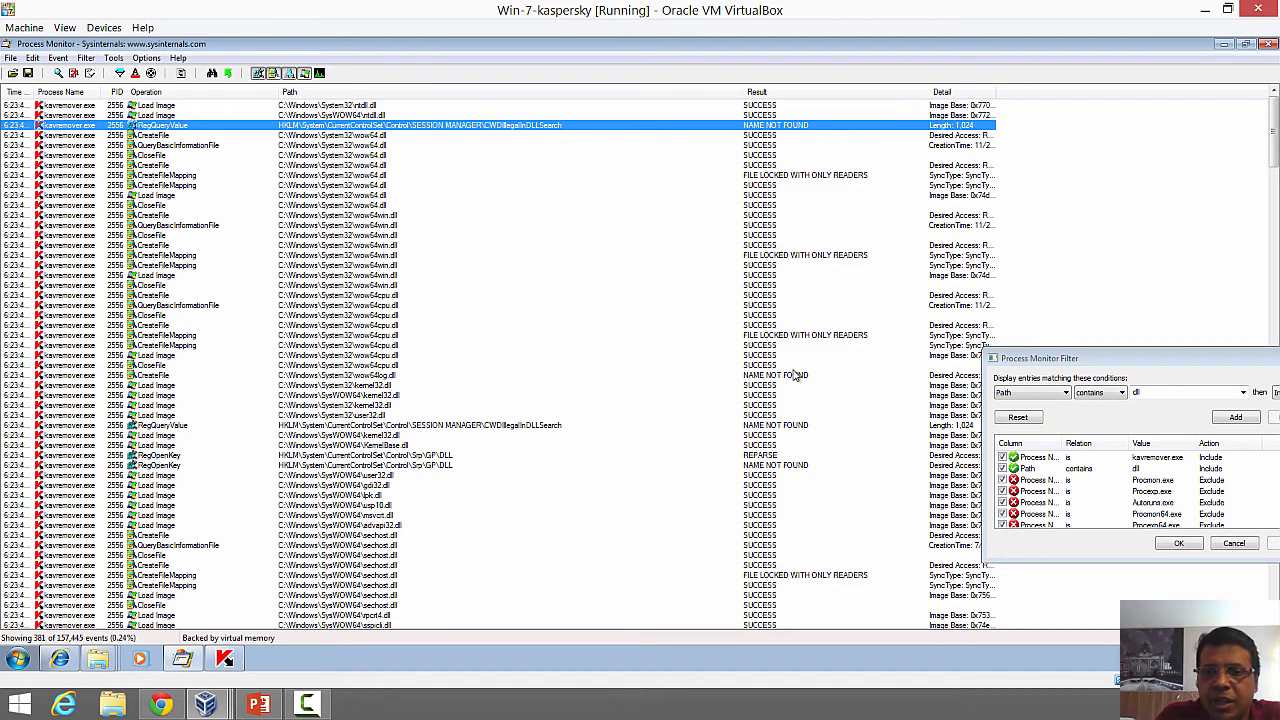
{"action": "left_click", "coordinate": [340, 375]}
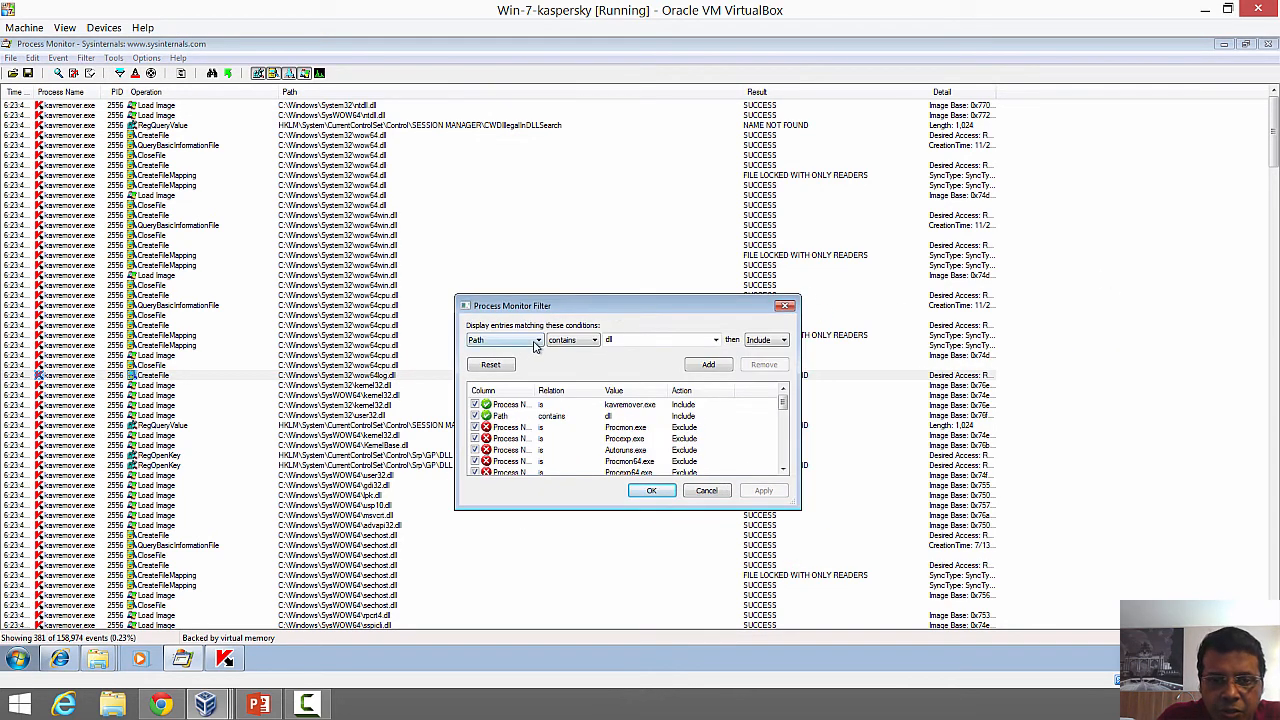
Step: Add a 'Result contains name not found' include filter rule
{"action": "left_click", "coordinate": [538, 339]}
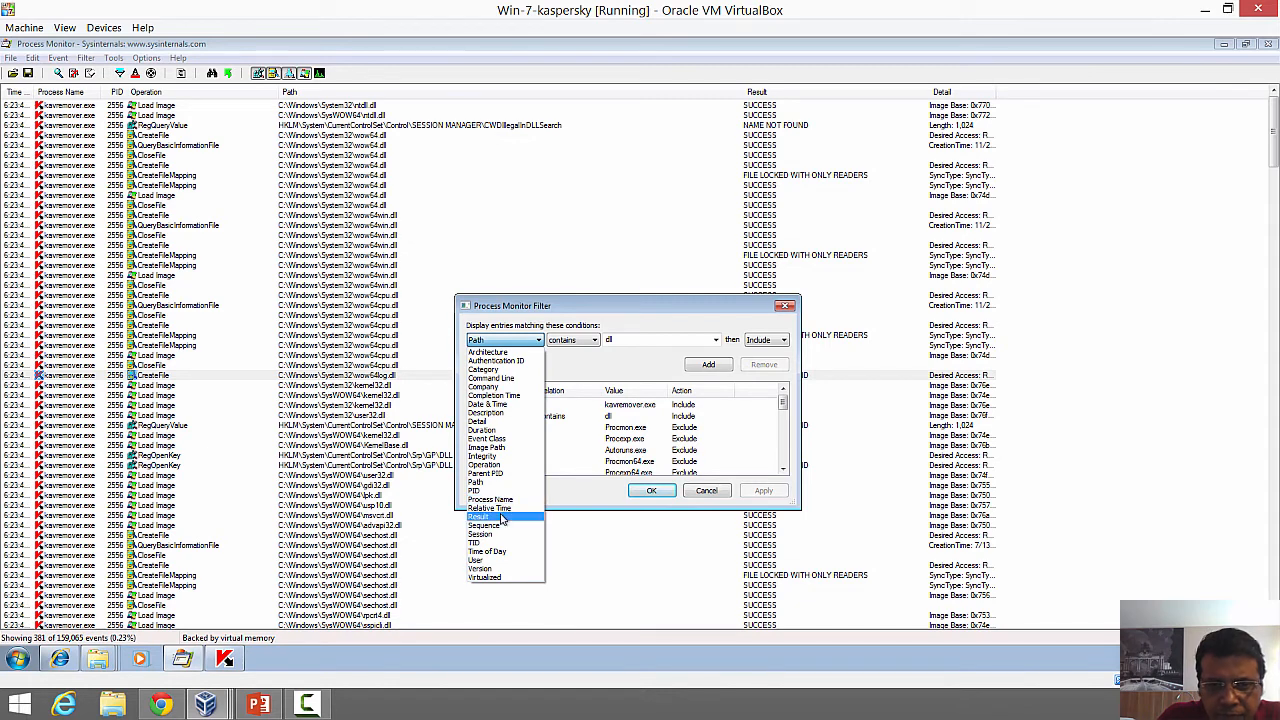
{"action": "left_click", "coordinate": [483, 517]}
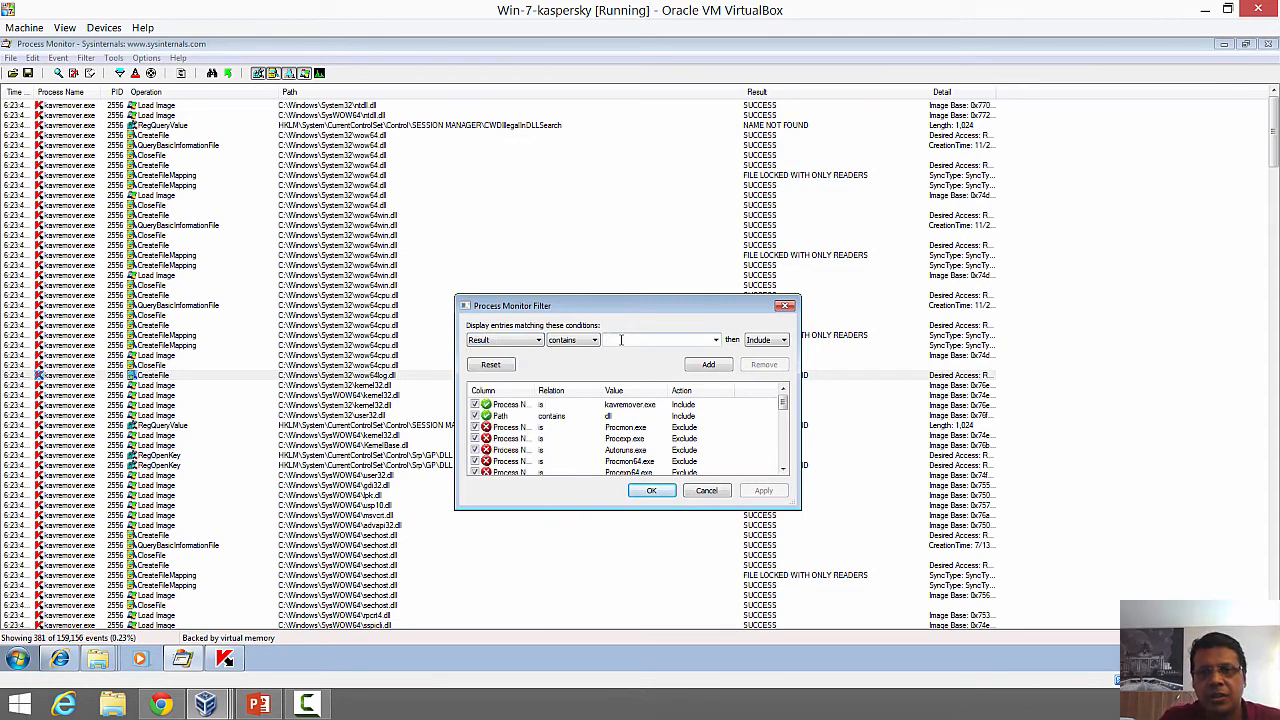
{"action": "type", "text": "name not found"}
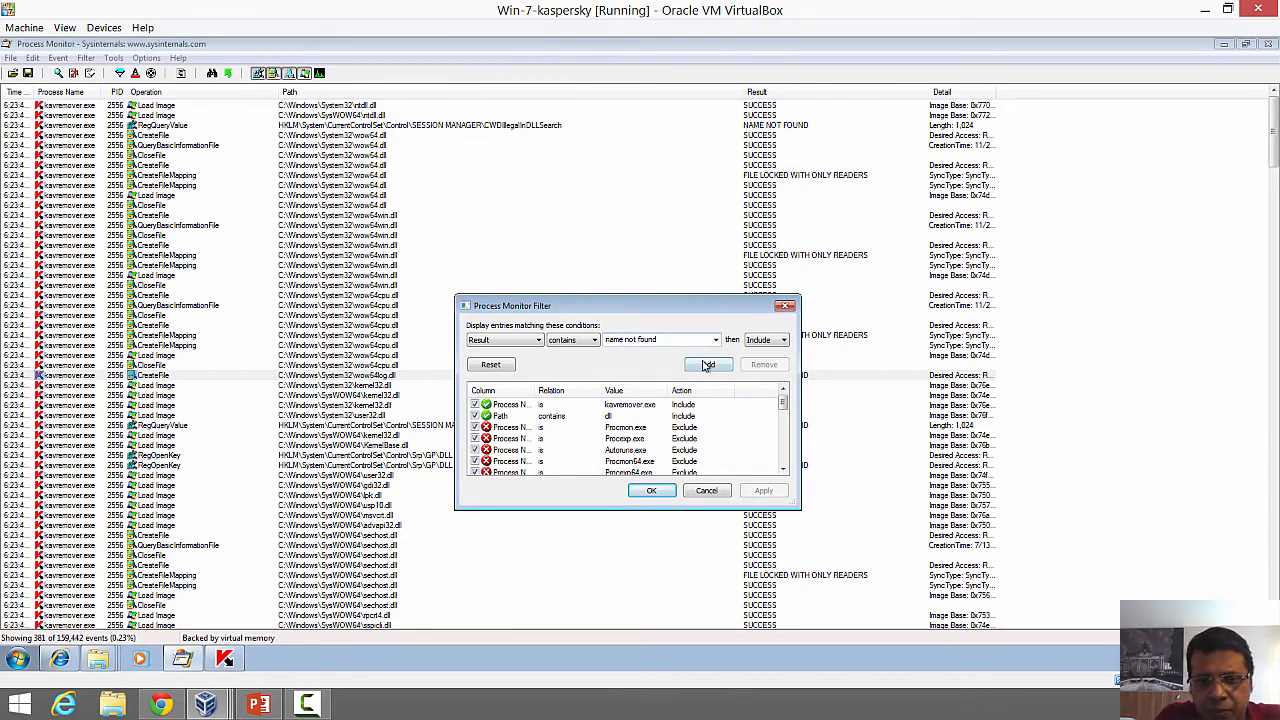
{"action": "left_click", "coordinate": [708, 364]}
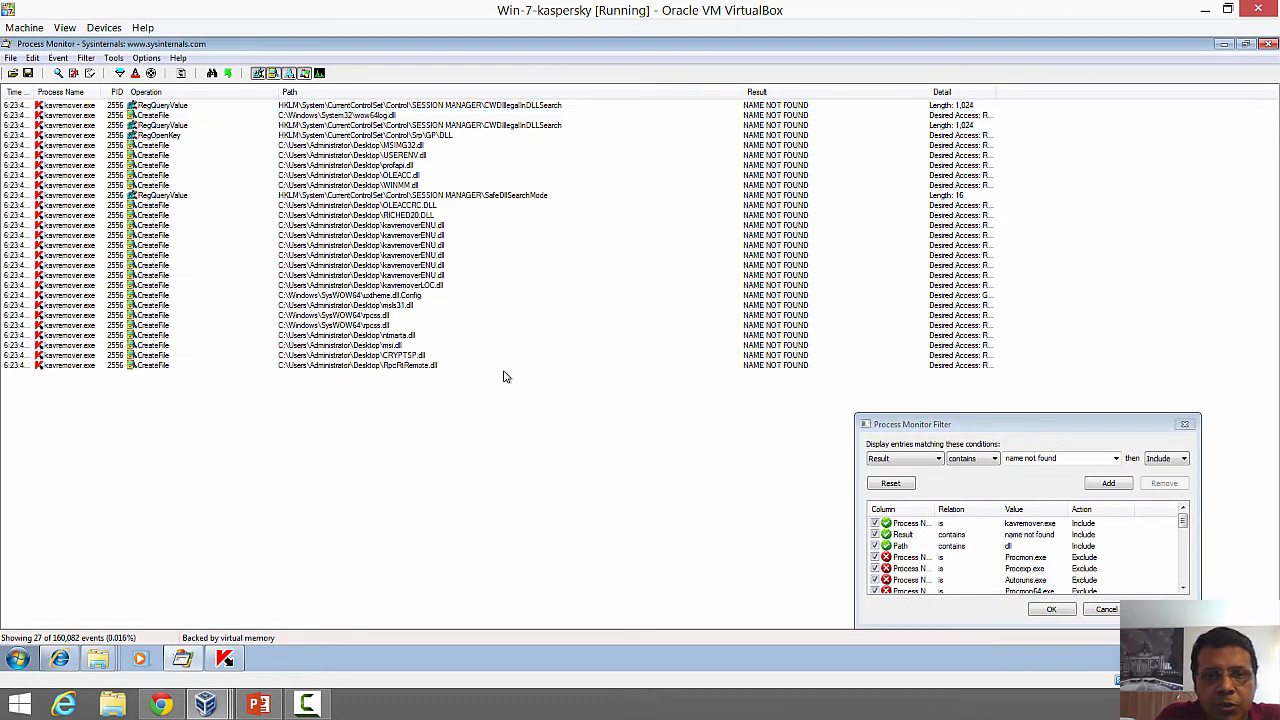
{"action": "mouse_move", "coordinate": [574, 118]}
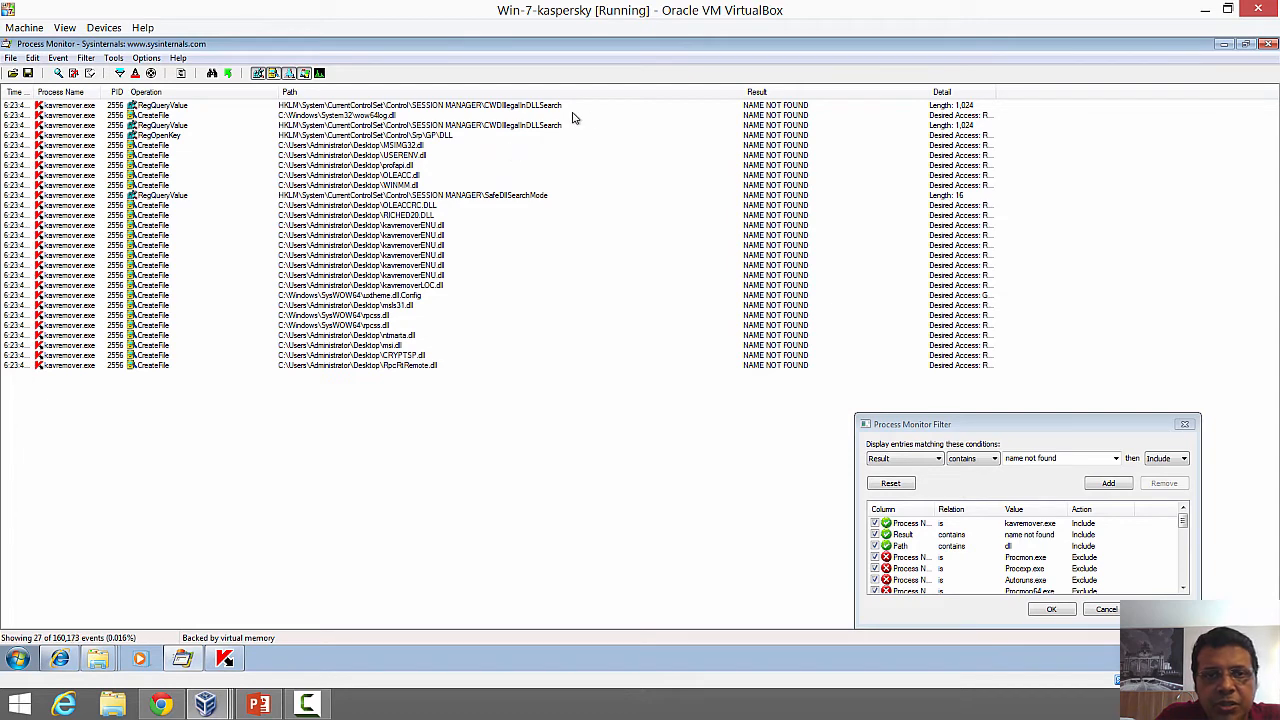
{"action": "mouse_move", "coordinate": [466, 378]}
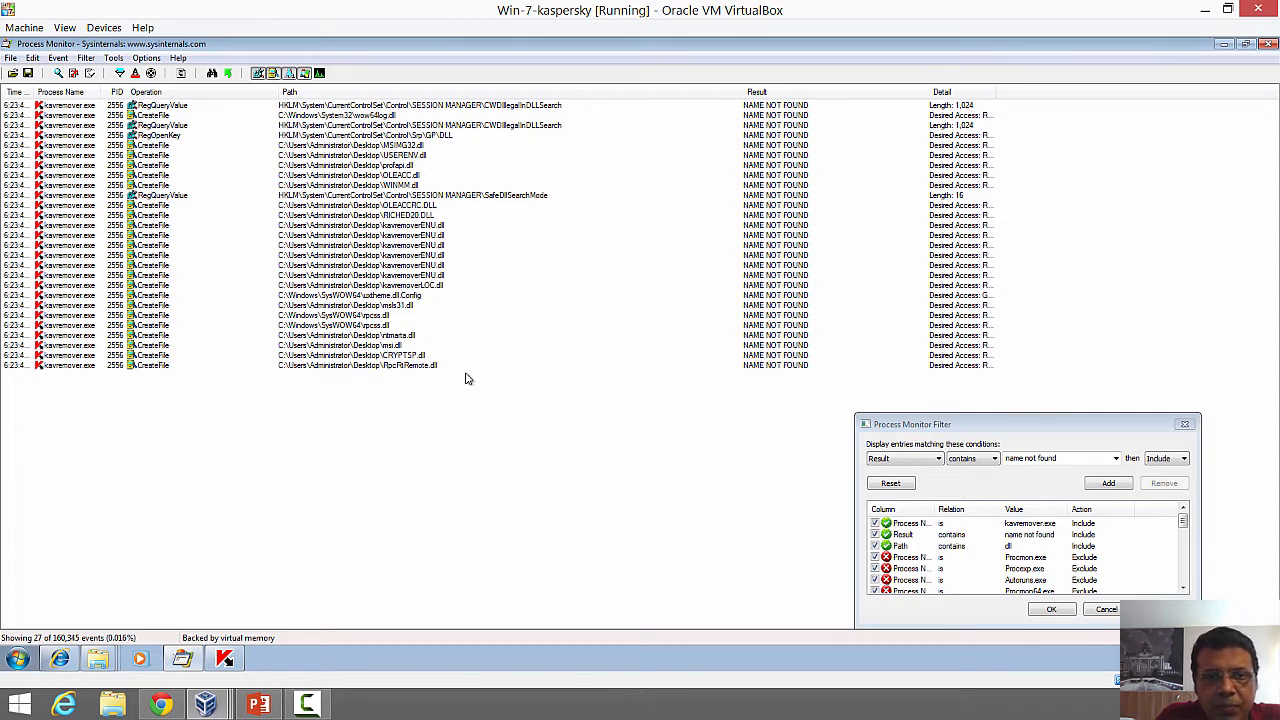
Step: Open Event Properties for the first NAME NOT FOUND kavremoverENU.dll CreateFile event
{"action": "left_click", "coordinate": [360, 225]}
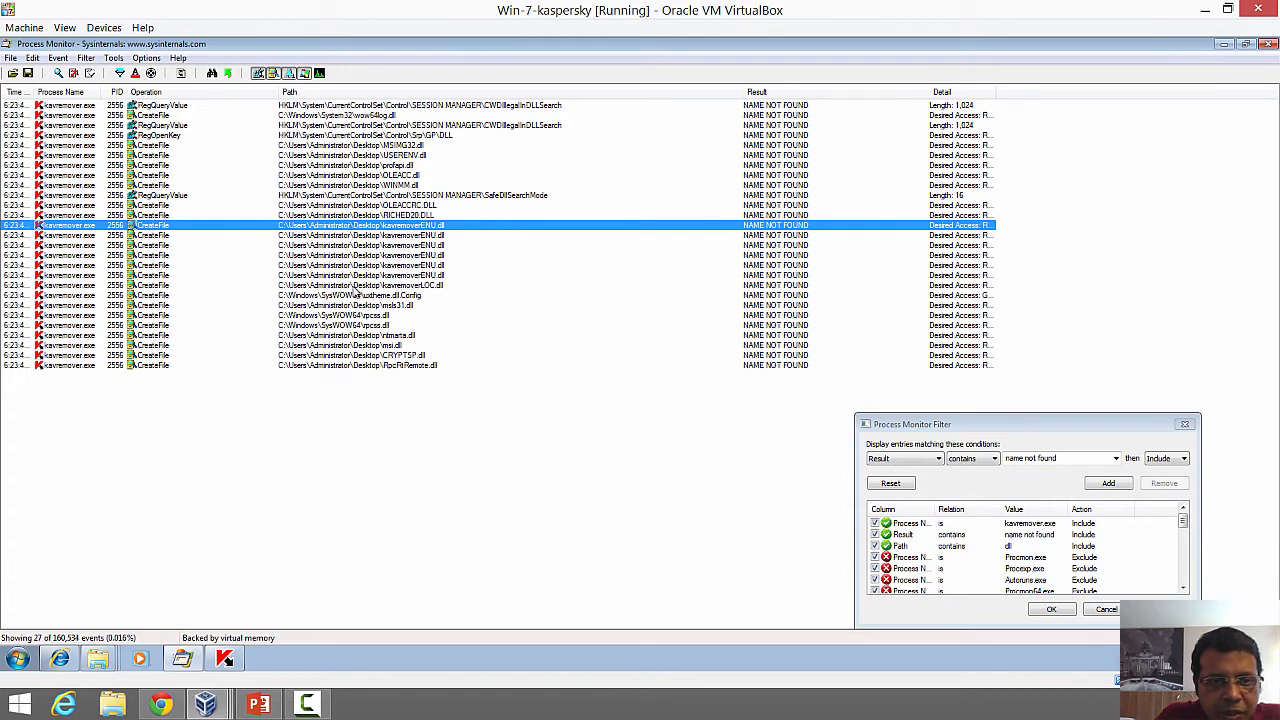
{"action": "mouse_move", "coordinate": [480, 296]}
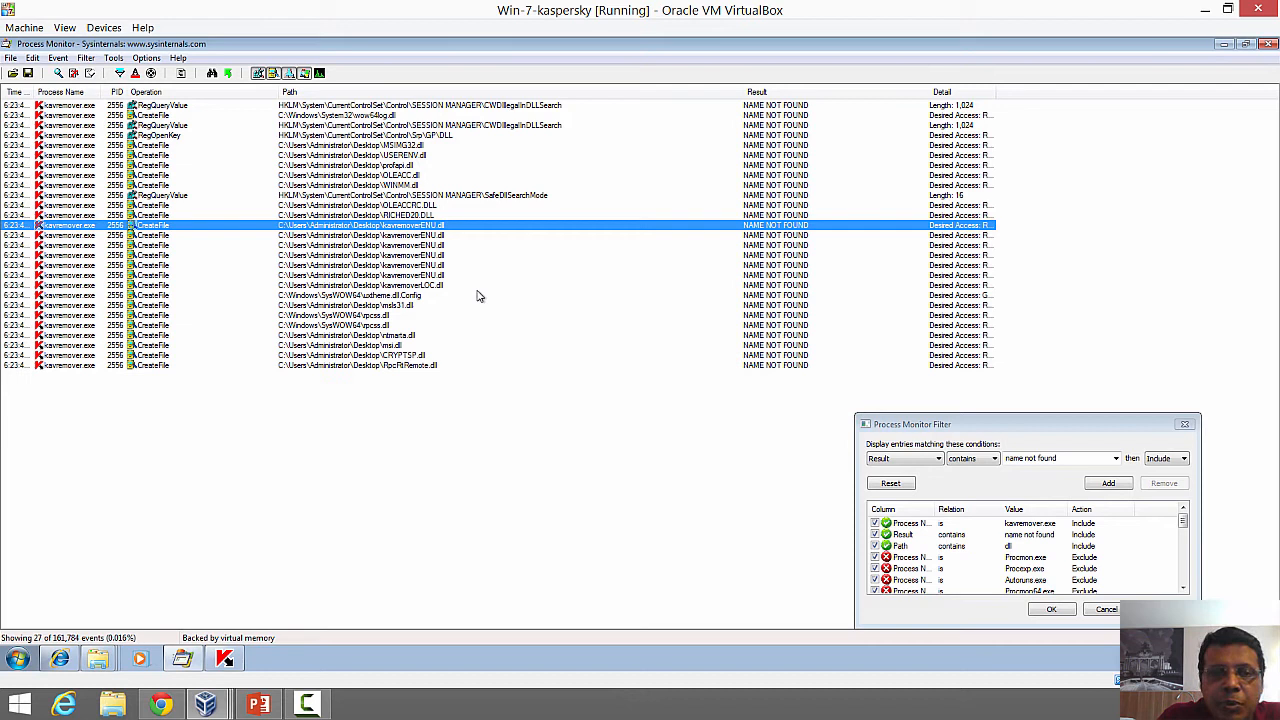
{"action": "mouse_move", "coordinate": [403, 246]}
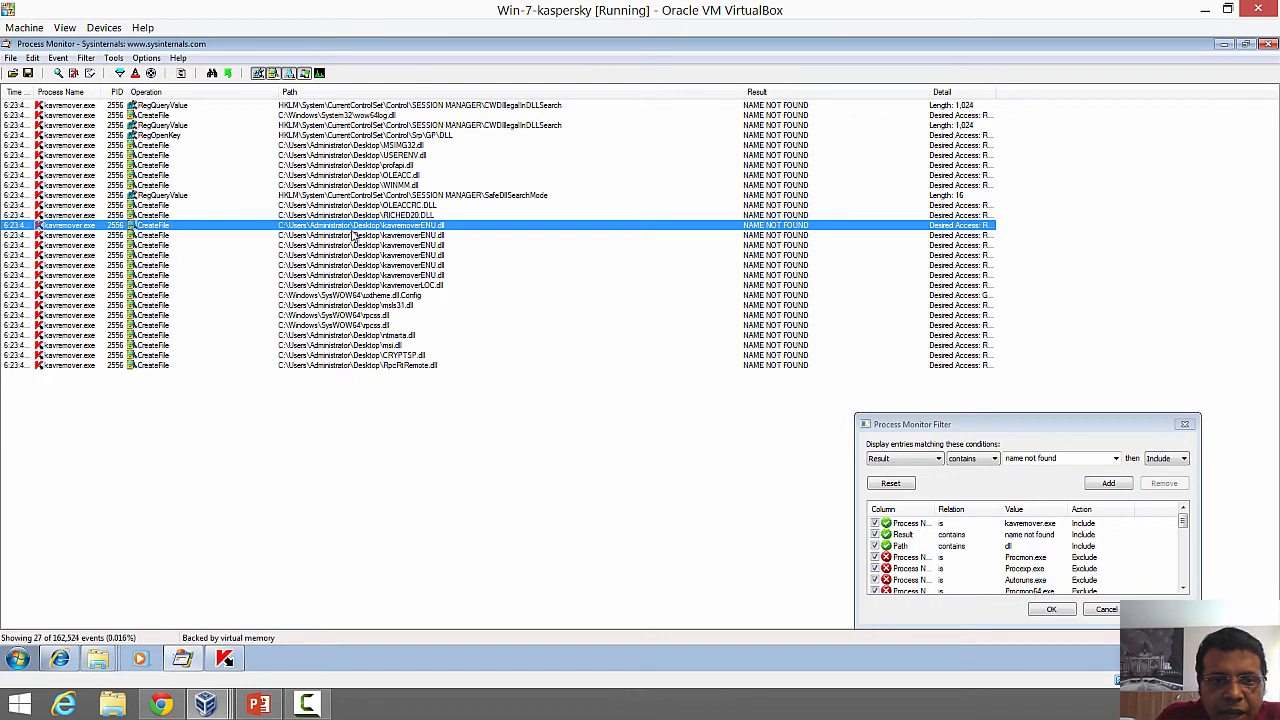
{"action": "mouse_move", "coordinate": [176, 230]}
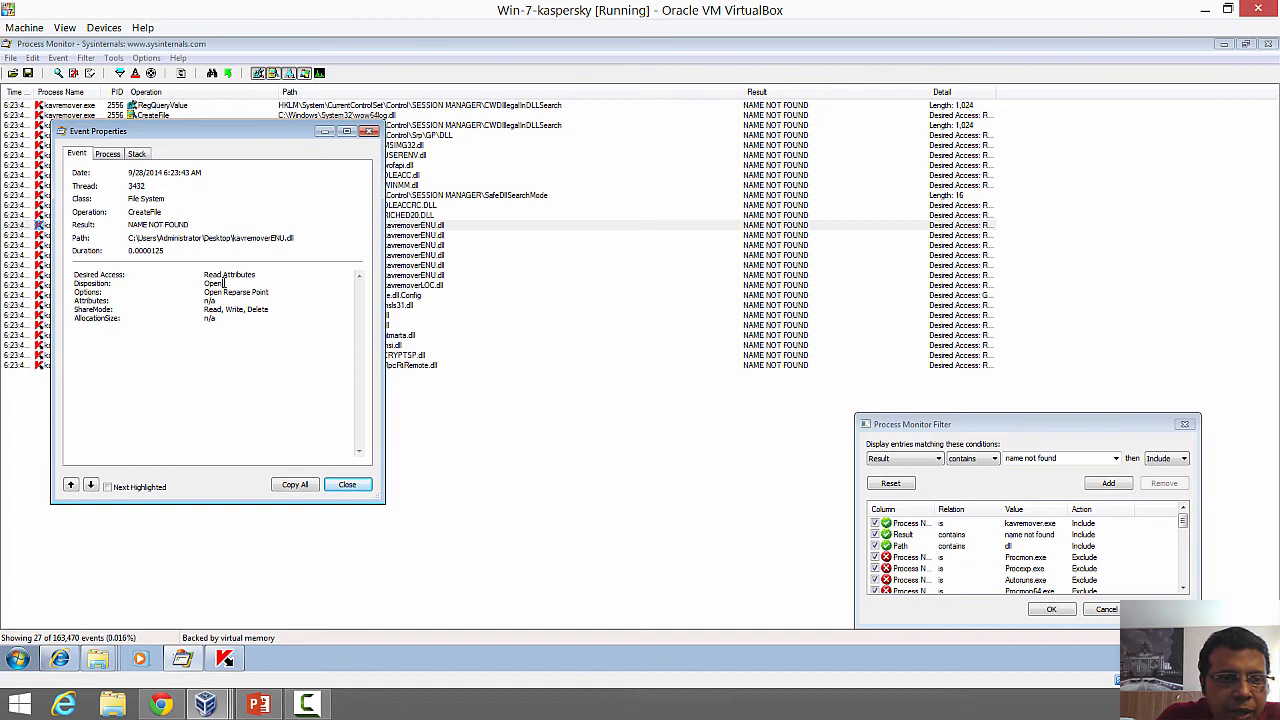
{"action": "double_click", "coordinate": [214, 283]}
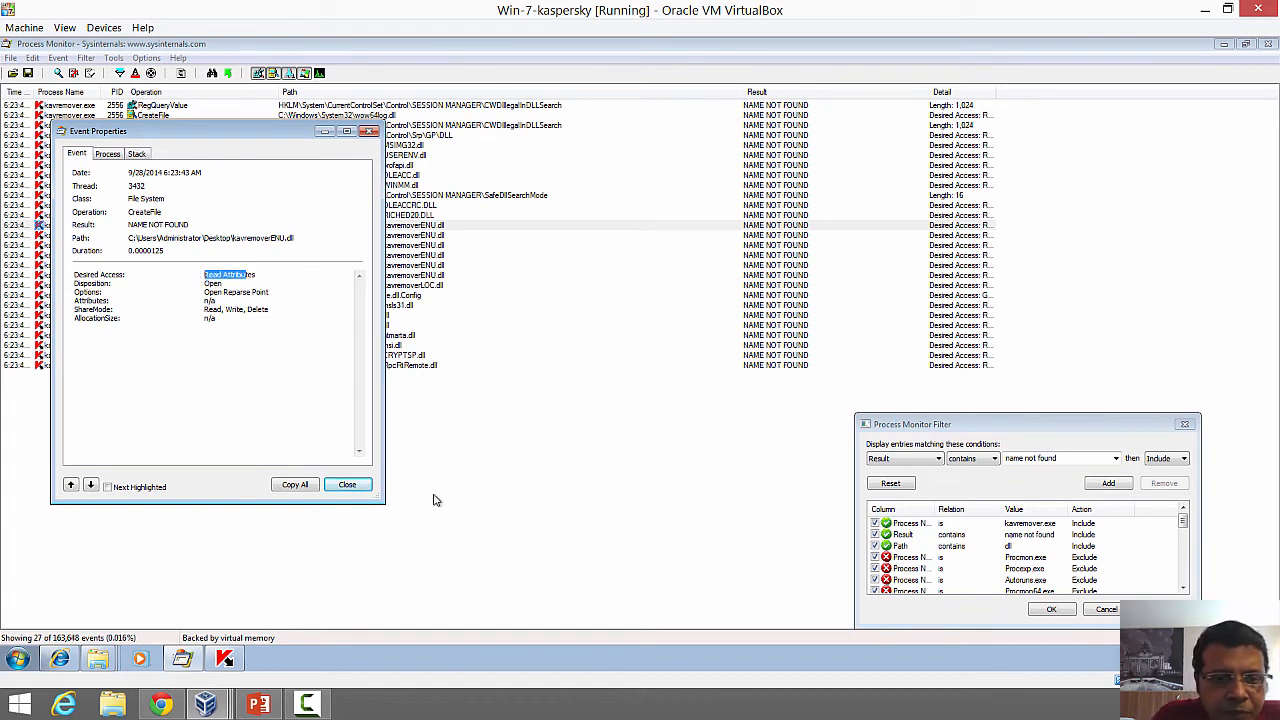
{"action": "mouse_move", "coordinate": [262, 390]}
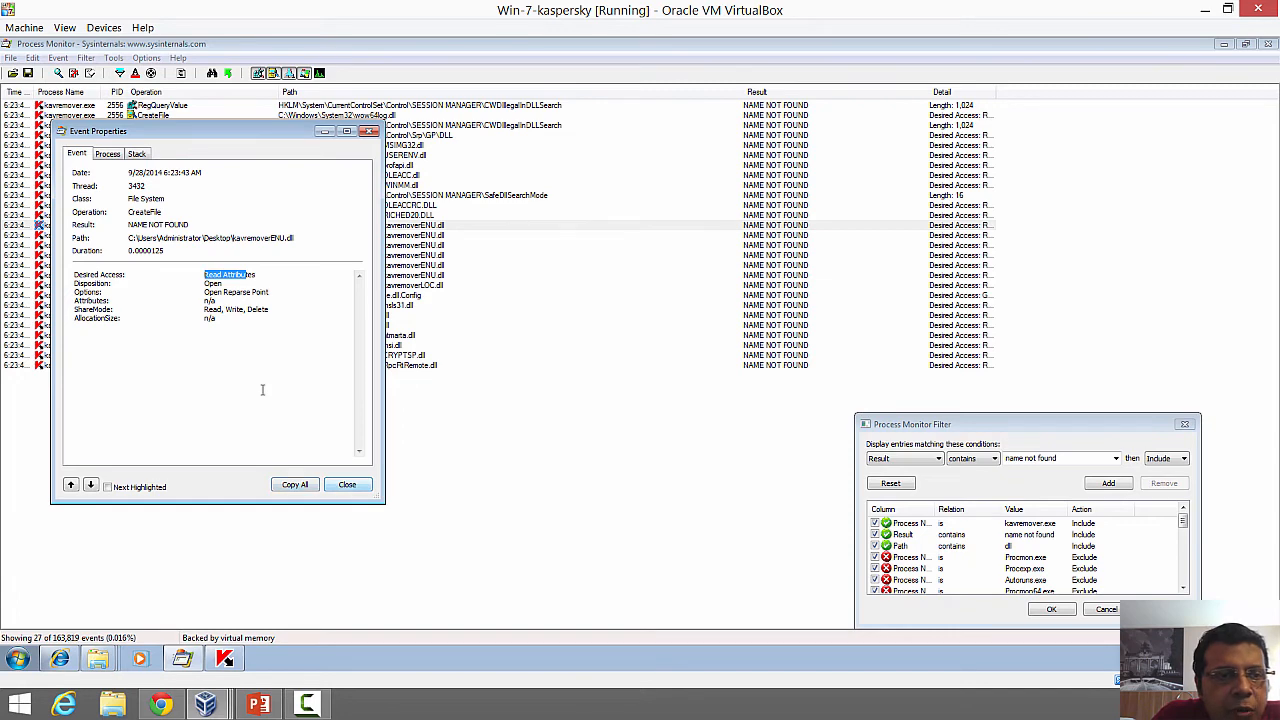
Step: Close Event Properties to return to the 27-event list of missing kavremover.exe DLL lookups
{"action": "left_click", "coordinate": [347, 484]}
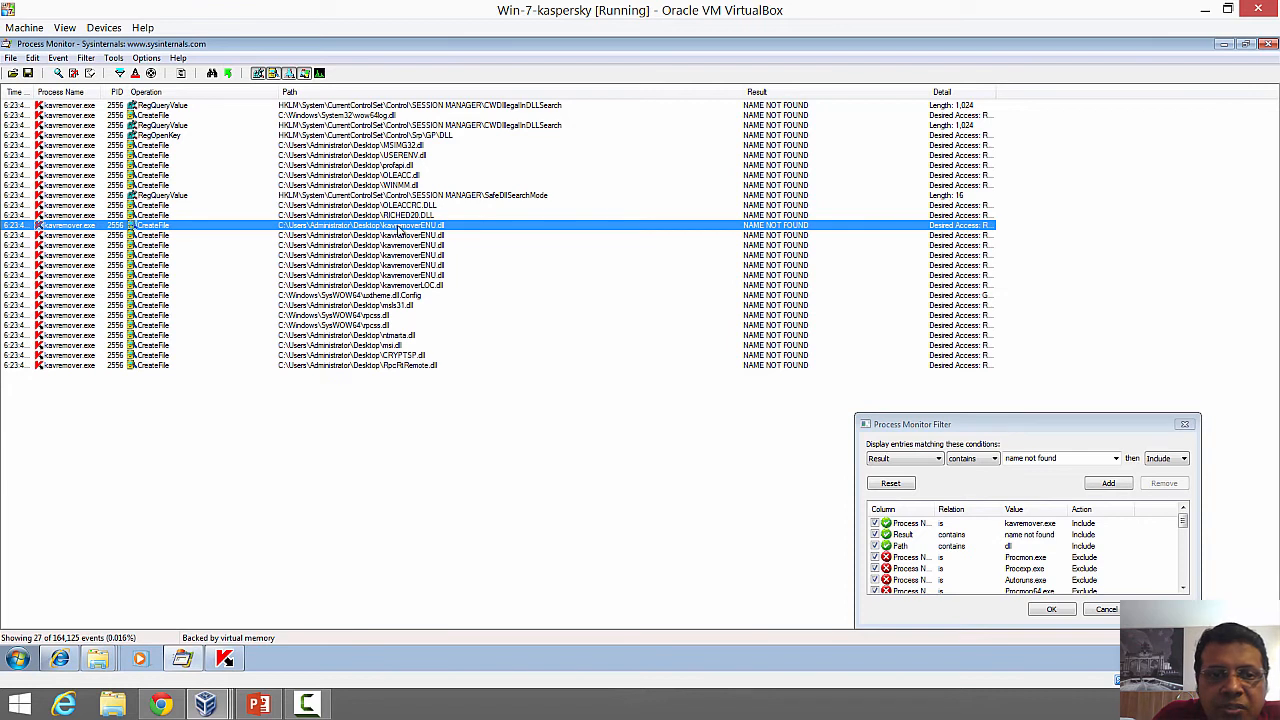
{"action": "mouse_move", "coordinate": [517, 264]}
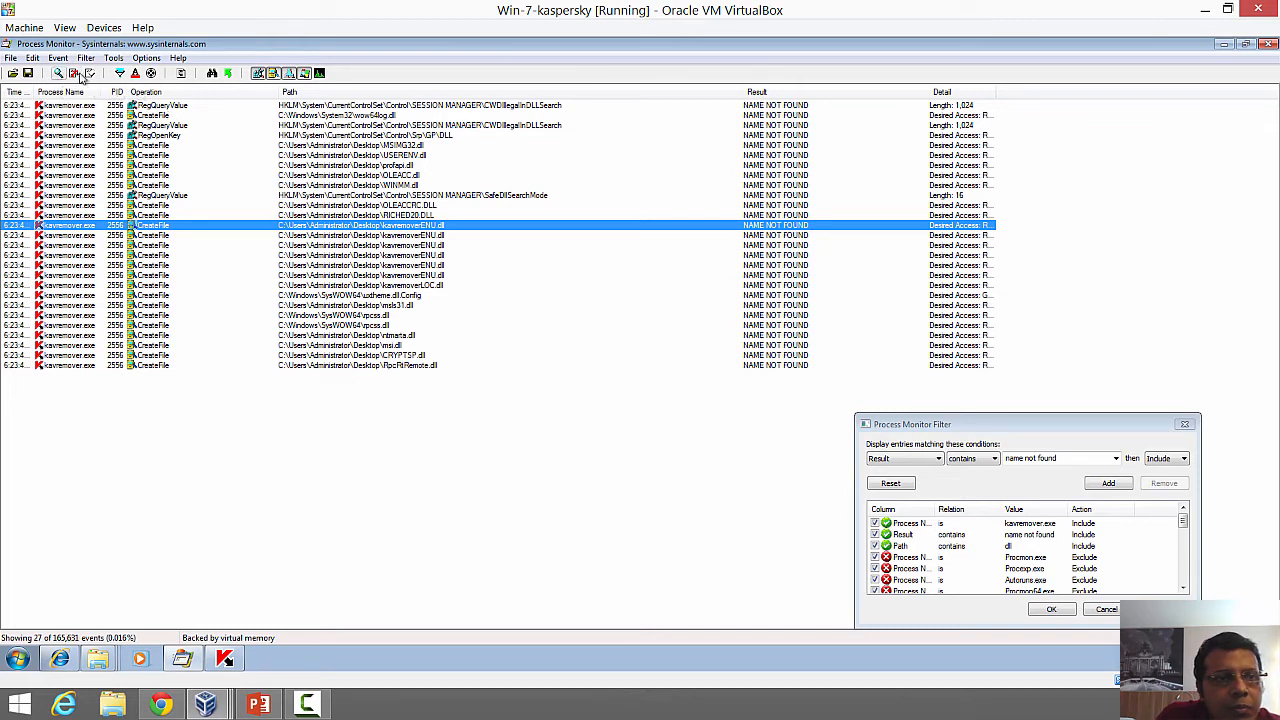
{"action": "mouse_move", "coordinate": [203, 453]}
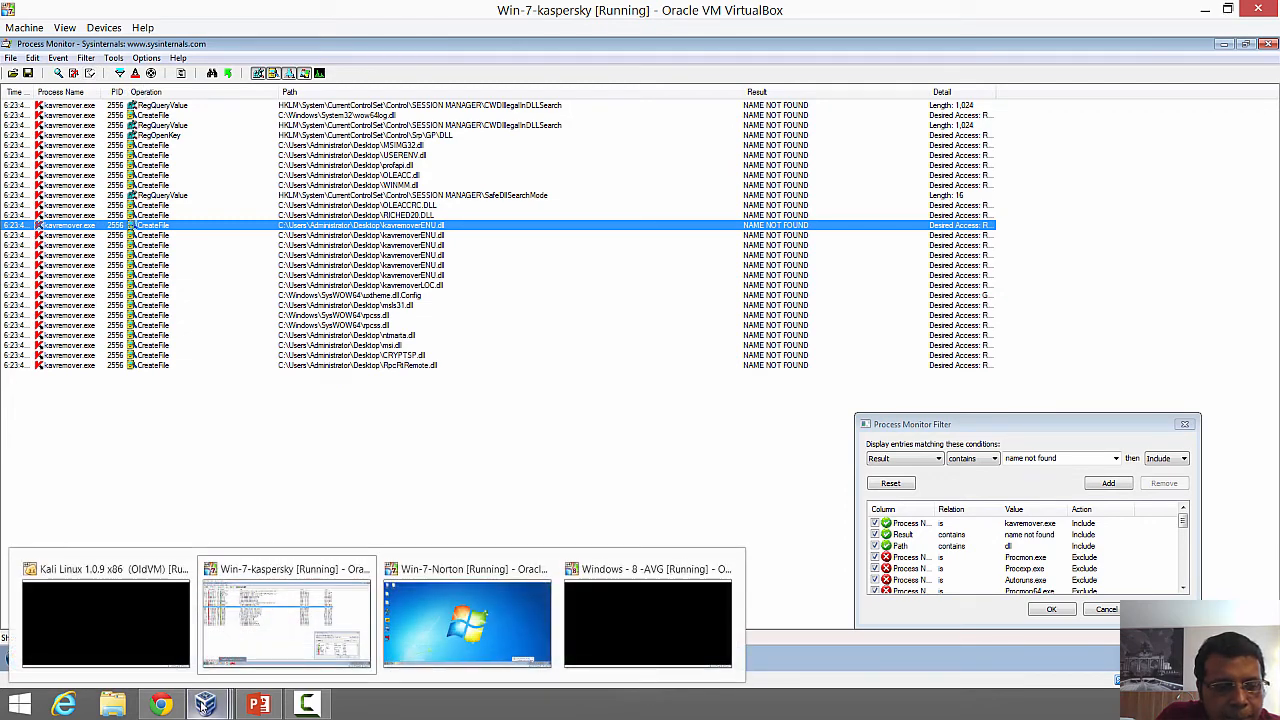
{"action": "mouse_move", "coordinate": [258, 704]}
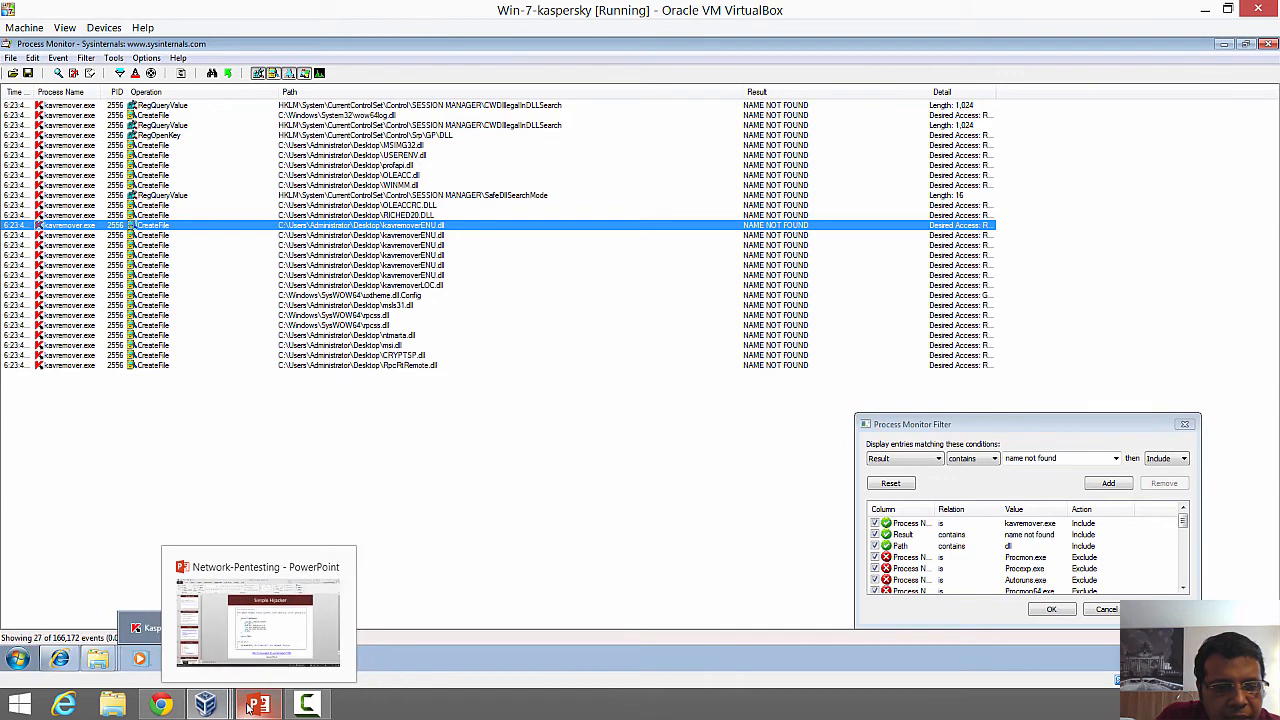
Step: Switch to PowerPoint showing slide 352, Simple Hijacker, with the DllMain message-box code
{"action": "left_click", "coordinate": [257, 705]}
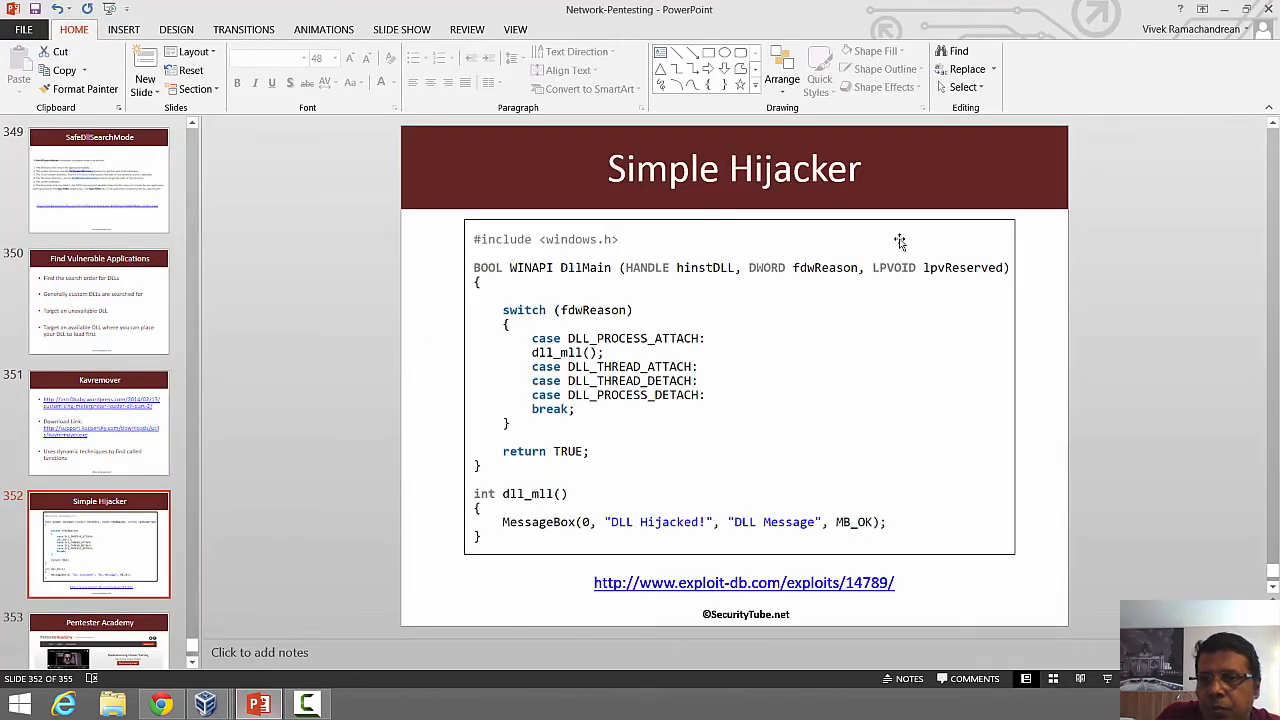
{"action": "mouse_move", "coordinate": [618, 483]}
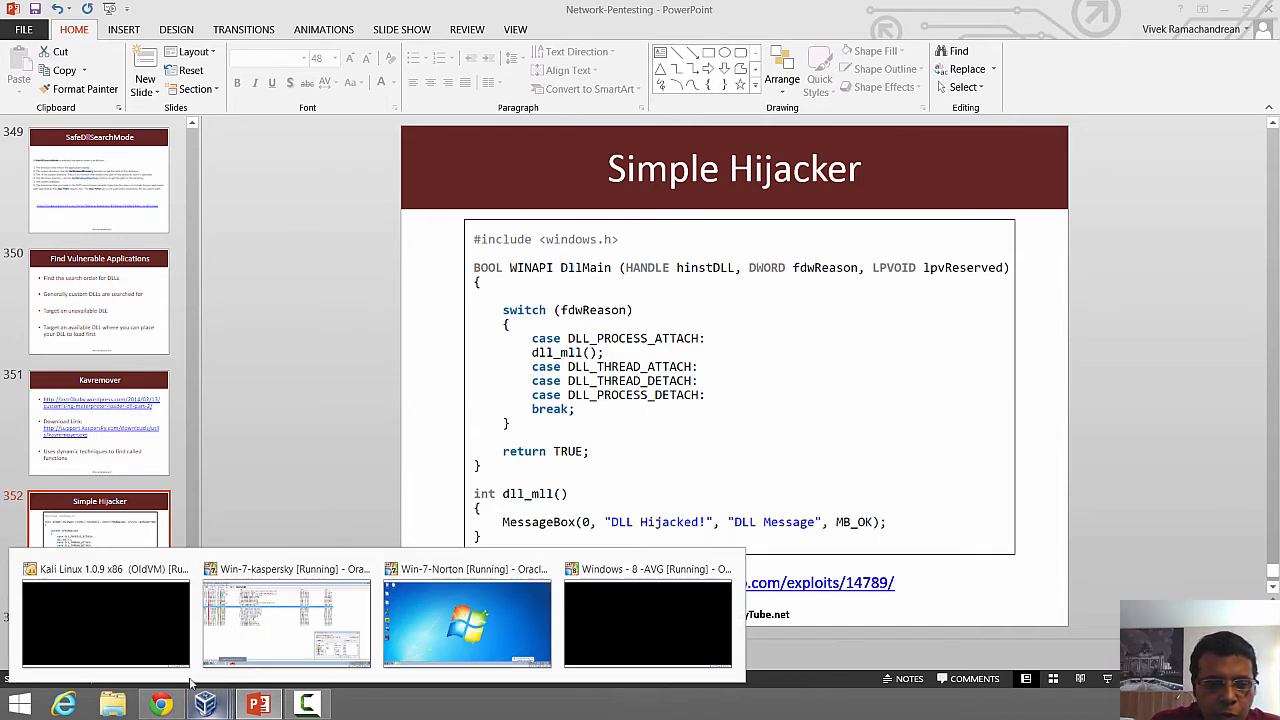
Step: Unlock the Kali VM, delete MSIMG32.dll, and open hijack.c in vim
{"action": "left_click", "coordinate": [105, 620]}
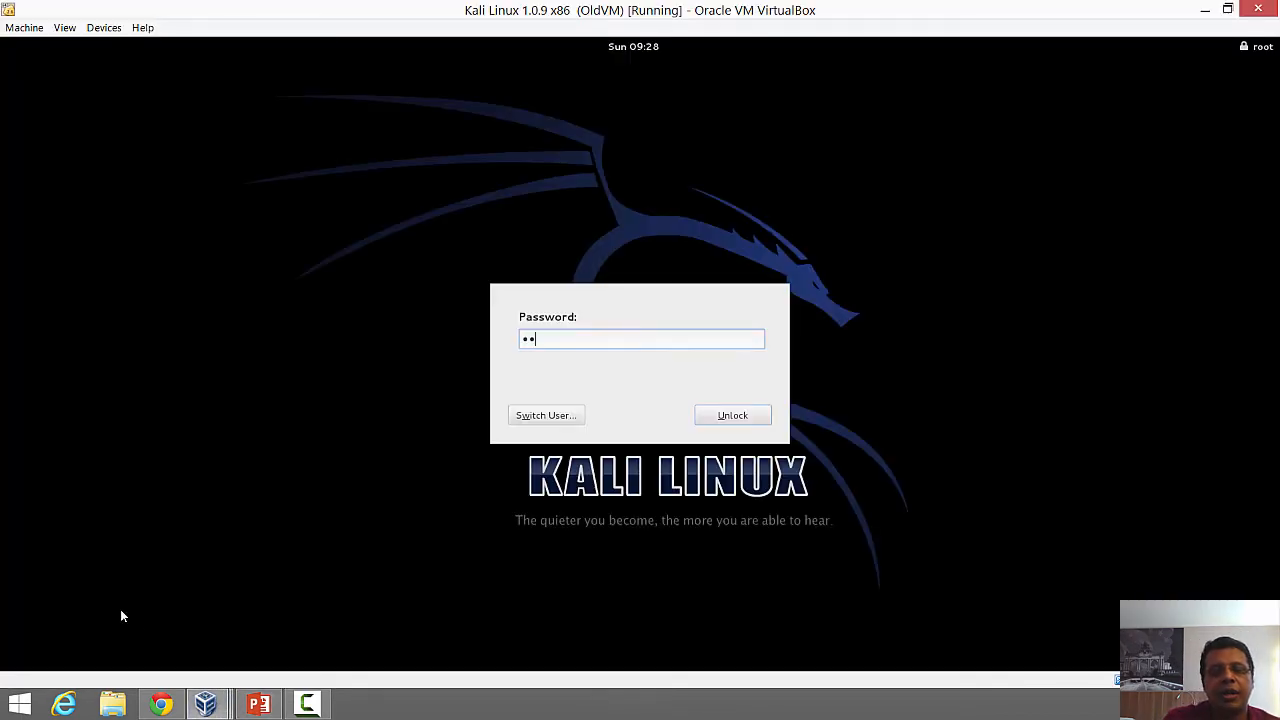
{"action": "left_click", "coordinate": [732, 415]}
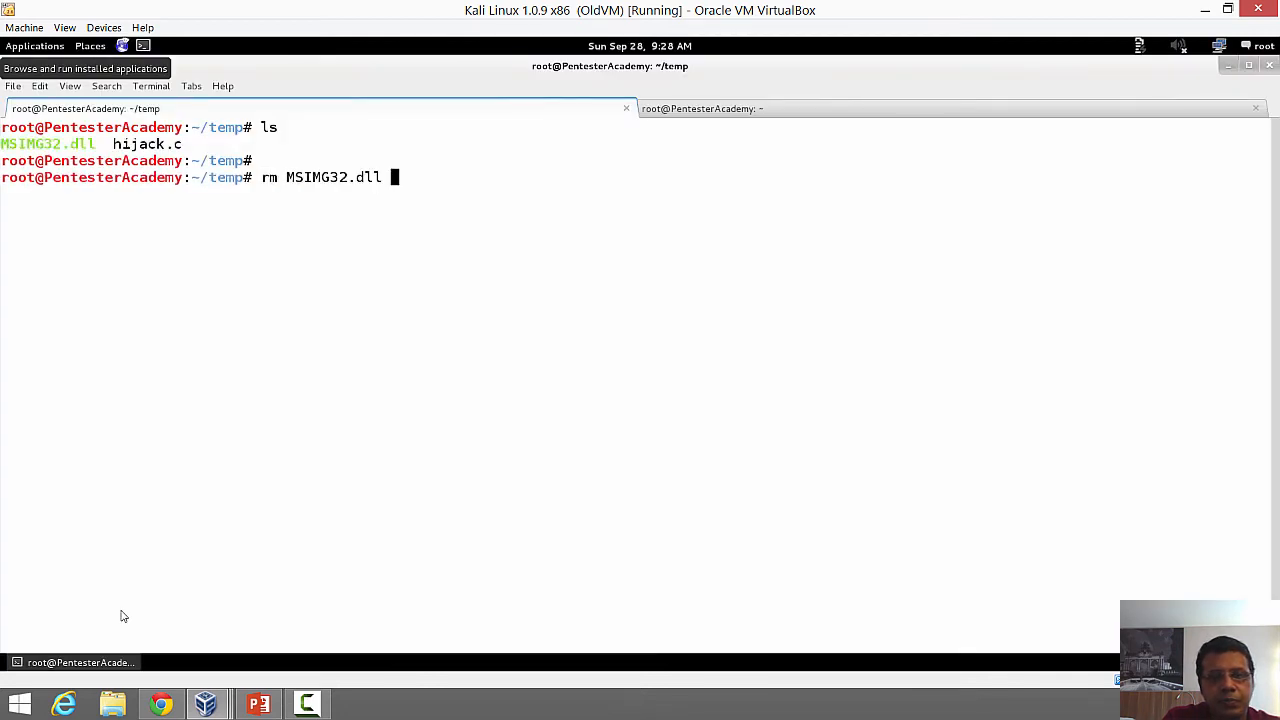
{"action": "key", "text": "Return"}
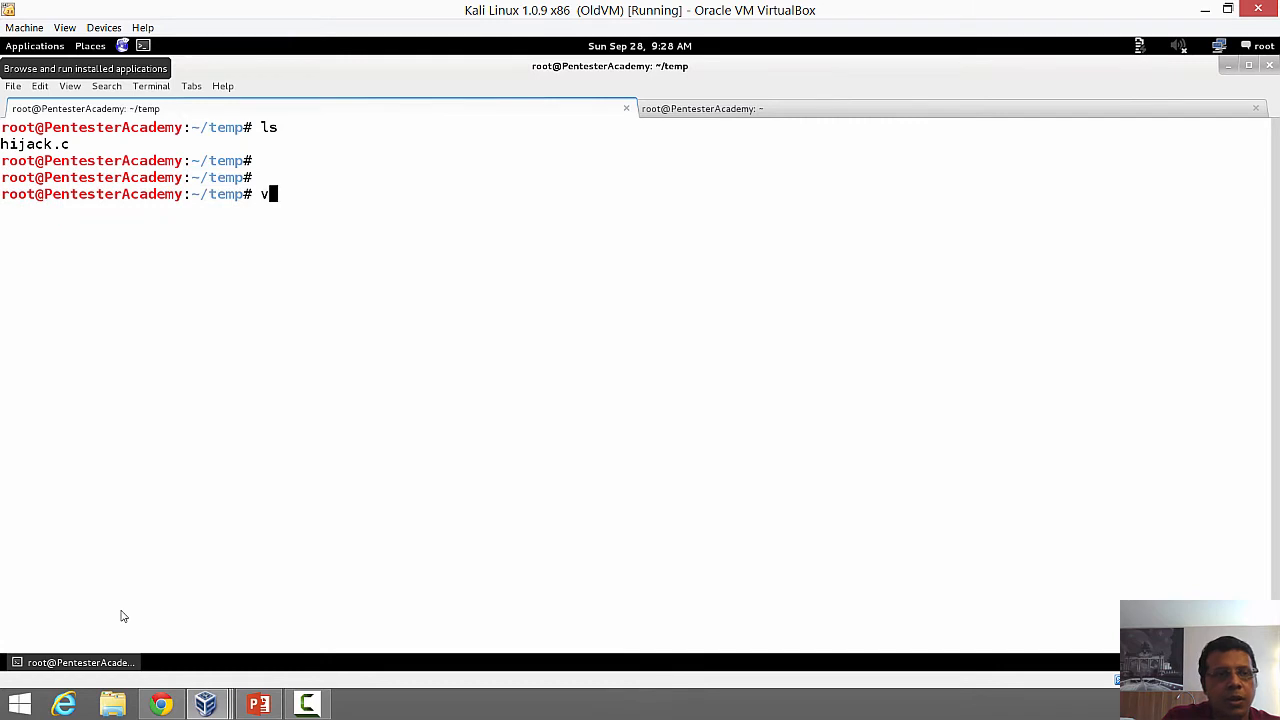
{"action": "type", "text": "im hijack.c"}
{"action": "key", "text": "Return"}
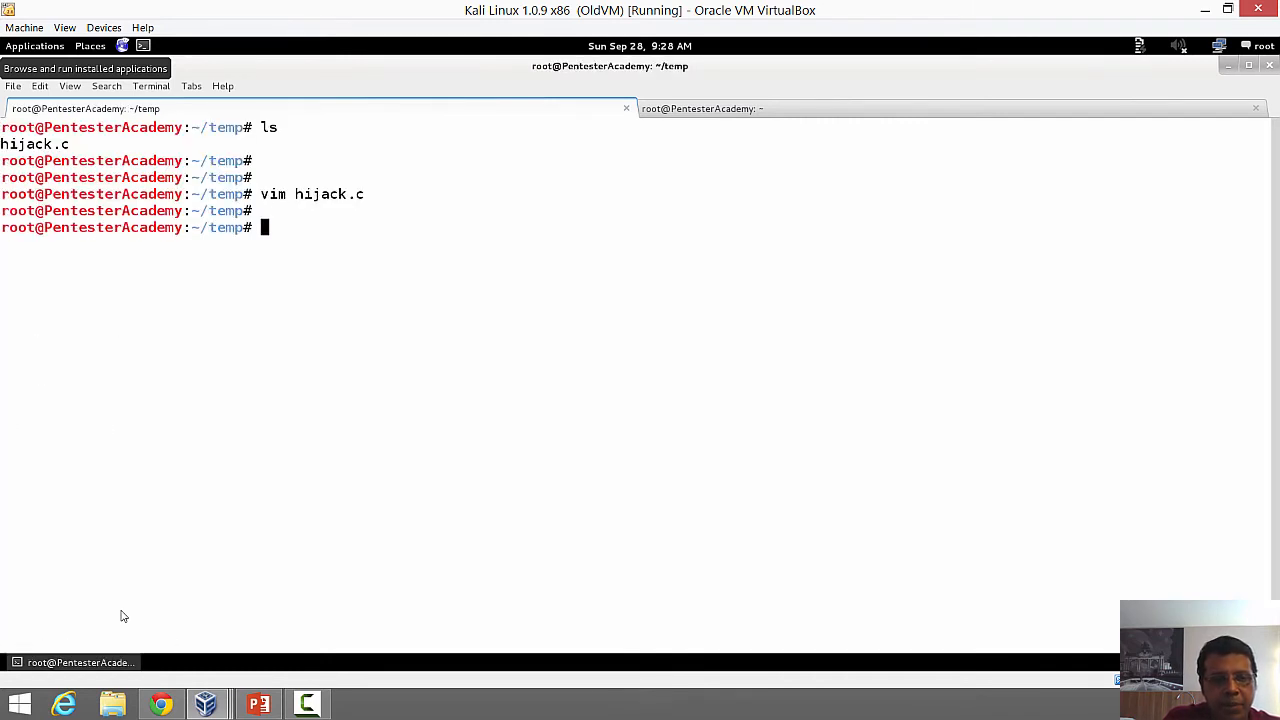
Step: Compile hijack.c into a shared hijack.dll with i686-w64-mingw32-gcc
{"action": "type", "text": "i686-w64-mingw32-"}
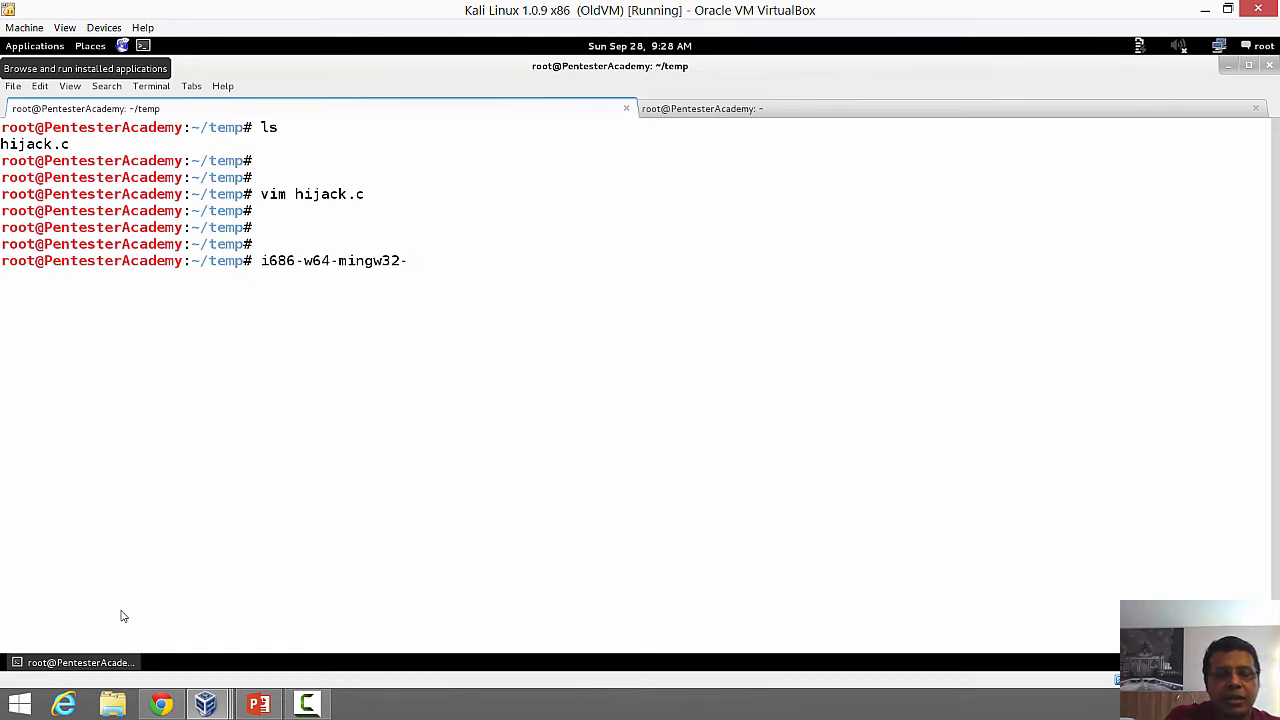
{"action": "type", "text": "gv"}
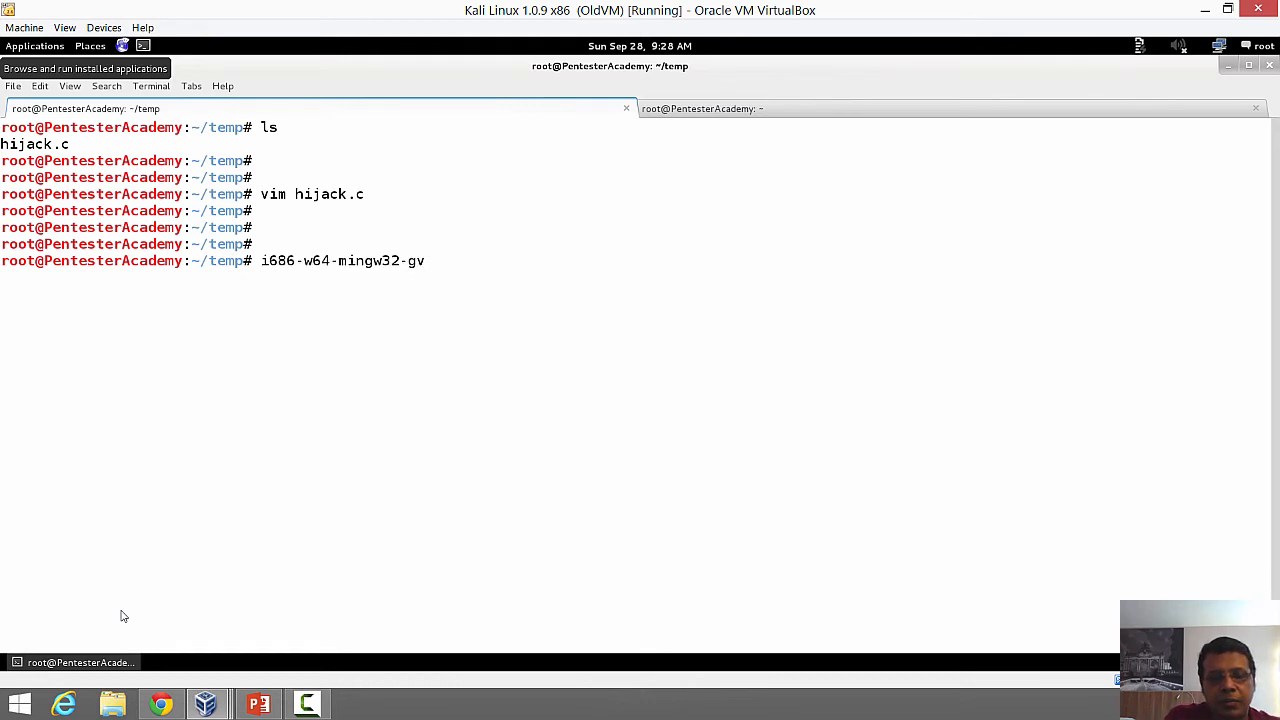
{"action": "type", "text": "cc"}
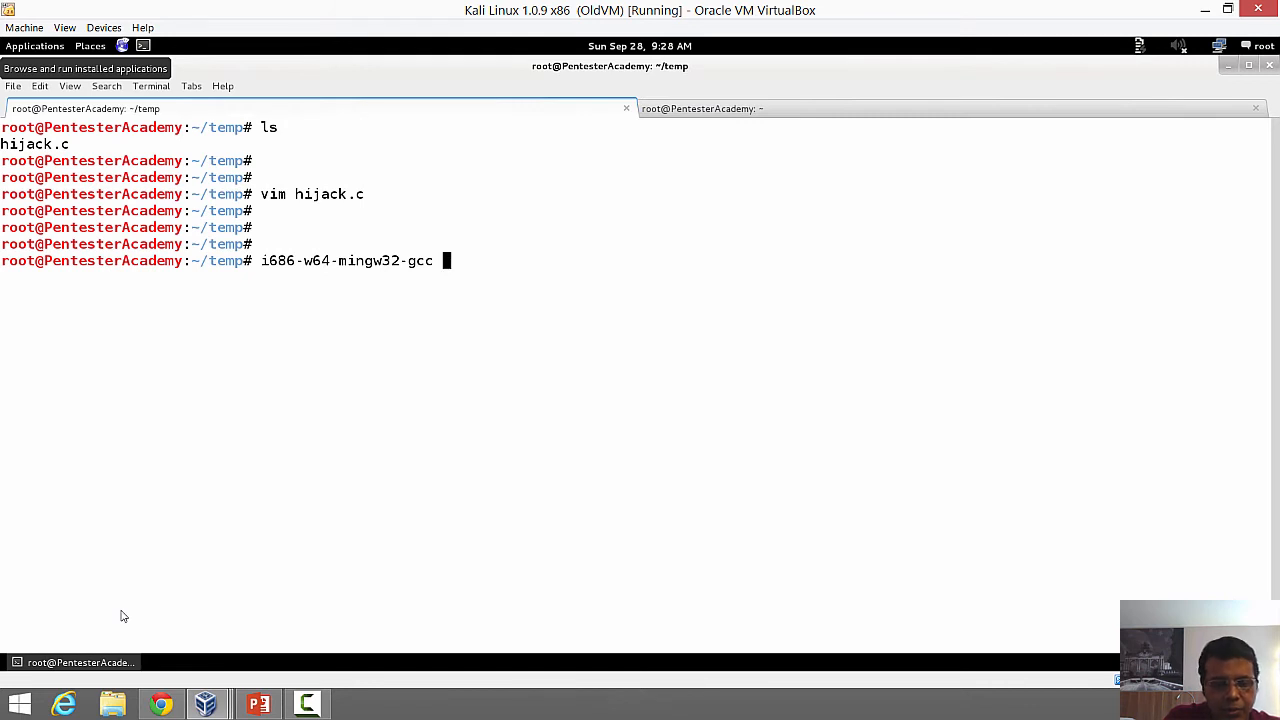
{"action": "type", "text": "hijack.c -o"}
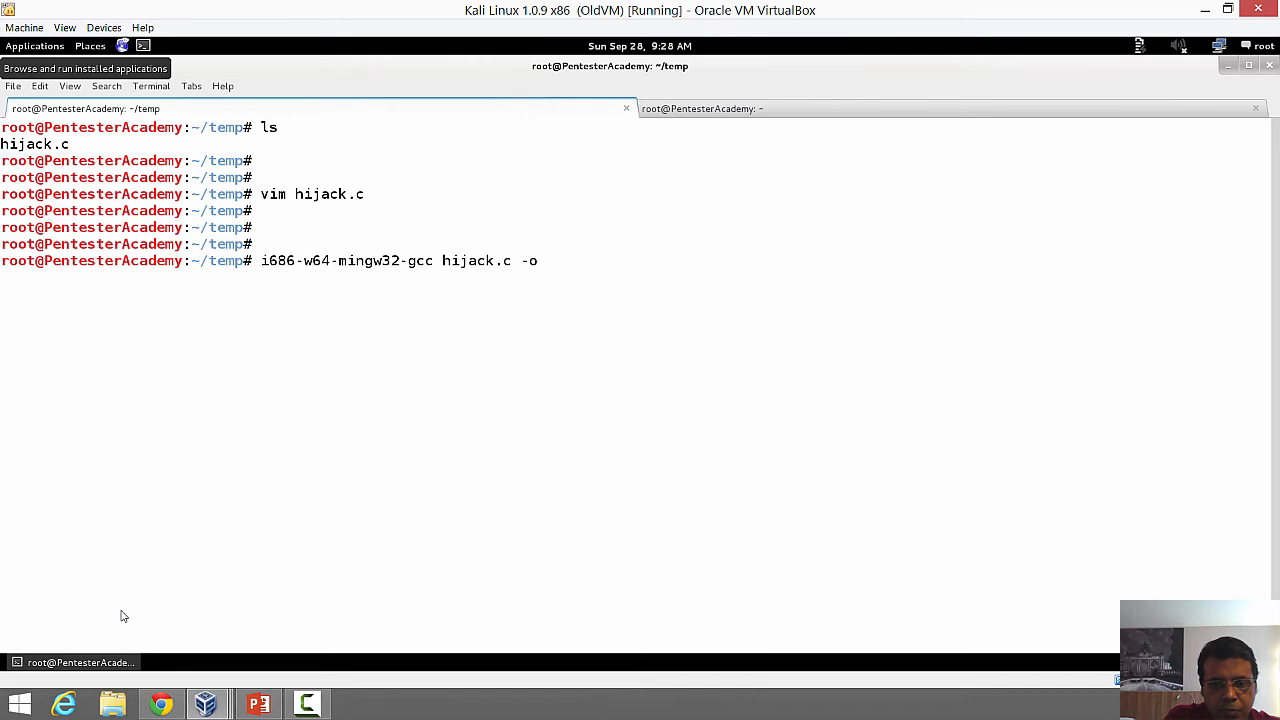
{"action": "type", "text": "hijack.dll"}
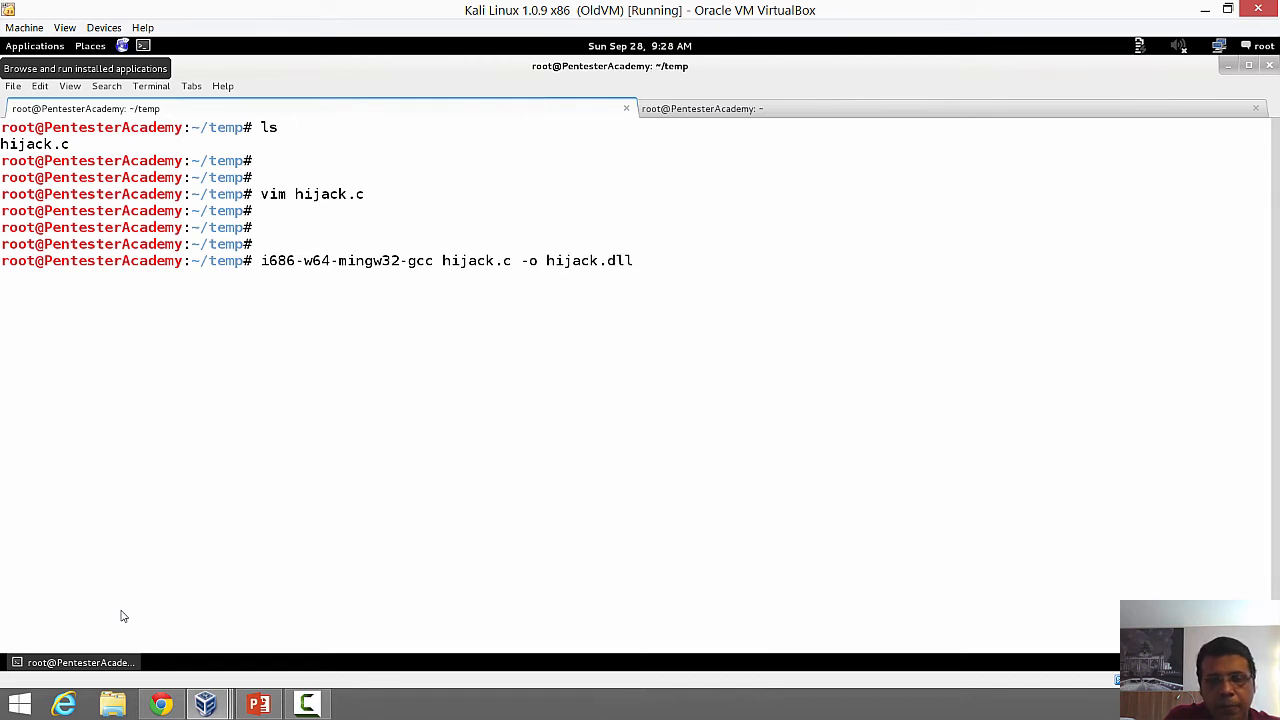
{"action": "type", "text": "-shared"}
{"action": "type", "text": "ls"}
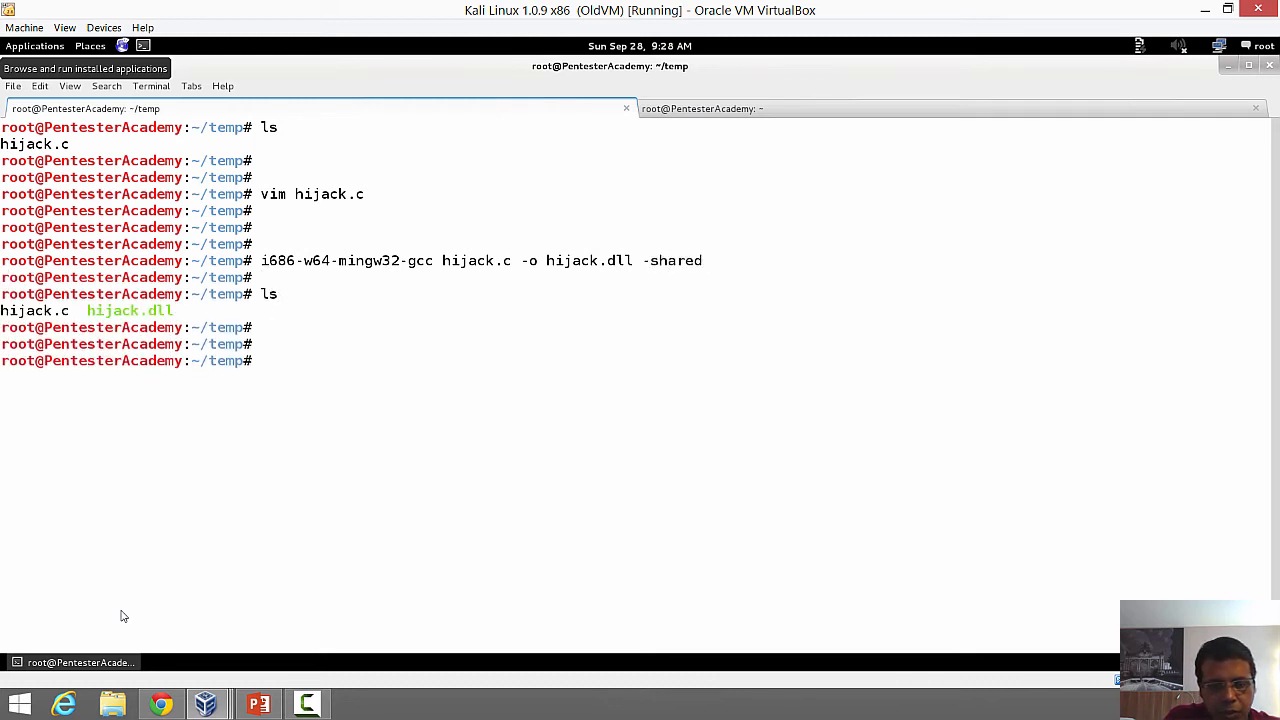
Step: Check hijack.dll with file, serve the folder via python SimpleHTTPServer, then switch to Windows
{"action": "type", "text": "file hijack.dll"}
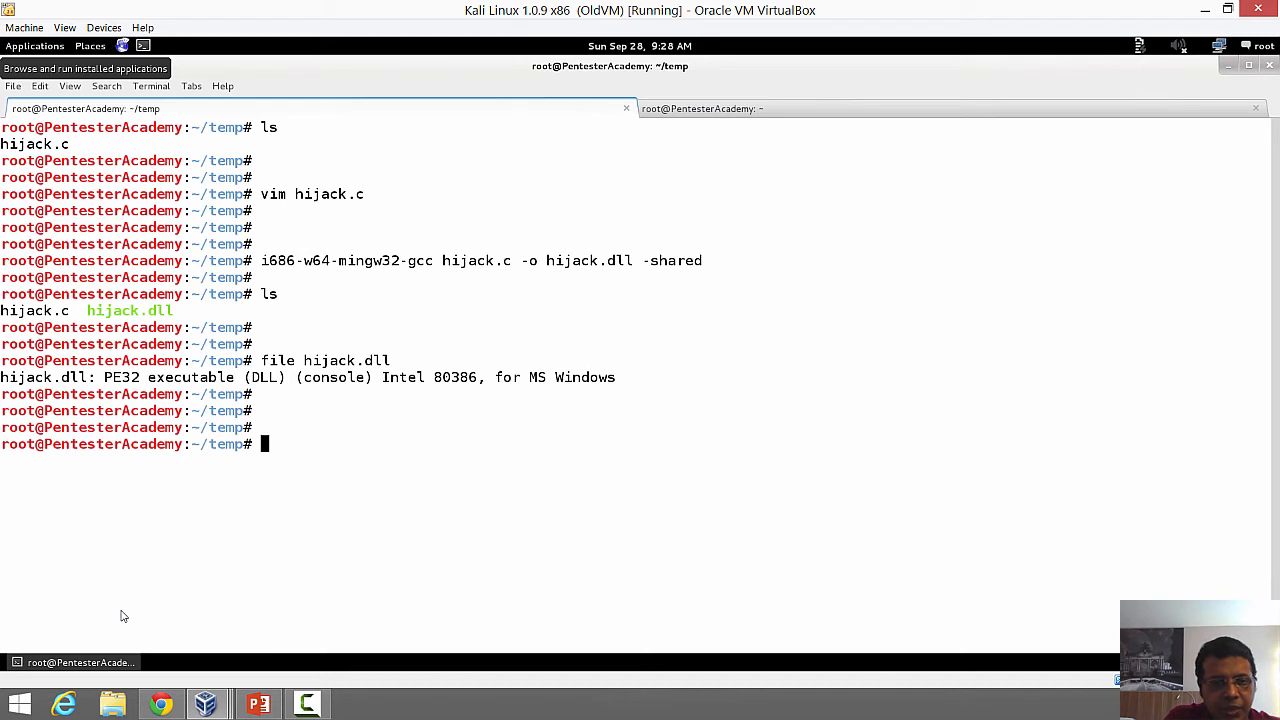
{"action": "type", "text": "pytho"}
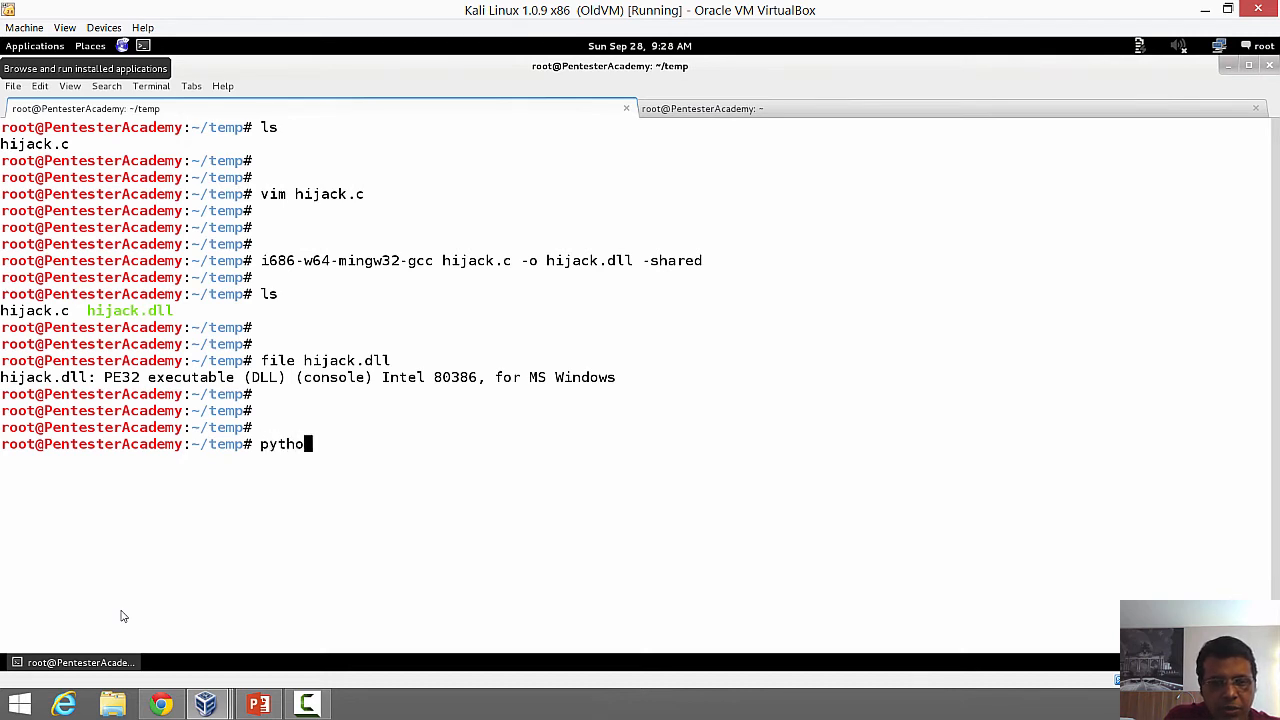
{"action": "type", "text": "-m Simp"}
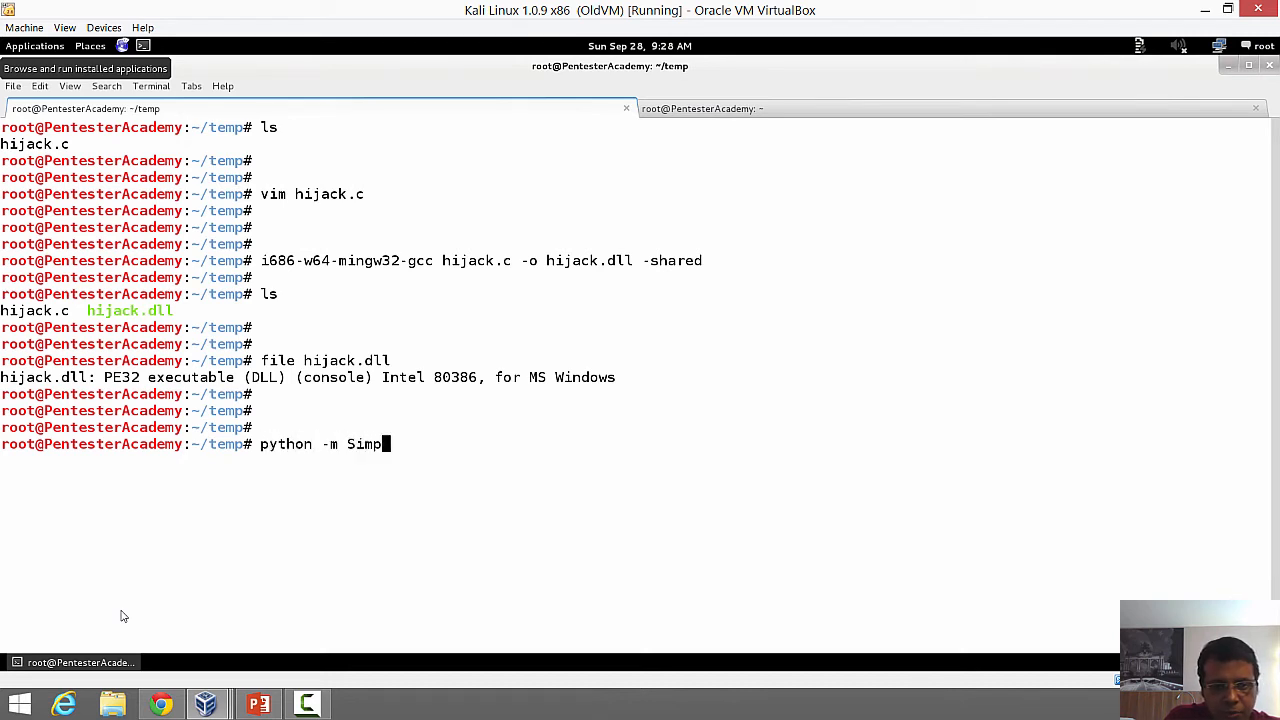
{"action": "type", "text": "leHTTPS"}
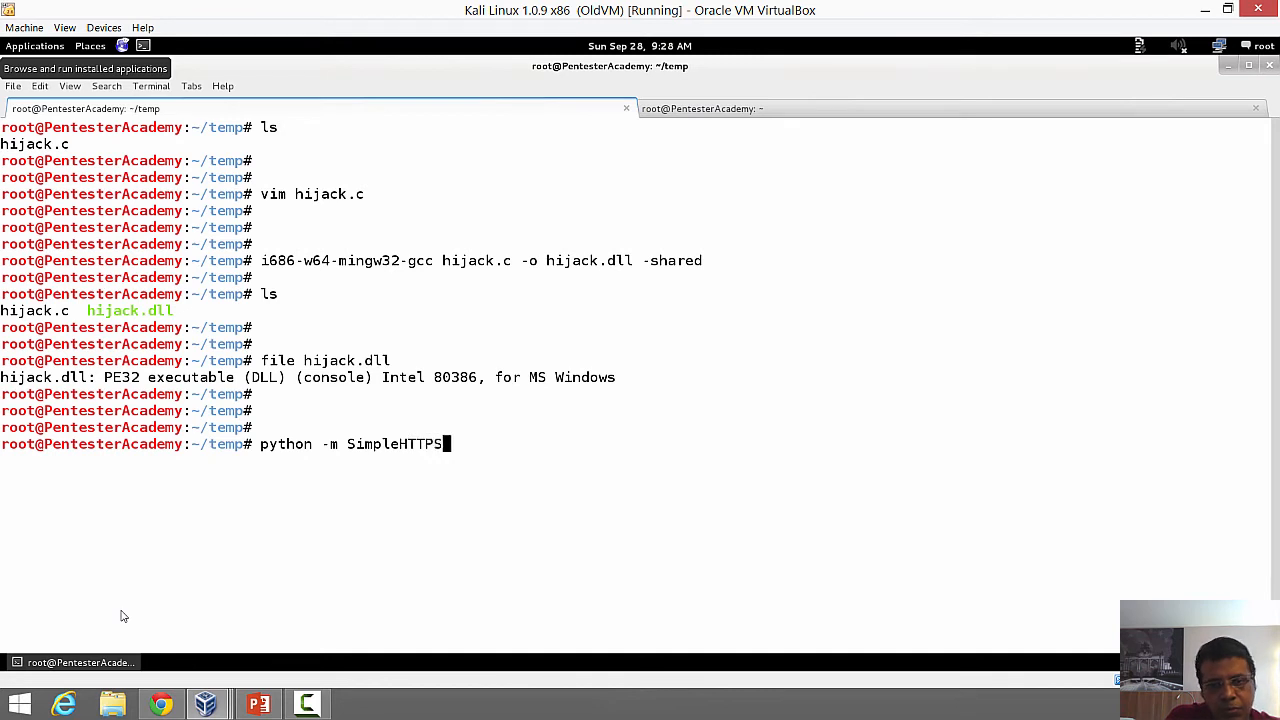
{"action": "key", "text": "Return"}
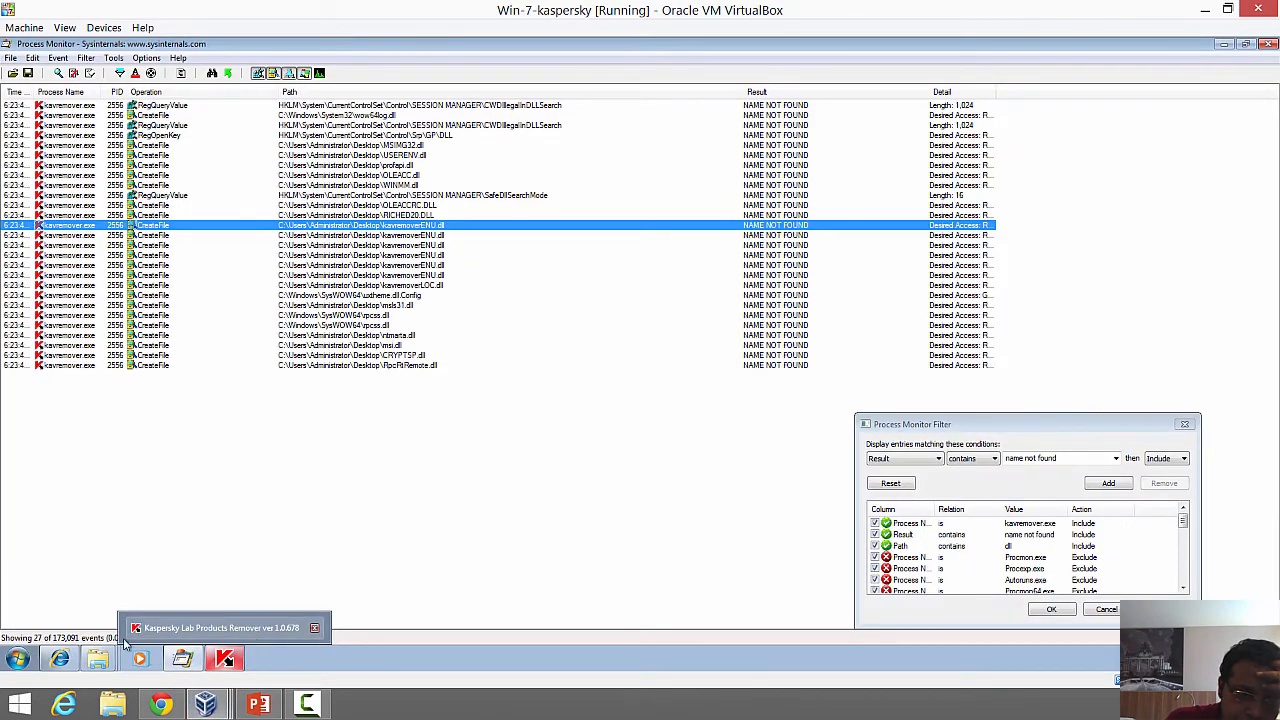
{"action": "left_click", "coordinate": [58, 658]}
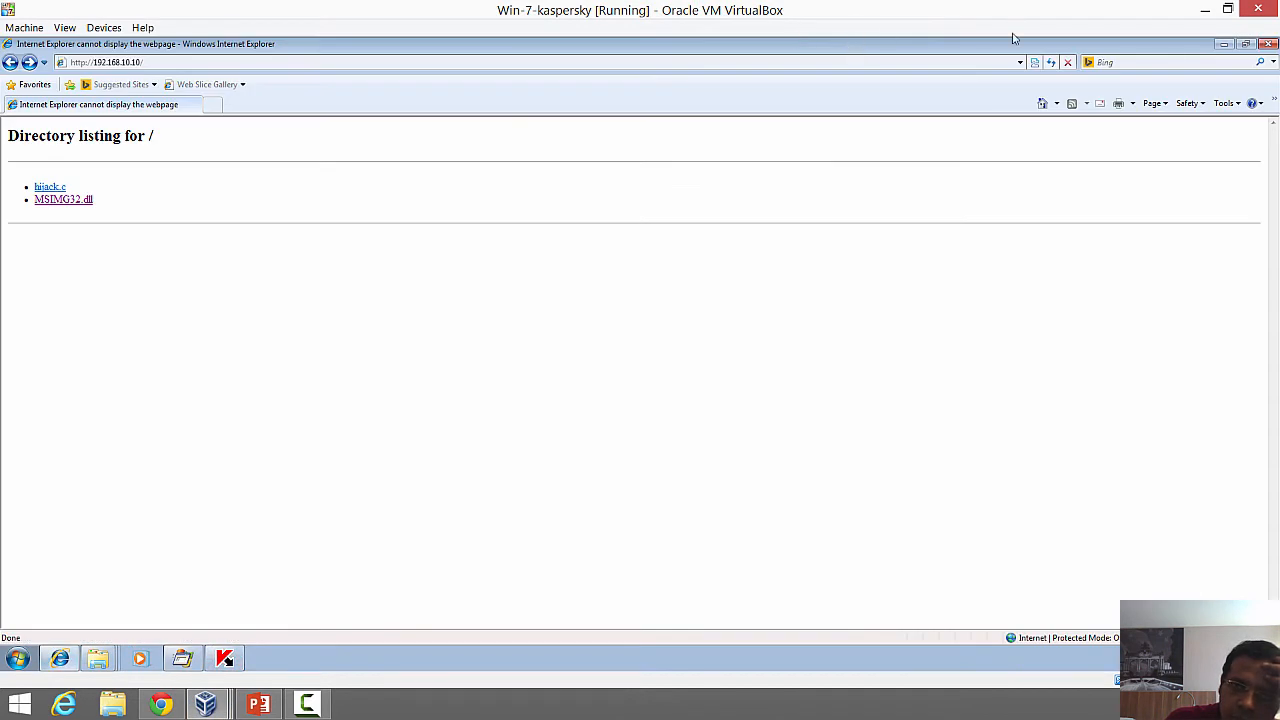
Step: Refresh the Kali listing and save hijack.dll to the Desktop, closing Download Complete
{"action": "left_click", "coordinate": [1050, 62]}
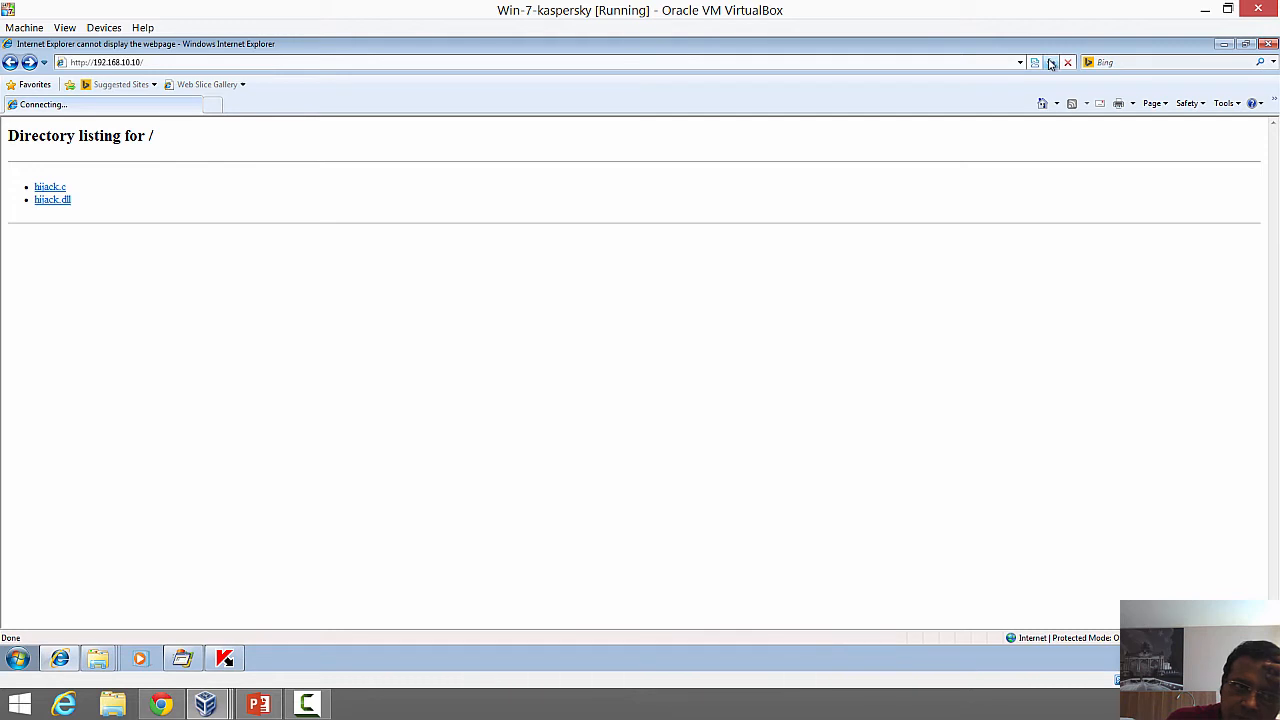
{"action": "left_click", "coordinate": [52, 199]}
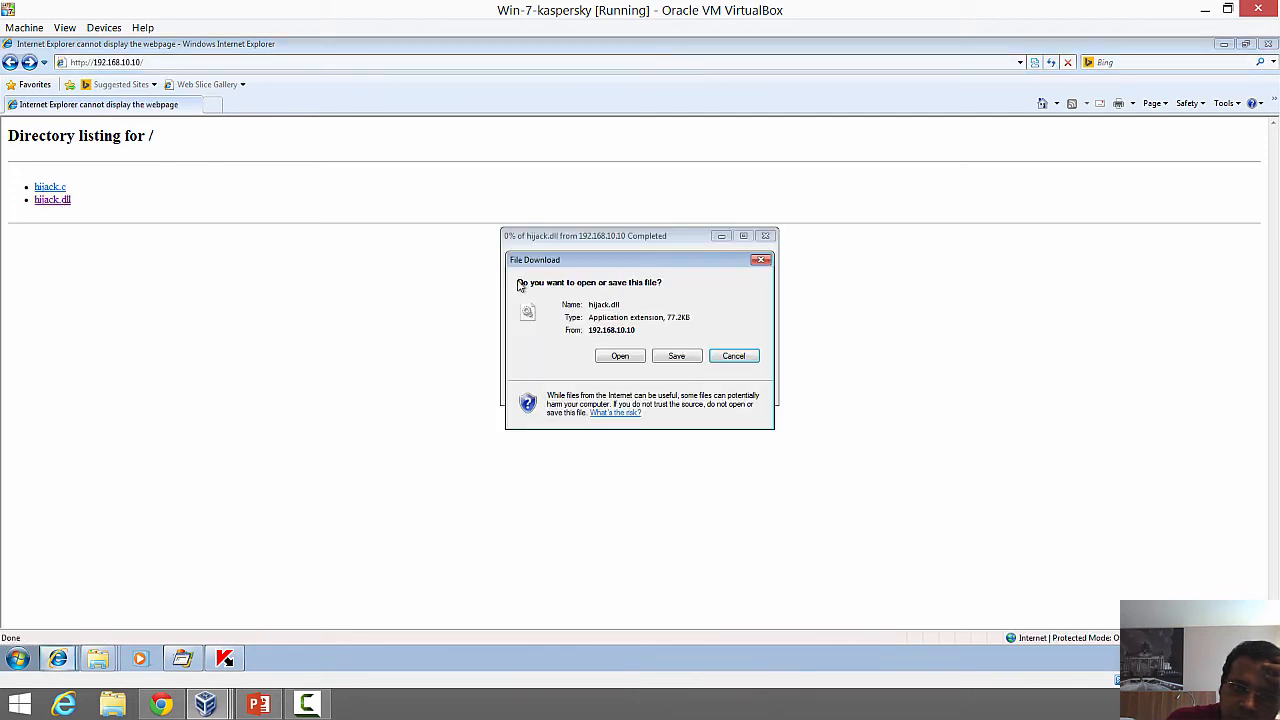
{"action": "left_click", "coordinate": [676, 355]}
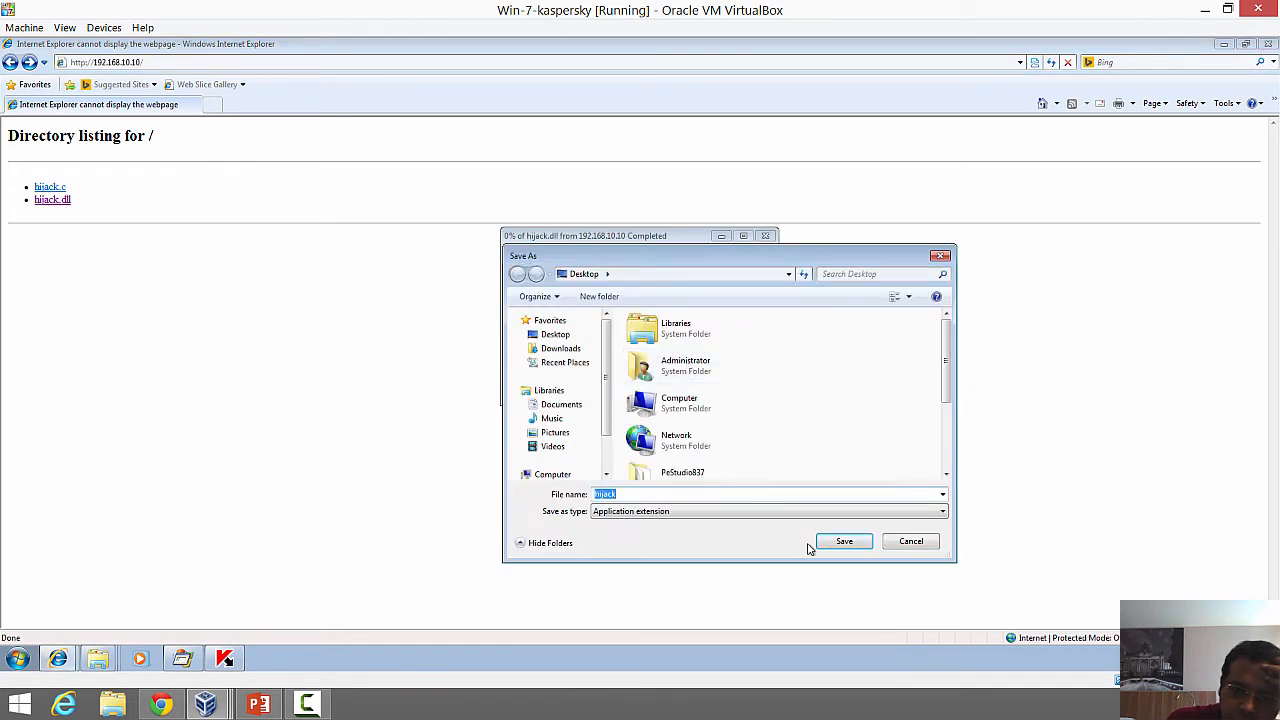
{"action": "left_click", "coordinate": [843, 541]}
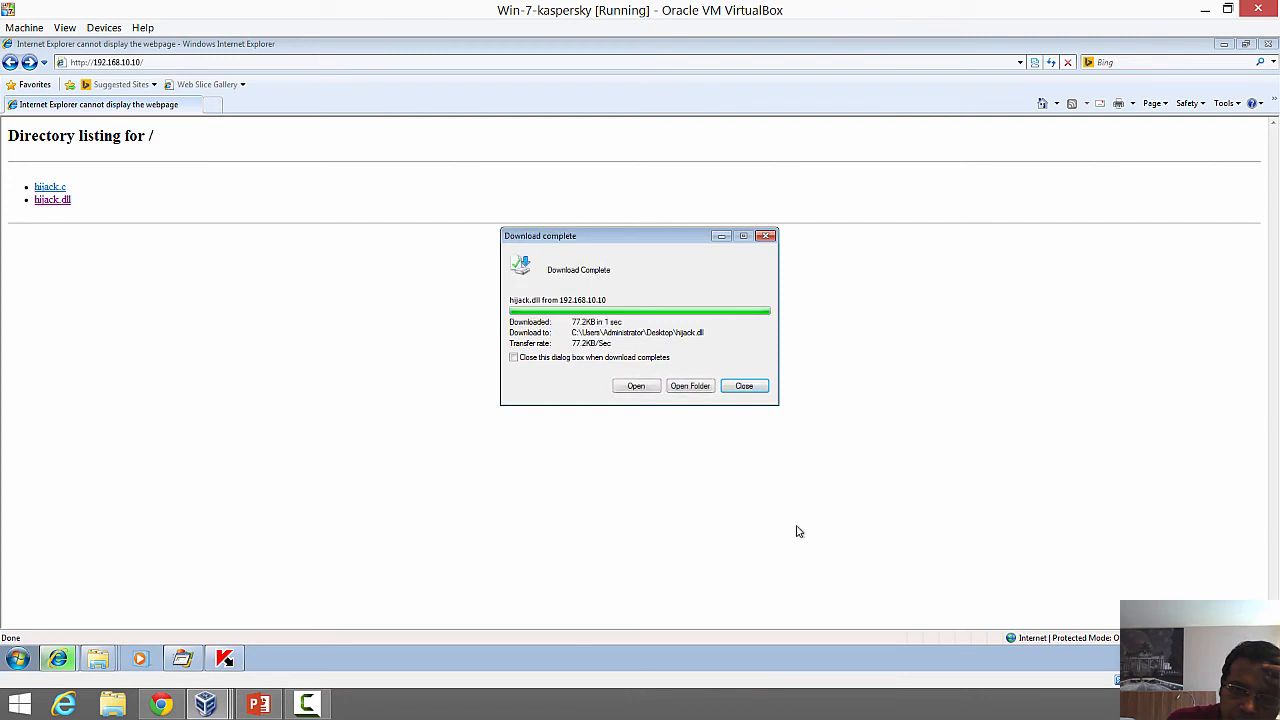
{"action": "left_click", "coordinate": [744, 385]}
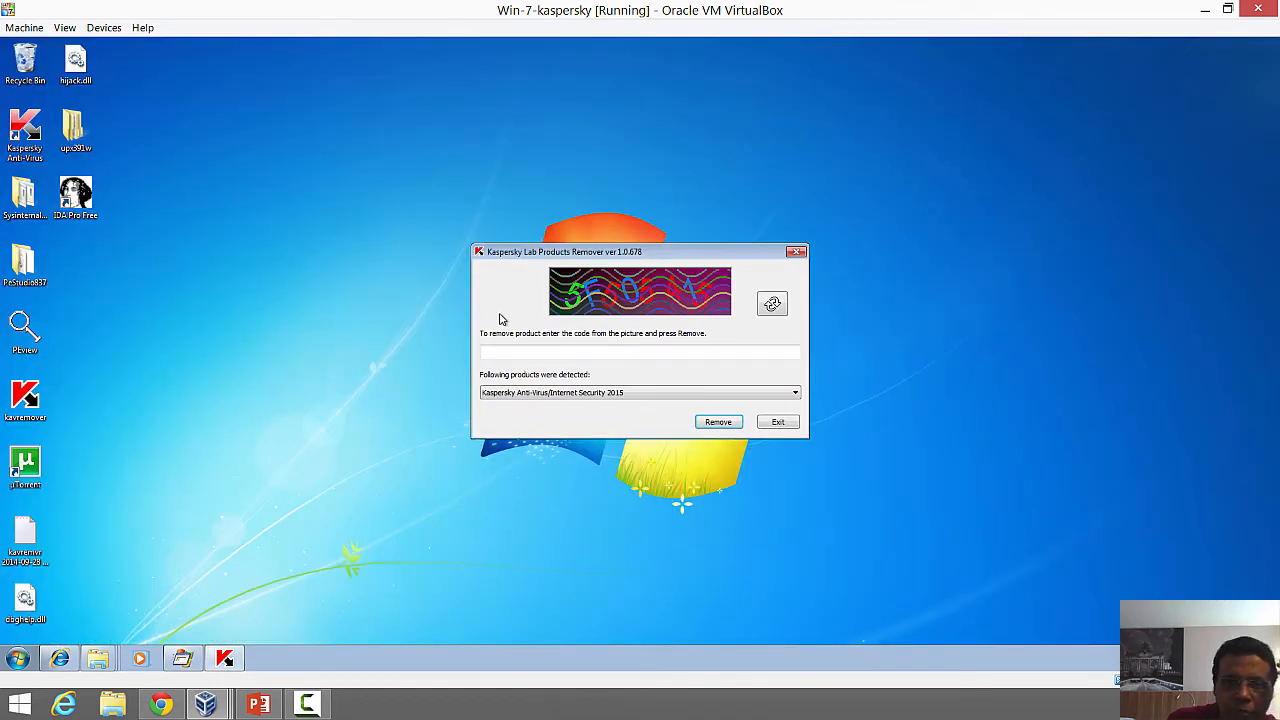
Step: Exit the Kaspersky remover and rename the desktop hijack.dll to kavremoverenu.dll
{"action": "left_click", "coordinate": [778, 421]}
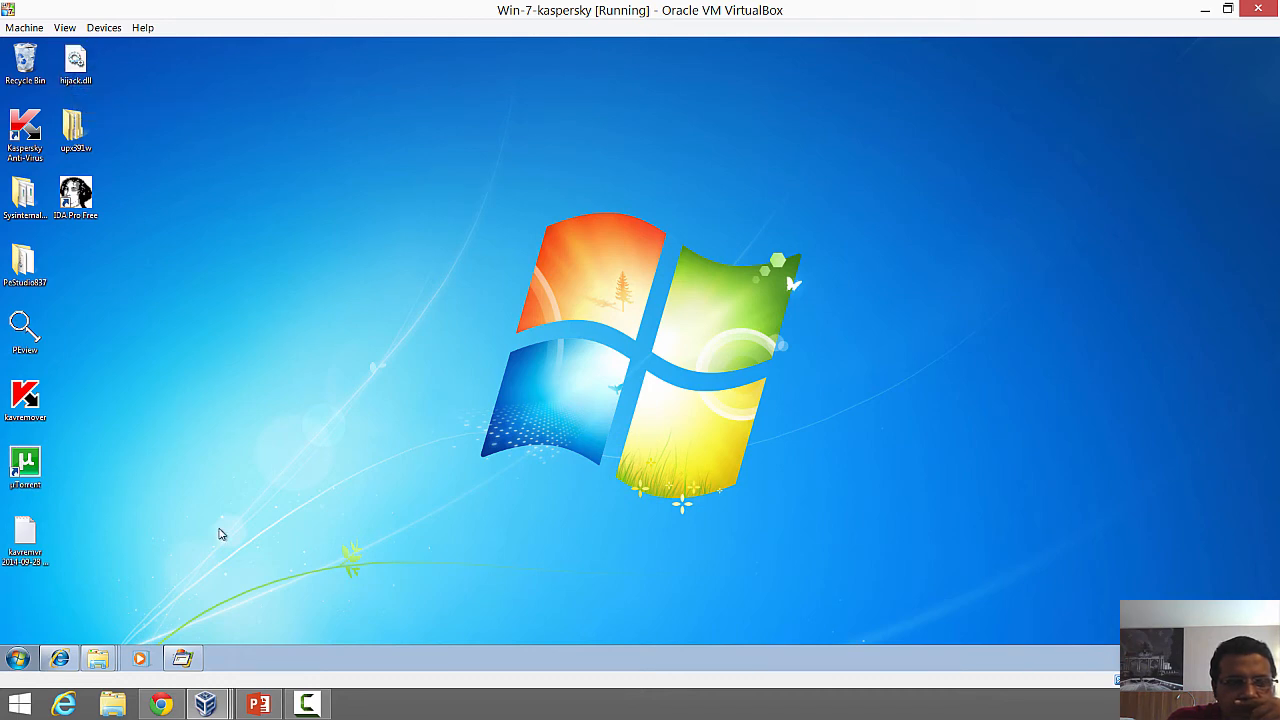
{"action": "left_click", "coordinate": [183, 658]}
{"action": "type", "text": "kavremoverenu"}
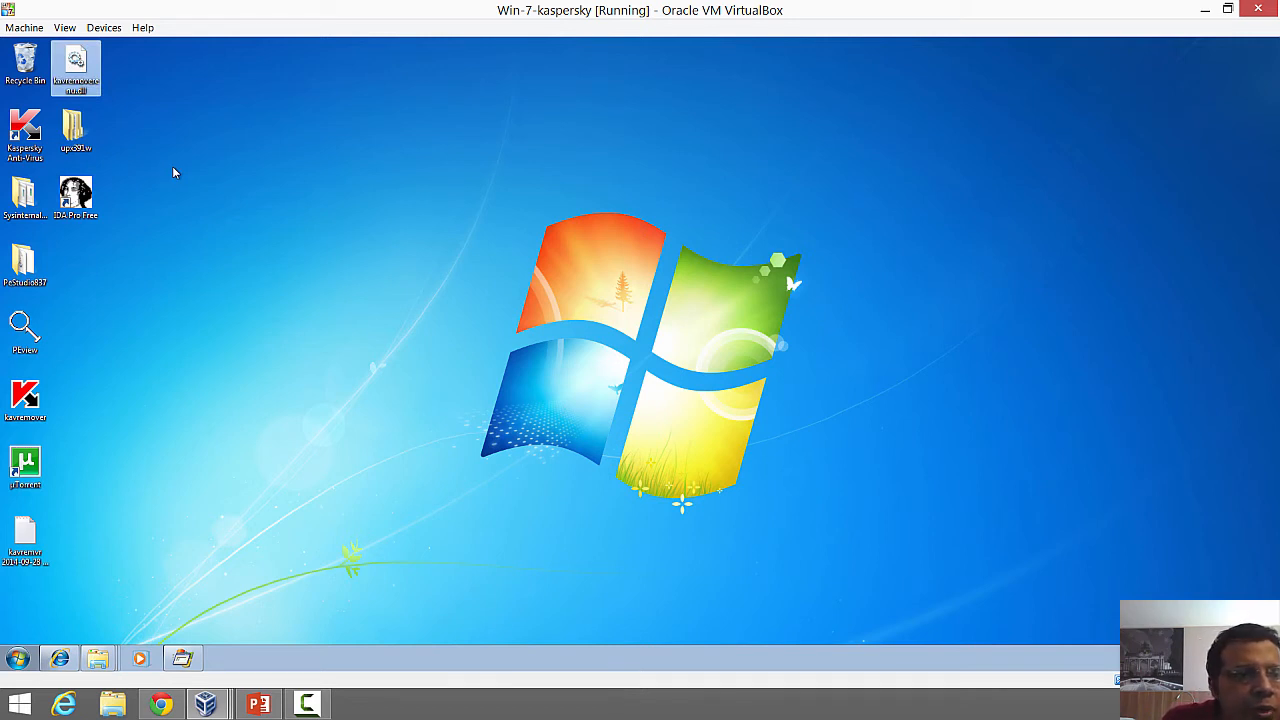
{"action": "left_click", "coordinate": [75, 68]}
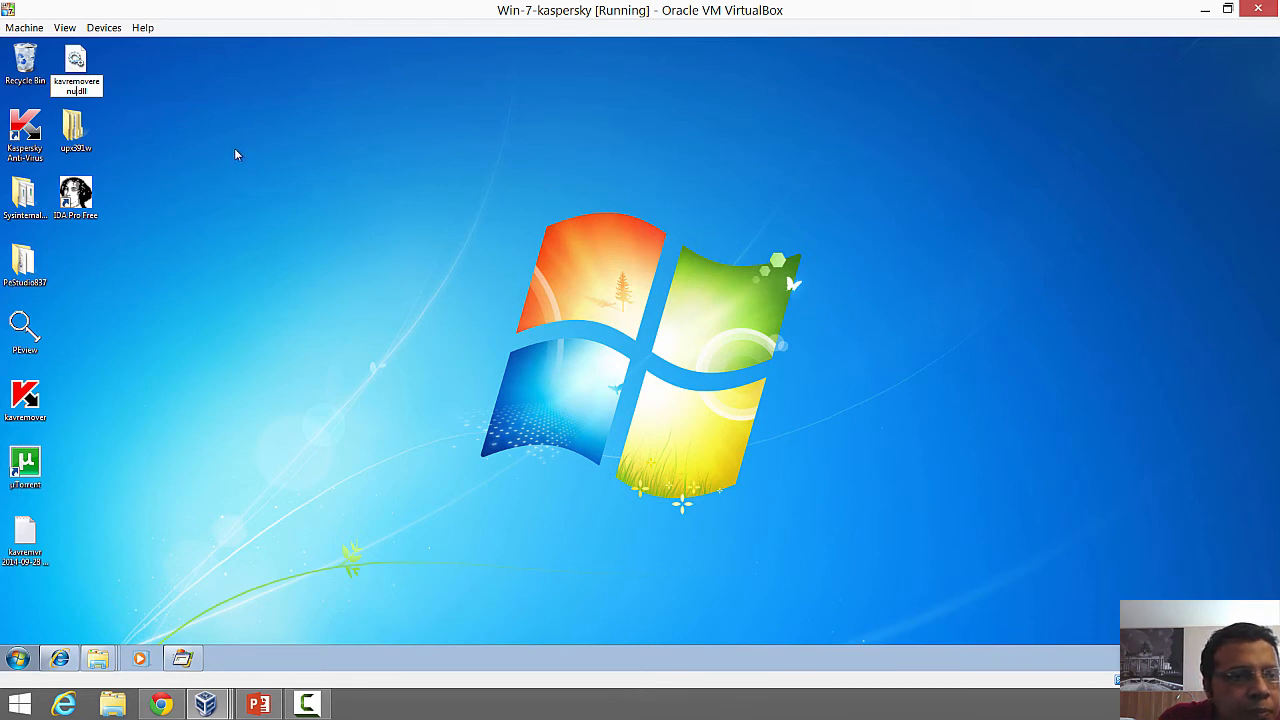
{"action": "left_click", "coordinate": [76, 62]}
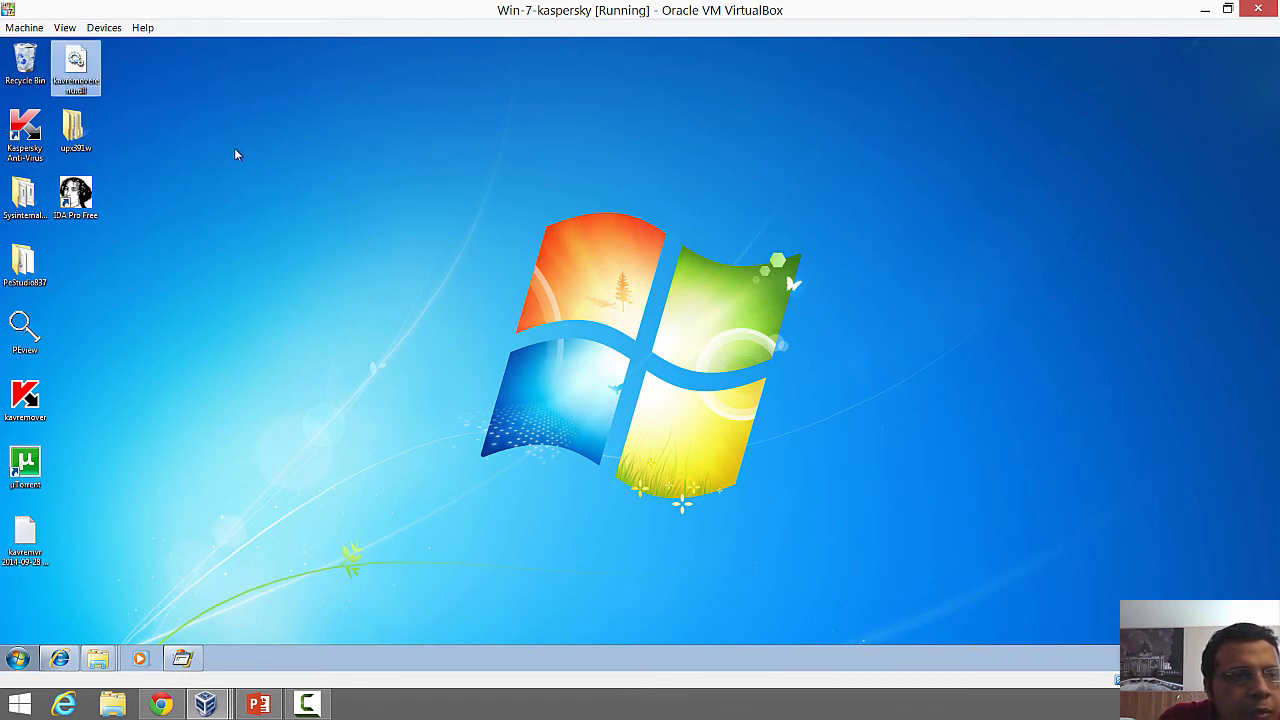
{"action": "mouse_move", "coordinate": [120, 373]}
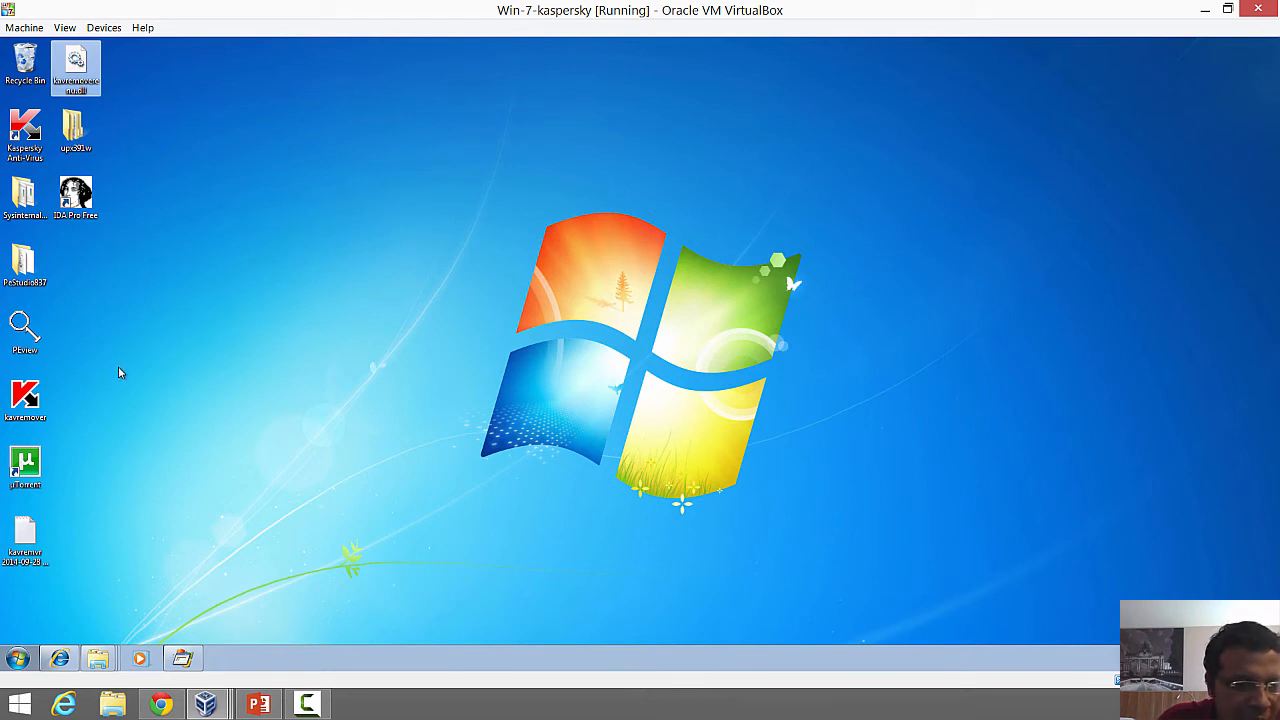
{"action": "mouse_move", "coordinate": [25, 400]}
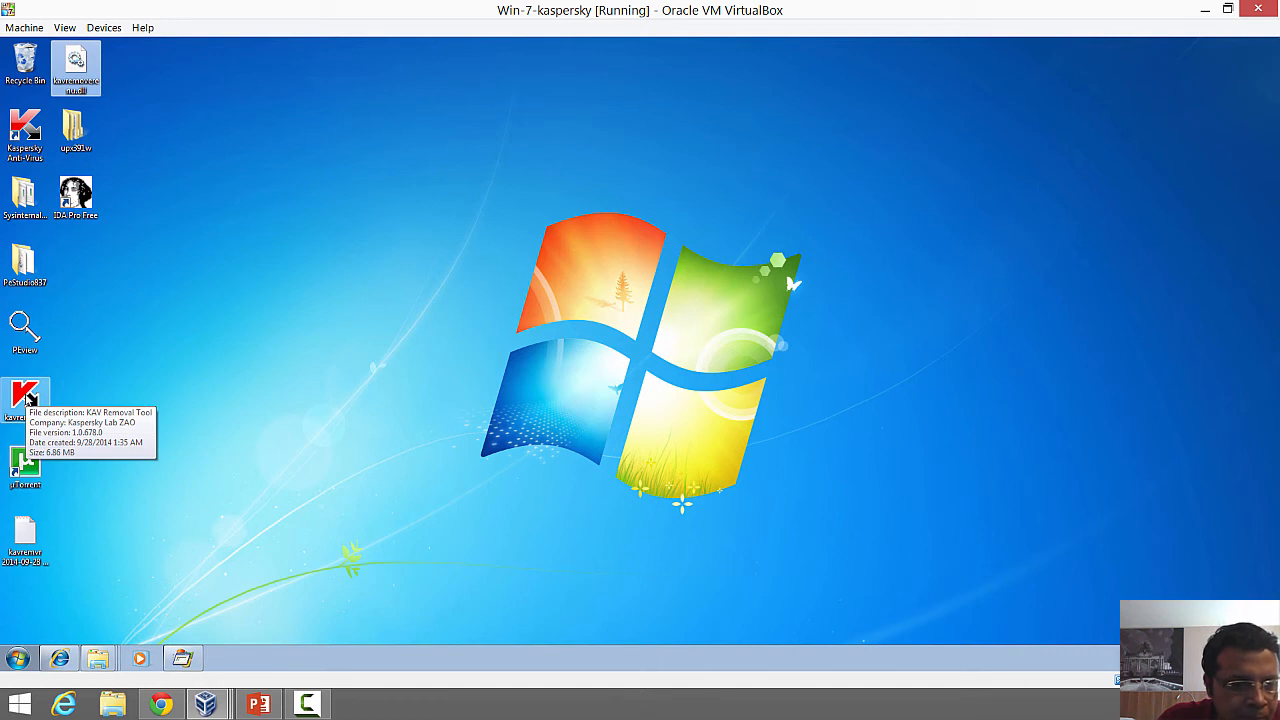
Step: Relaunch kavremover, dismiss the 'DLL Hijacked!' box, and bring back Process Monitor
{"action": "double_click", "coordinate": [25, 400]}
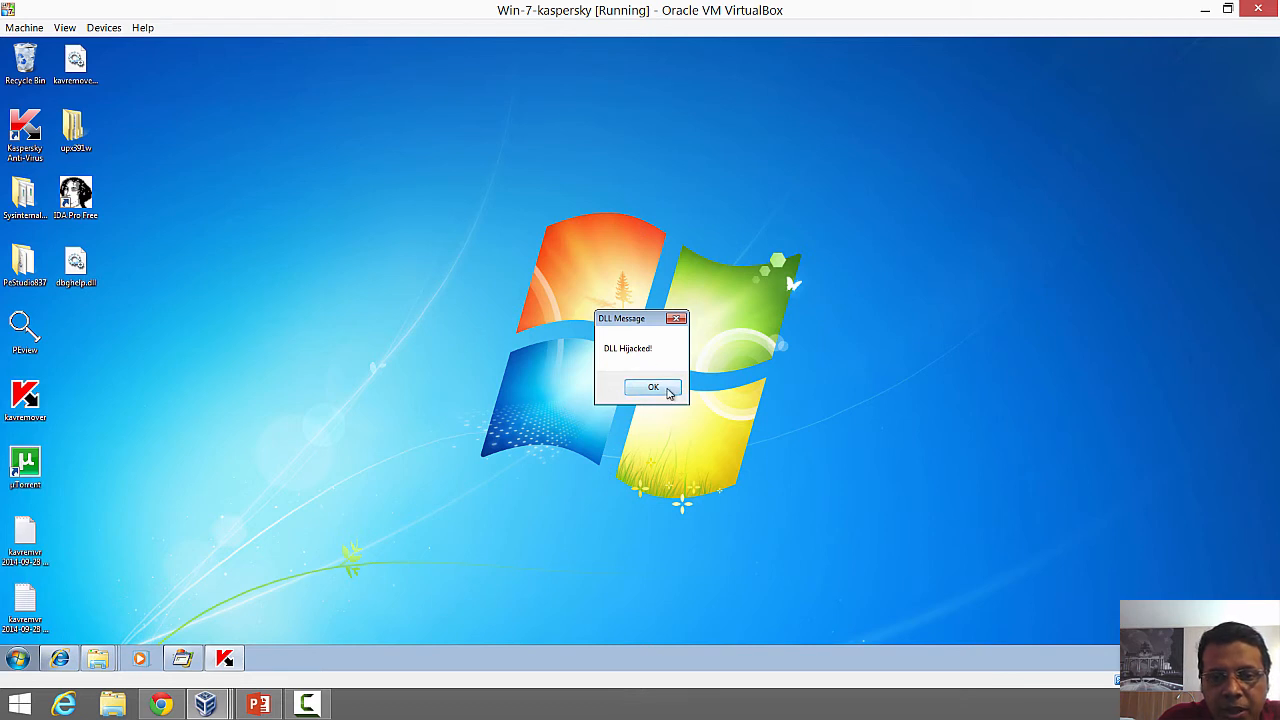
{"action": "left_click", "coordinate": [652, 387]}
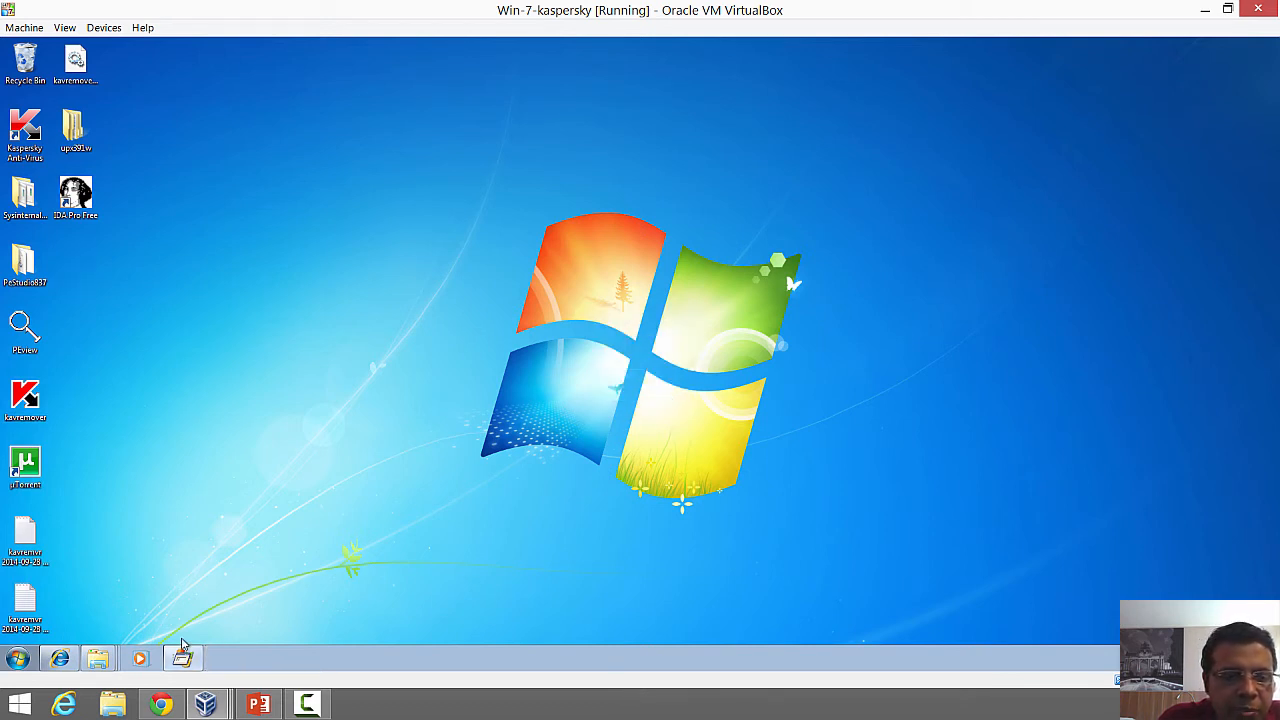
{"action": "mouse_move", "coordinate": [293, 517]}
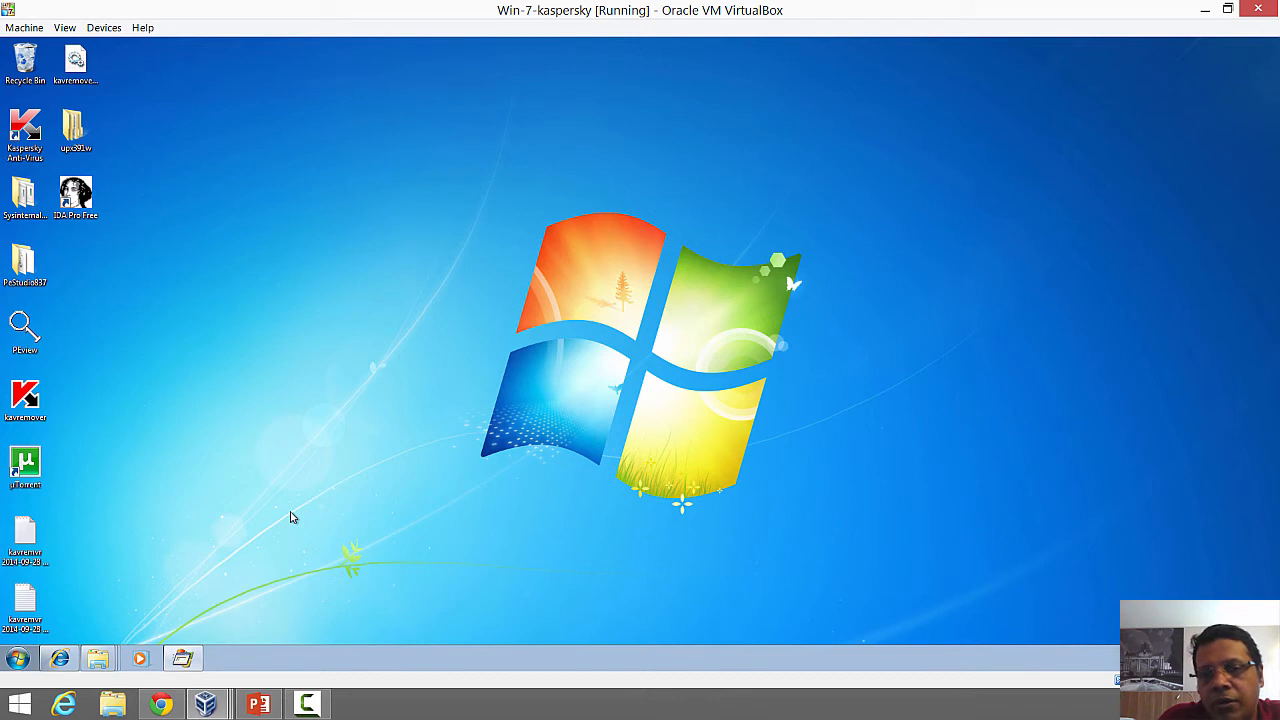
{"action": "mouse_move", "coordinate": [205, 610]}
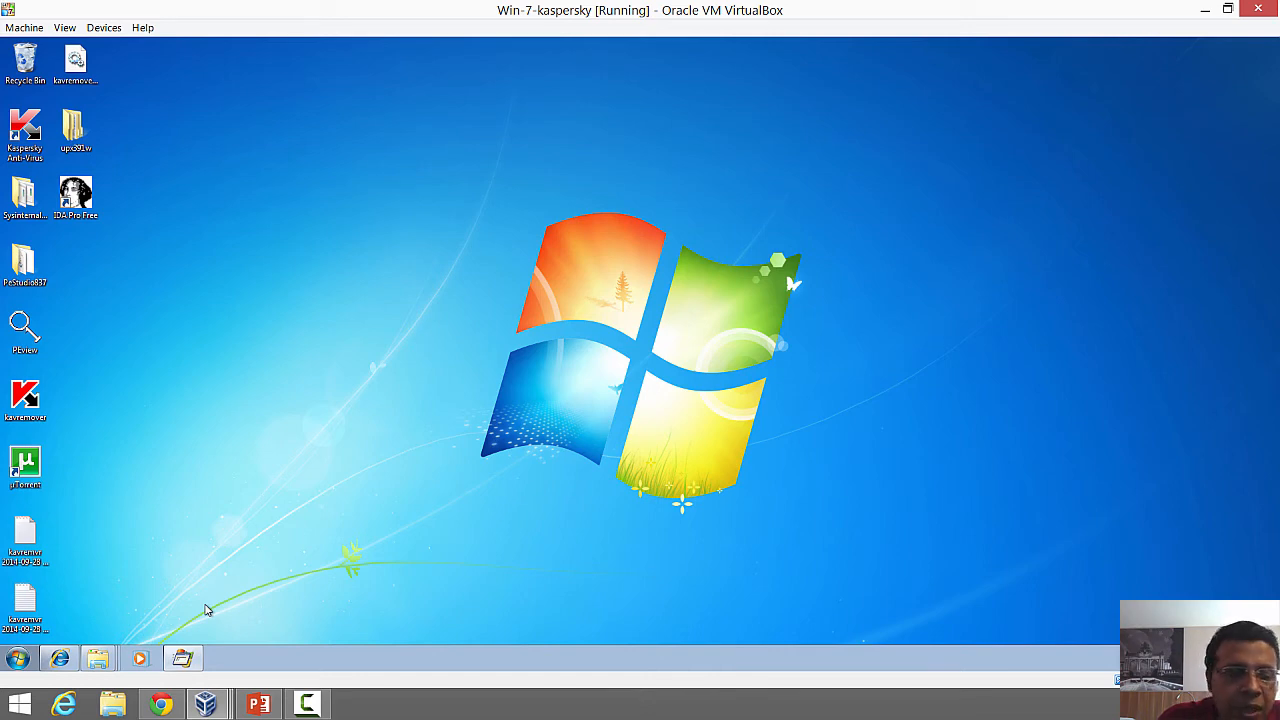
{"action": "left_click", "coordinate": [183, 658]}
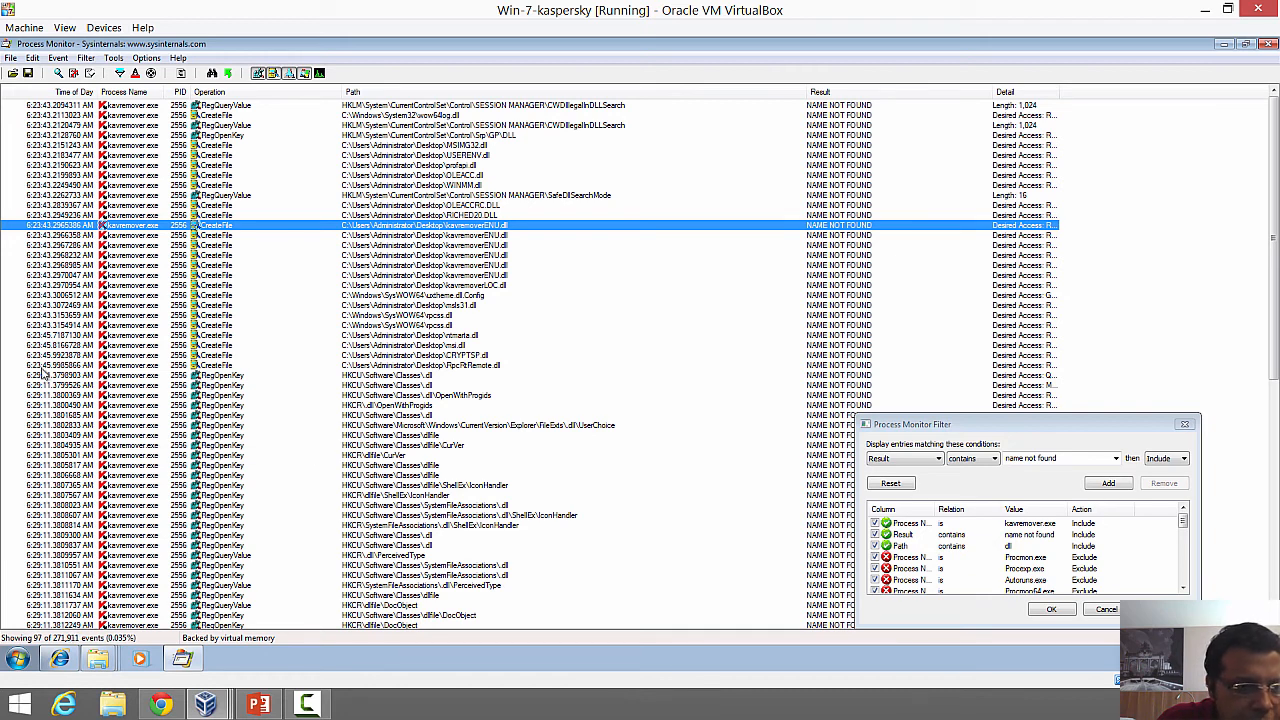
Step: Select a NAME NOT FOUND entry, then rename the desktop DLL copy to msls31.dll
{"action": "left_click", "coordinate": [400, 365]}
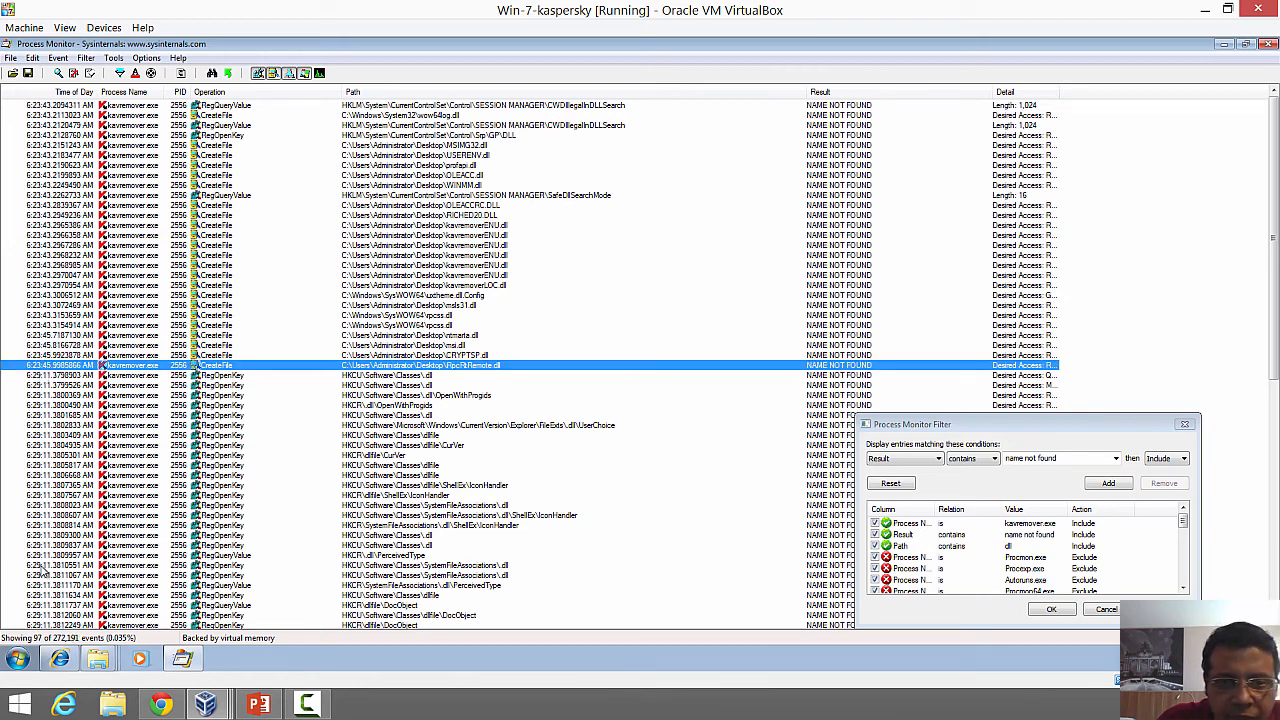
{"action": "mouse_move", "coordinate": [337, 450]}
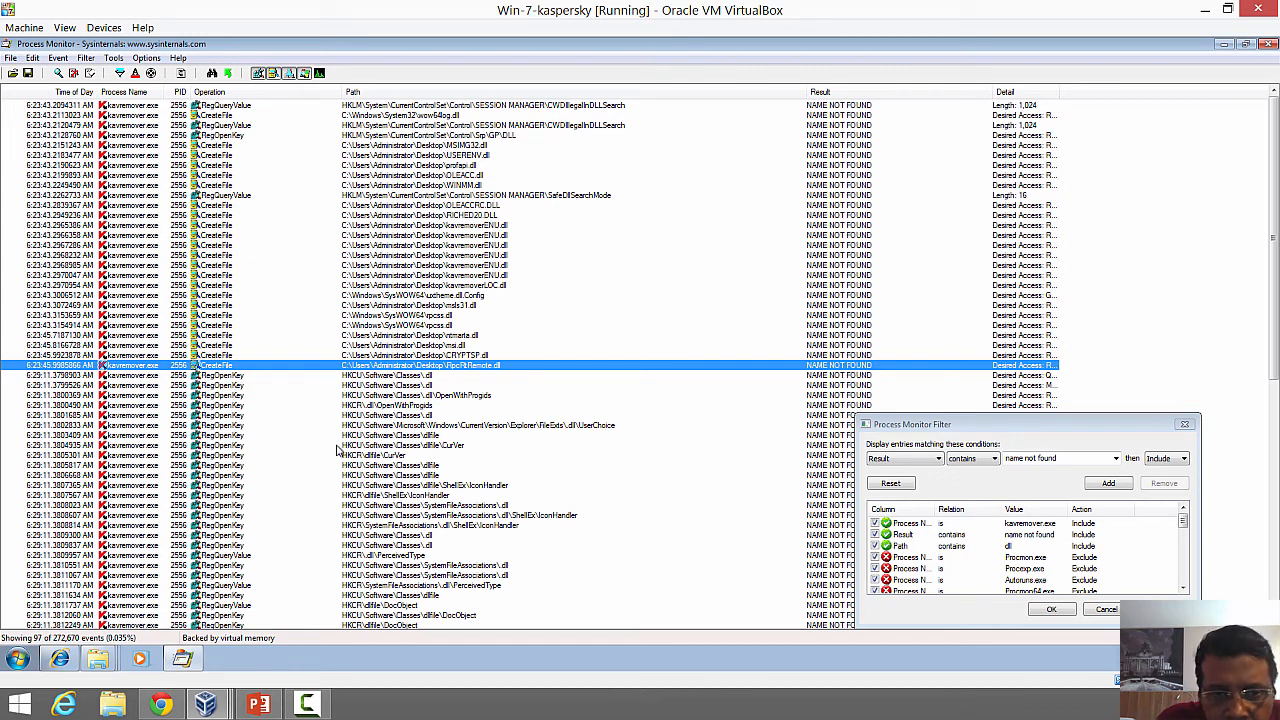
{"action": "mouse_move", "coordinate": [500, 358]}
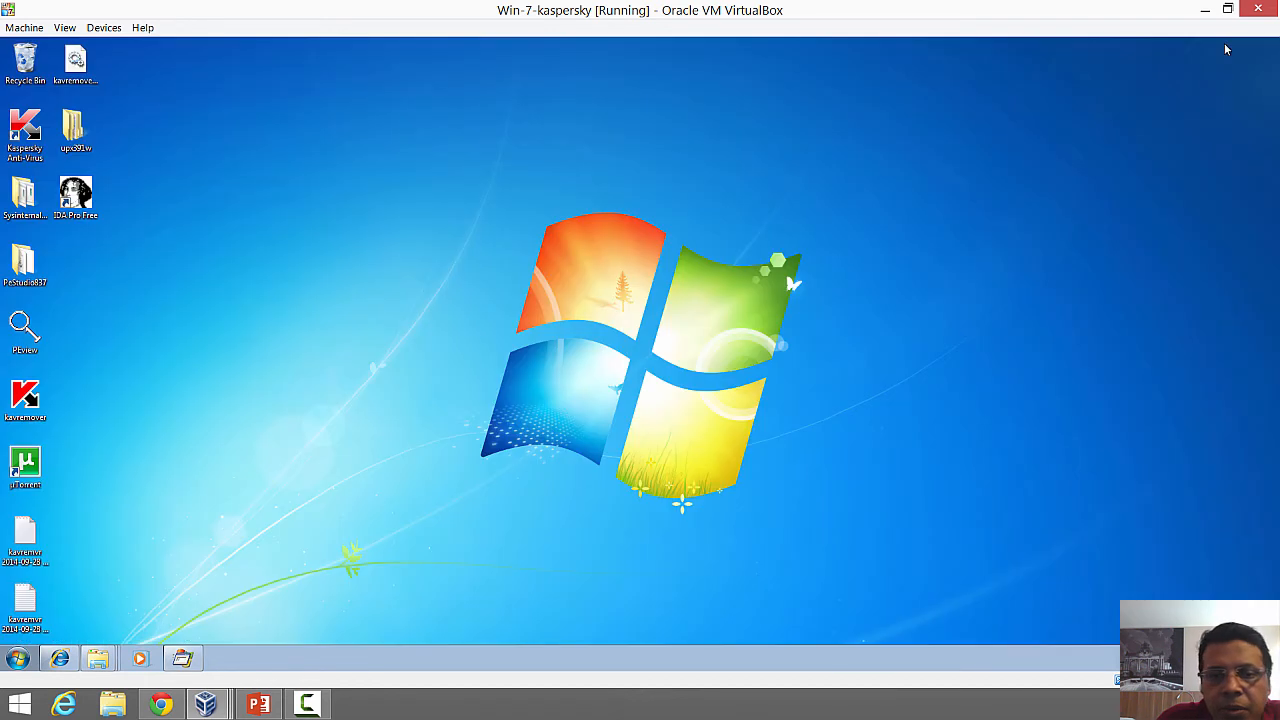
{"action": "left_click", "coordinate": [75, 62]}
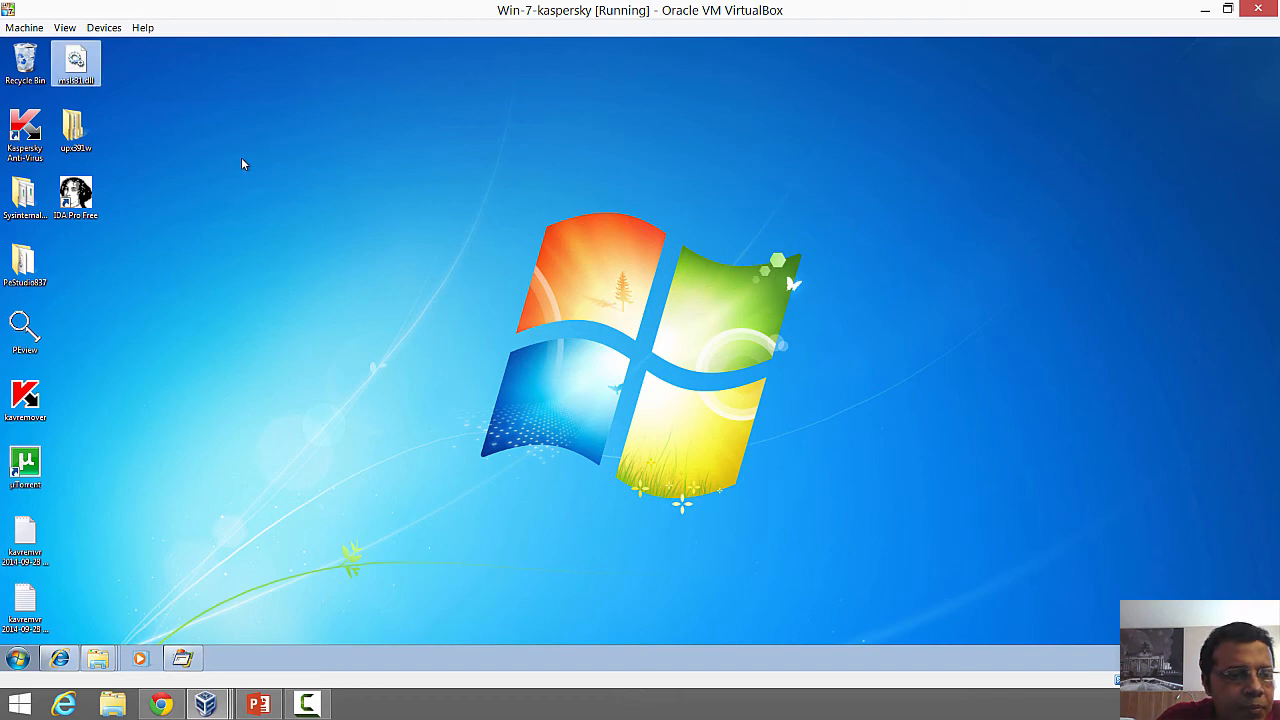
Step: Launch kavremover with msls31.dll, dismiss 'DLL Hijacked!', accept the license, and close it
{"action": "left_click", "coordinate": [25, 400]}
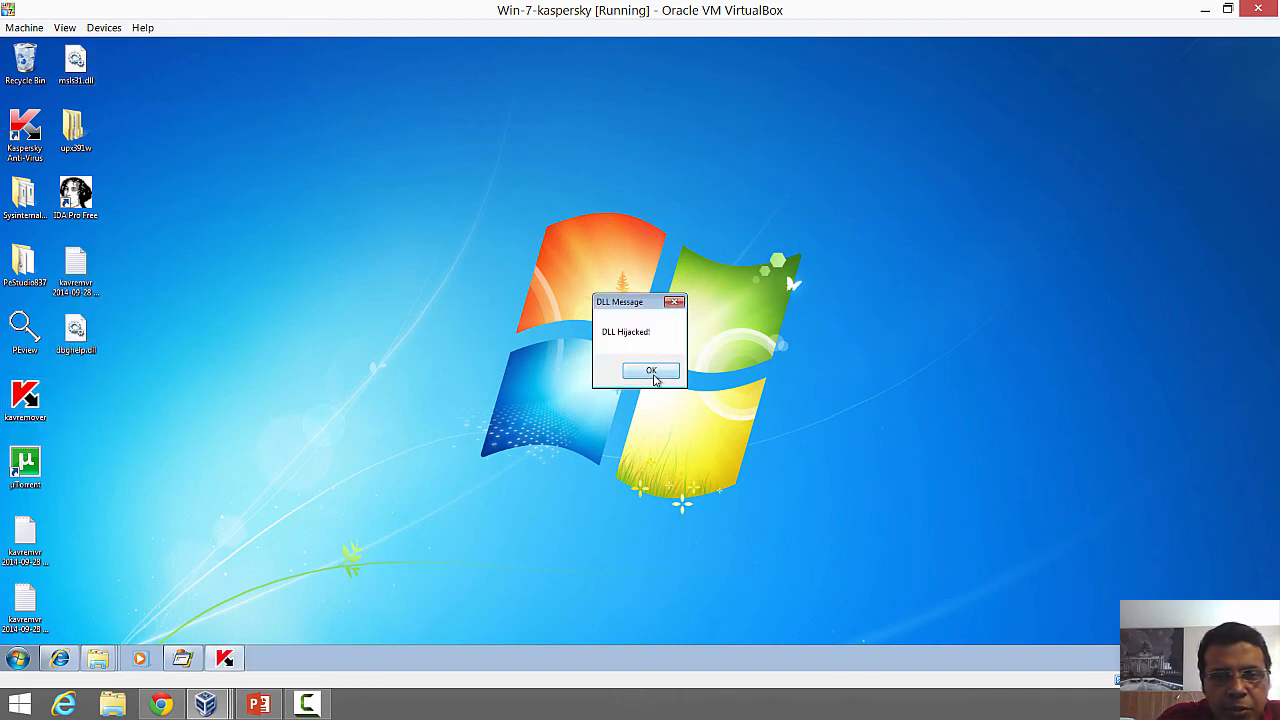
{"action": "left_click", "coordinate": [650, 371]}
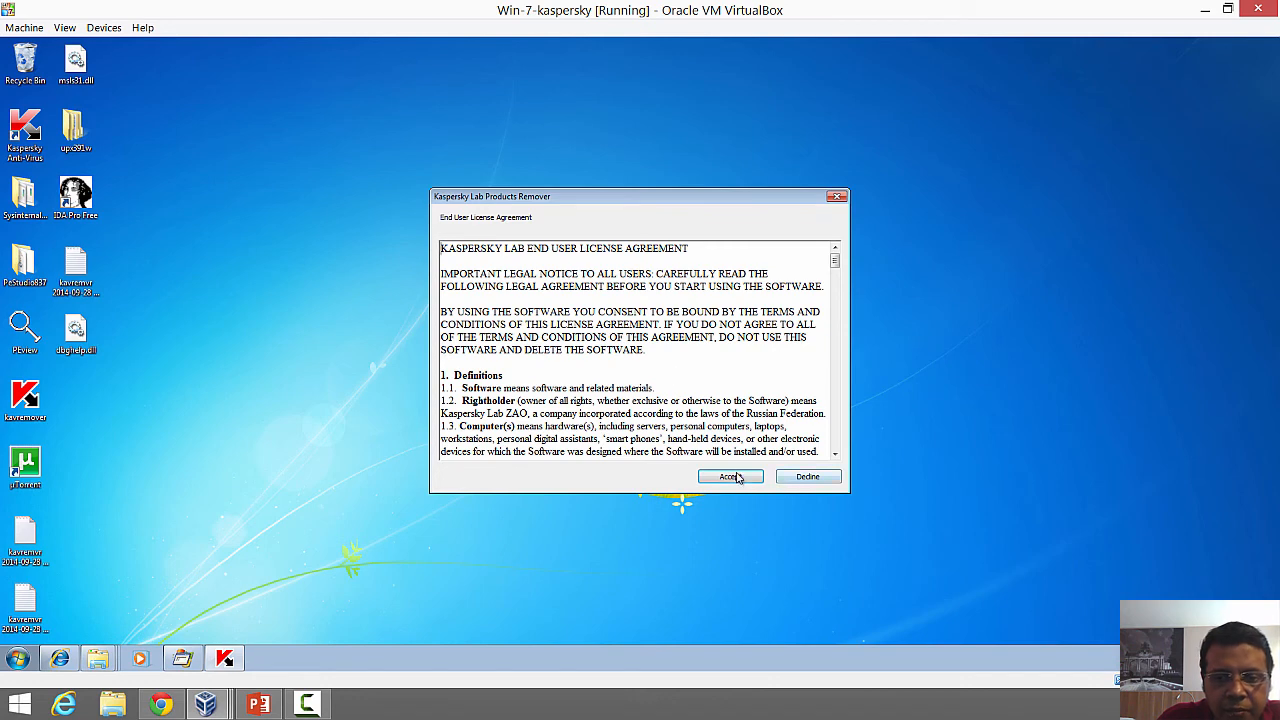
{"action": "left_click", "coordinate": [729, 476]}
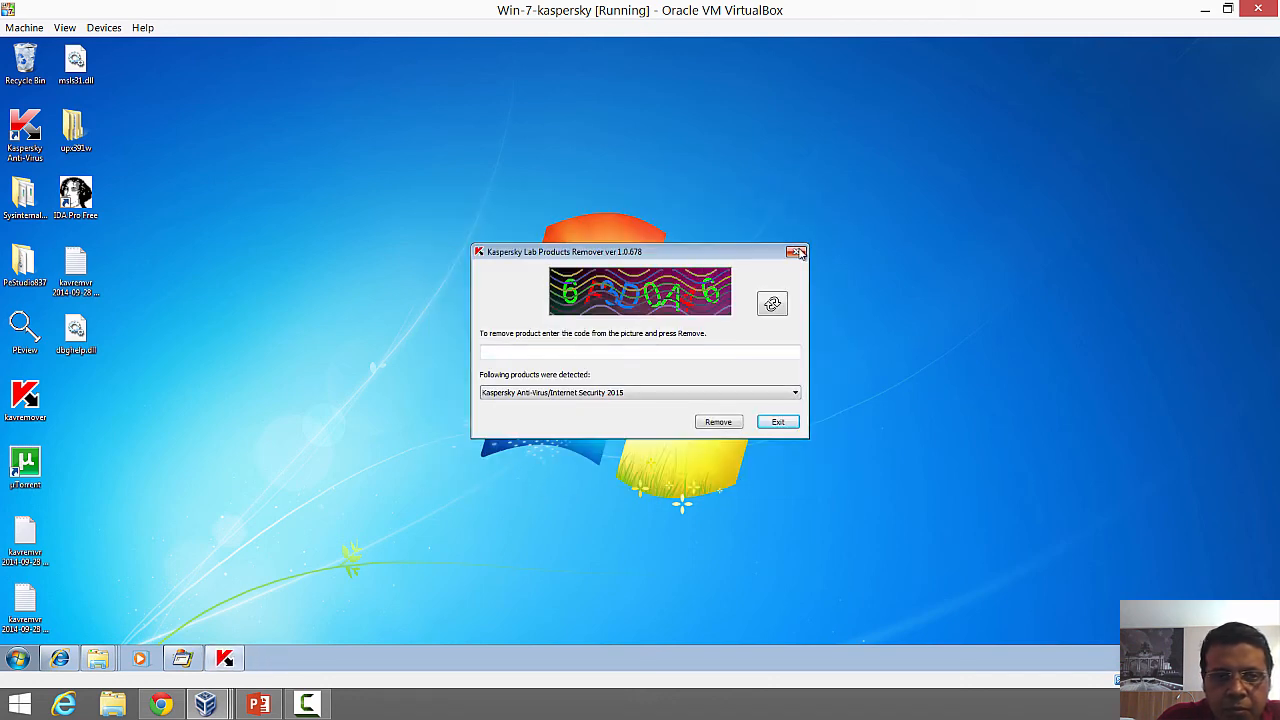
{"action": "left_click", "coordinate": [797, 251]}
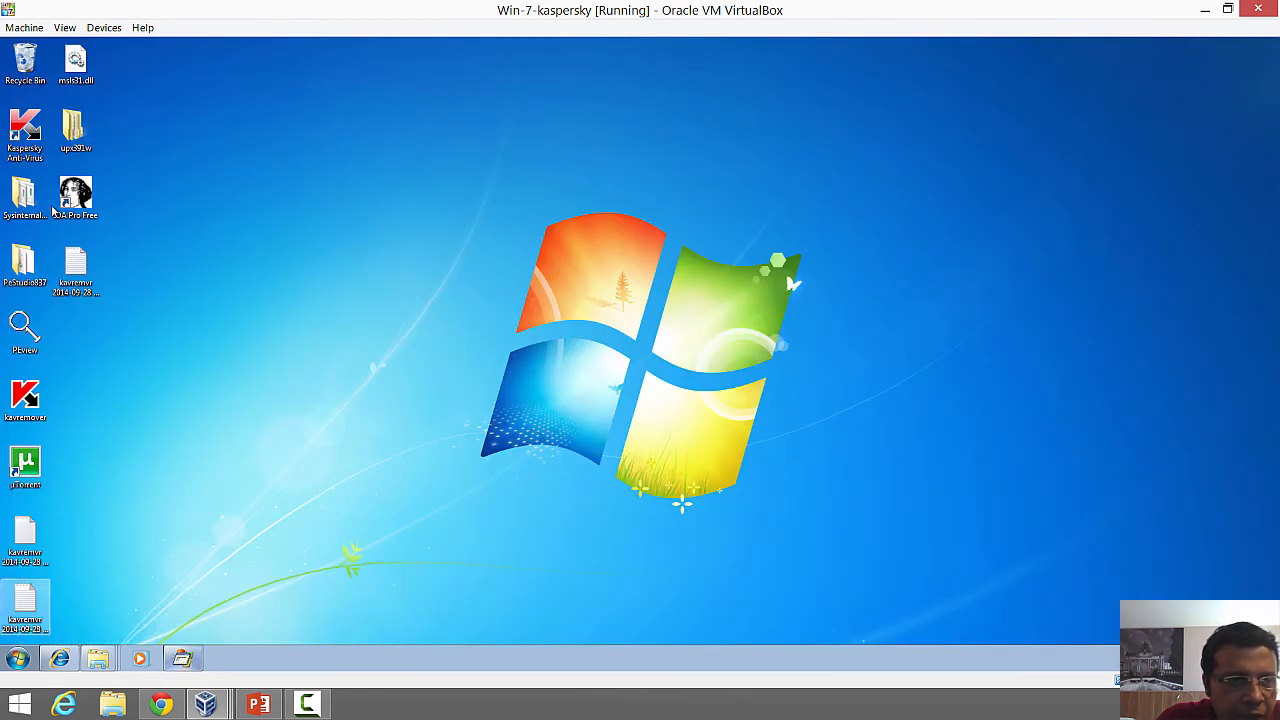
Step: Run kavremover with msi.dll present, accept, dismiss 'DLL Hijacked!', and close the remover
{"action": "left_click", "coordinate": [75, 60]}
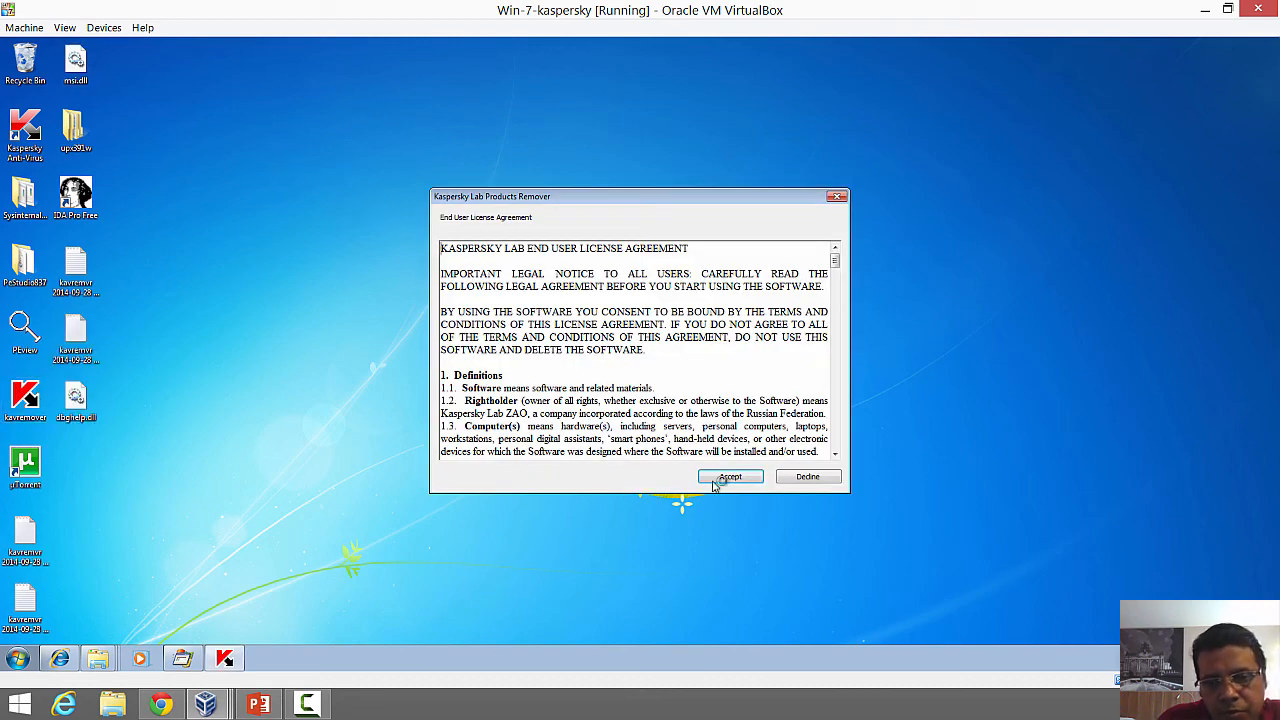
{"action": "left_click", "coordinate": [730, 476]}
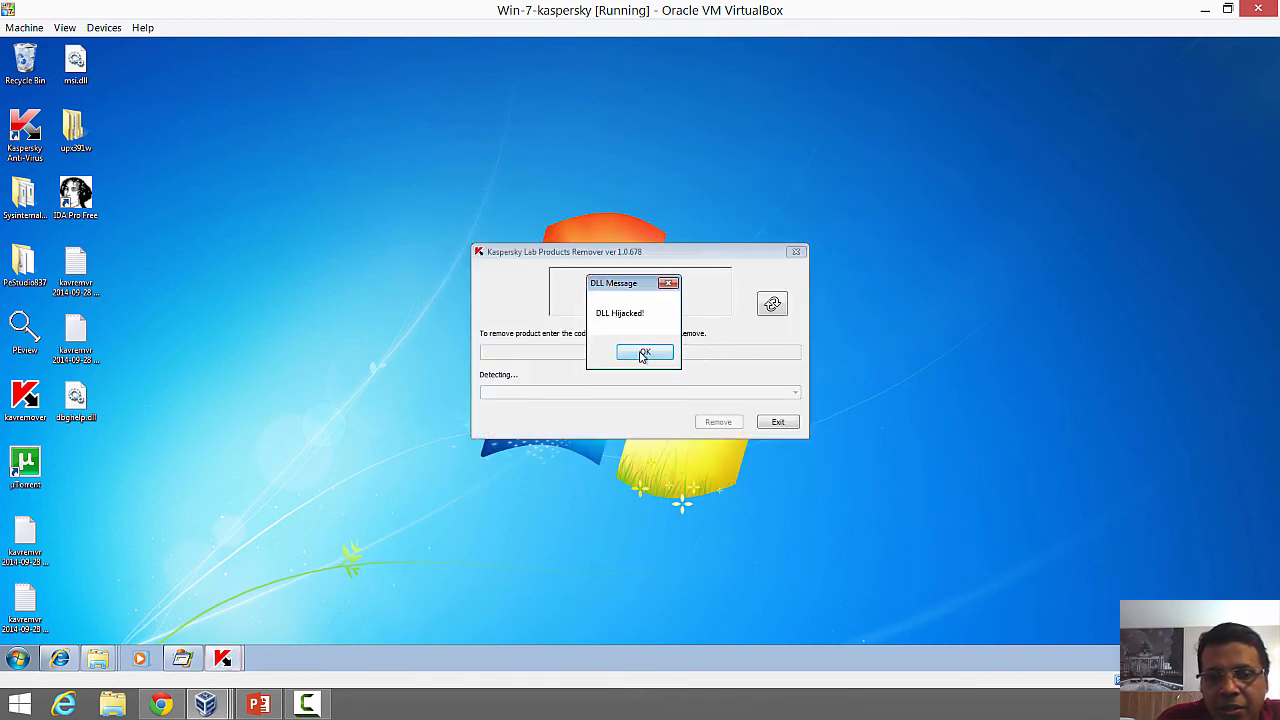
{"action": "left_click", "coordinate": [644, 353]}
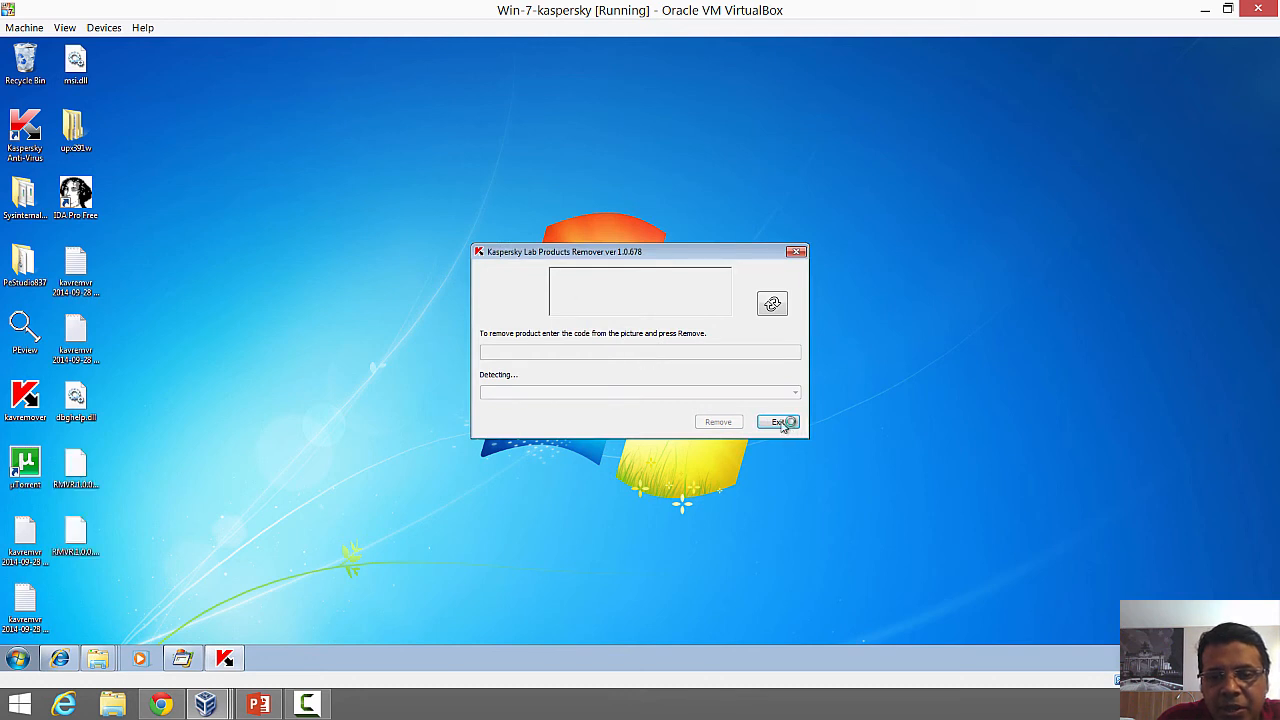
{"action": "mouse_move", "coordinate": [800, 318]}
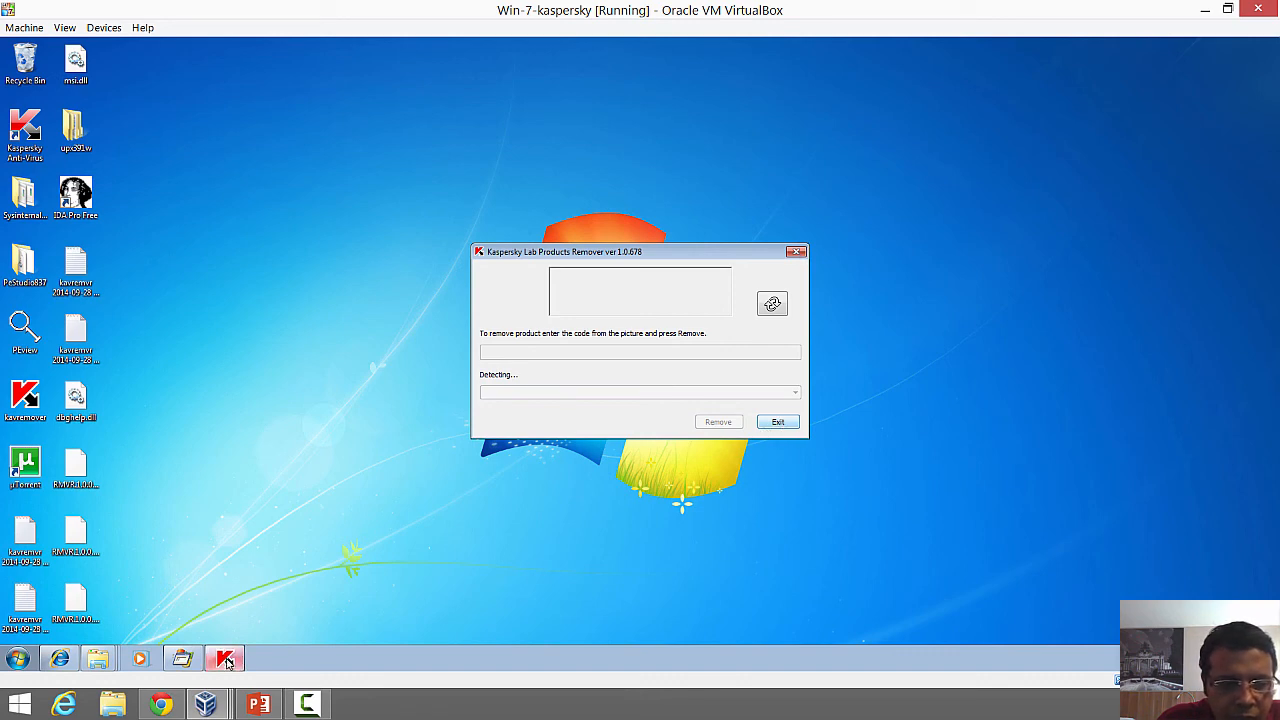
{"action": "left_click", "coordinate": [778, 421]}
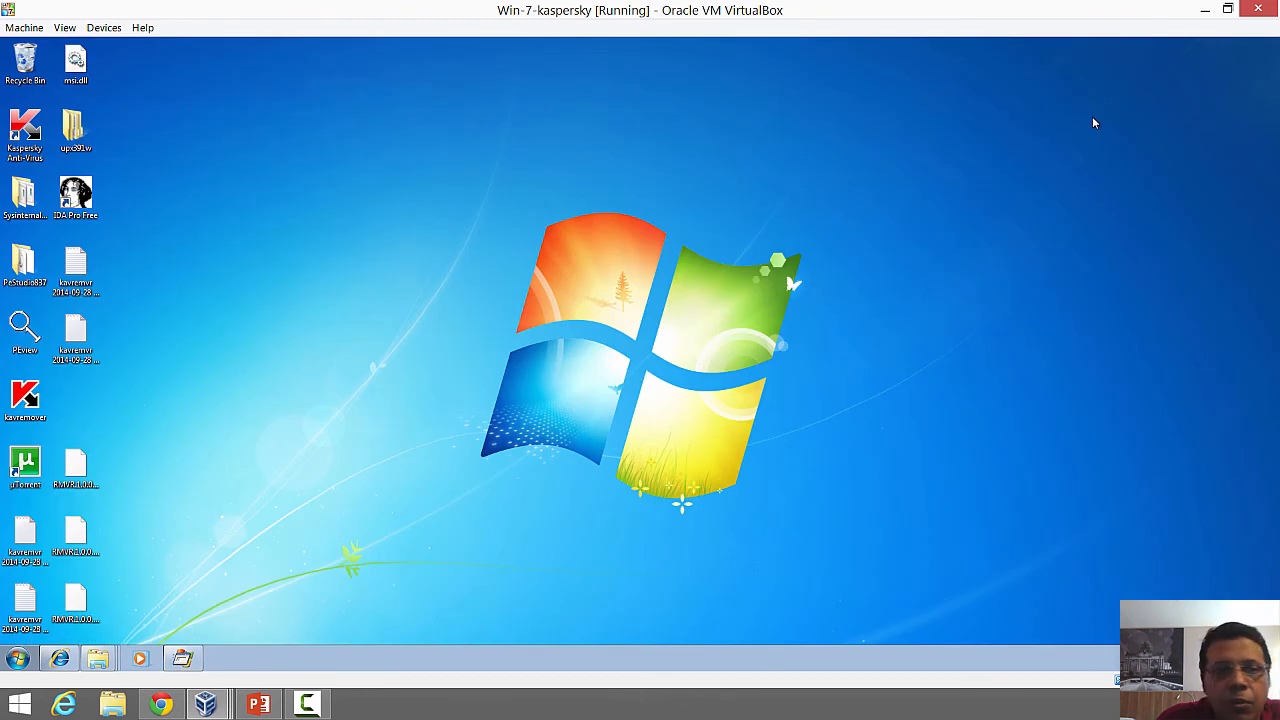
Step: Rename the copy to msimg32.dll, run kavremover, and dismiss the AlphaBlend entry-point error
{"action": "left_click", "coordinate": [75, 58]}
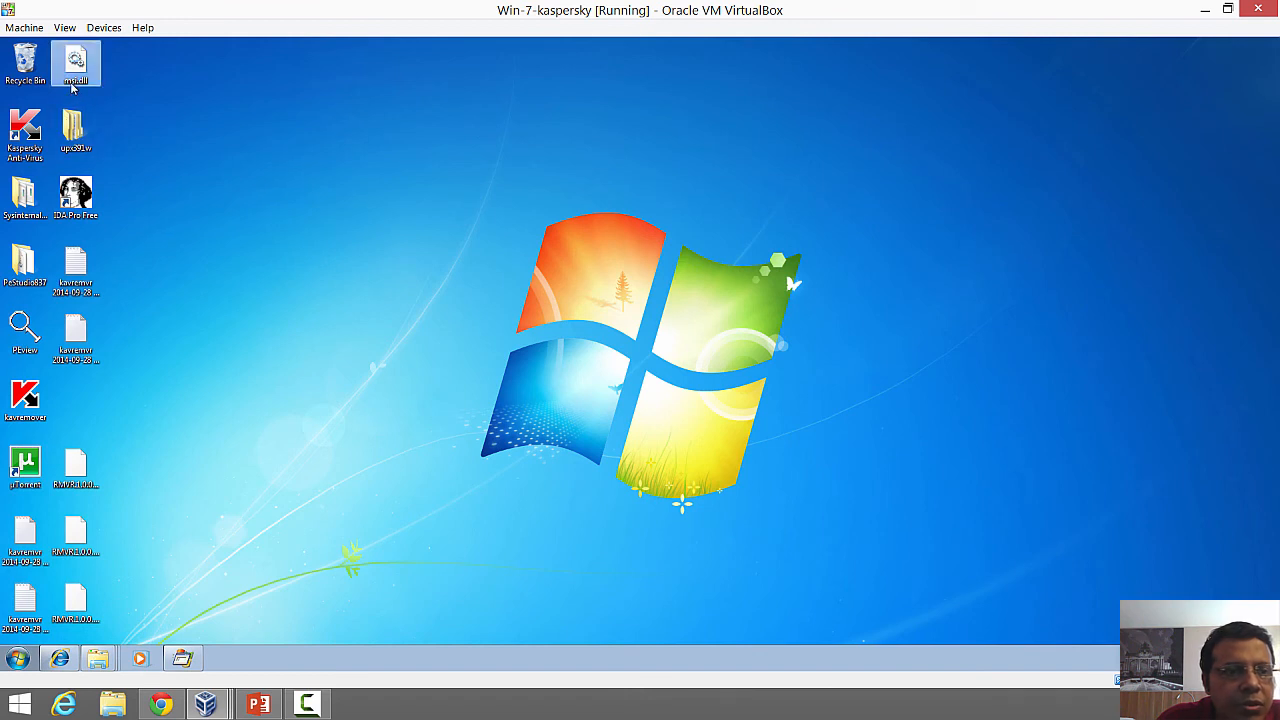
{"action": "left_click", "coordinate": [76, 62]}
{"action": "type", "text": "mg32"}
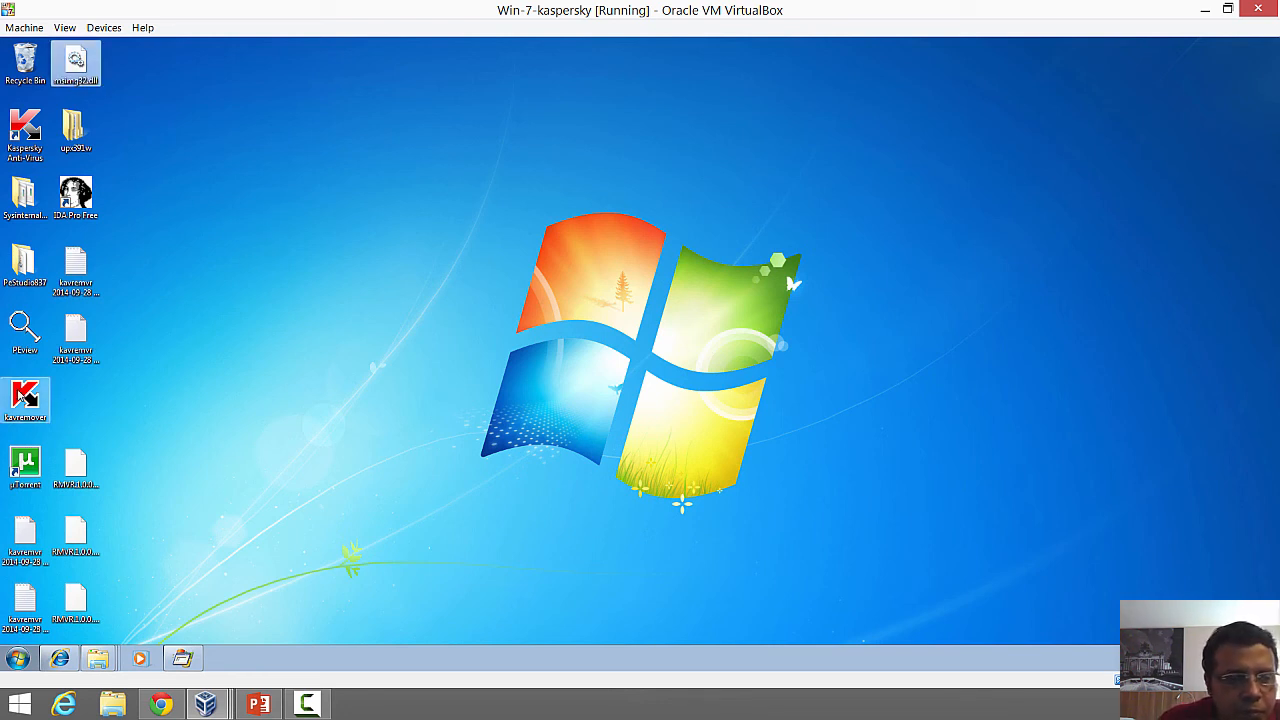
{"action": "double_click", "coordinate": [25, 398]}
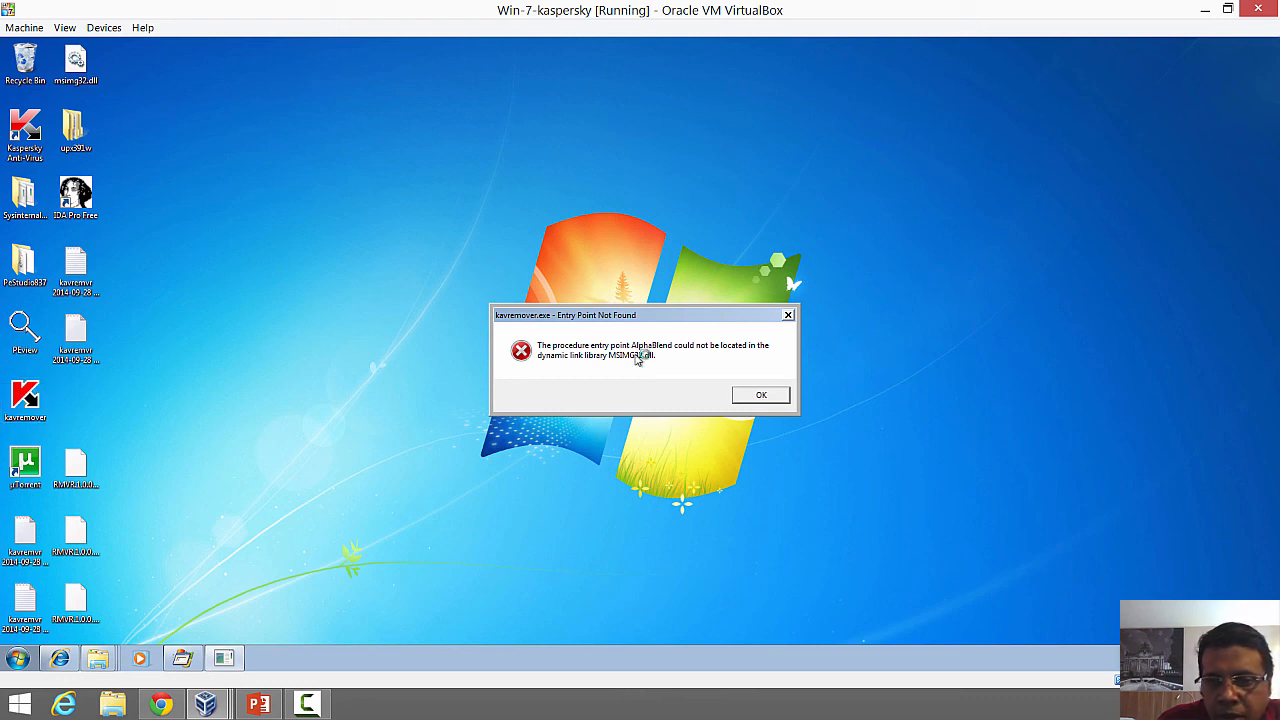
{"action": "mouse_move", "coordinate": [663, 365]}
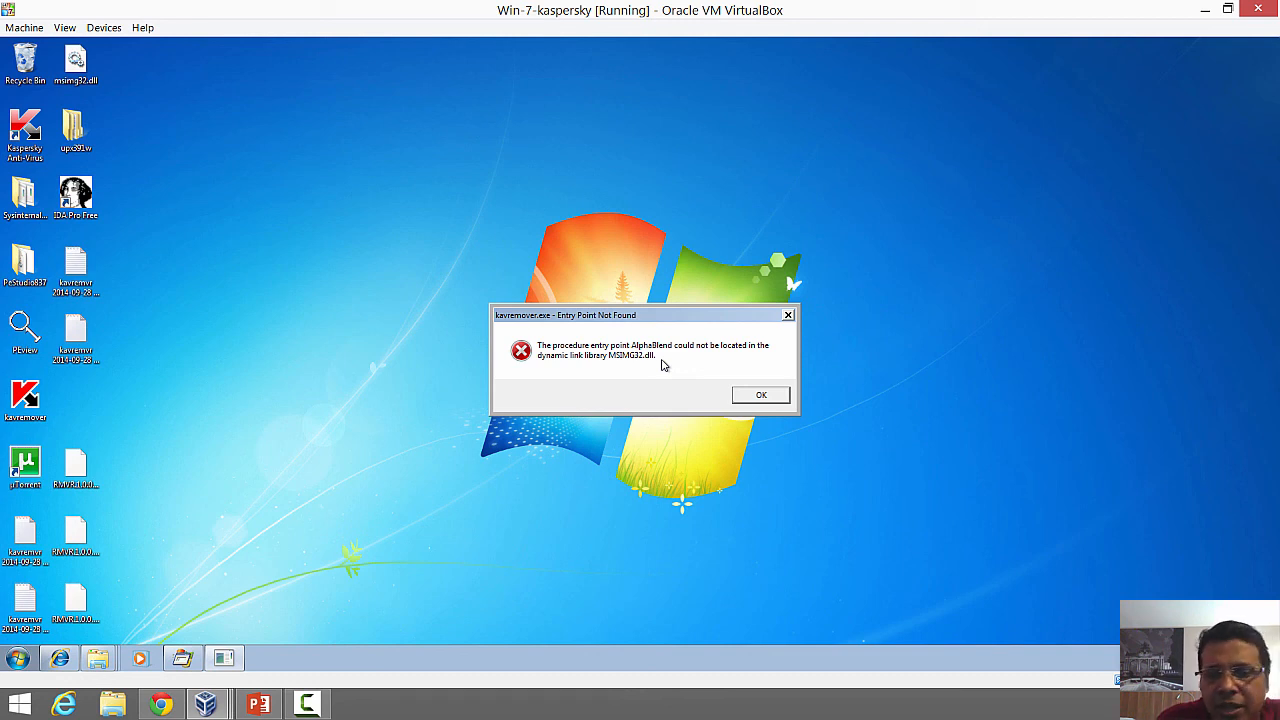
{"action": "left_click", "coordinate": [760, 394]}
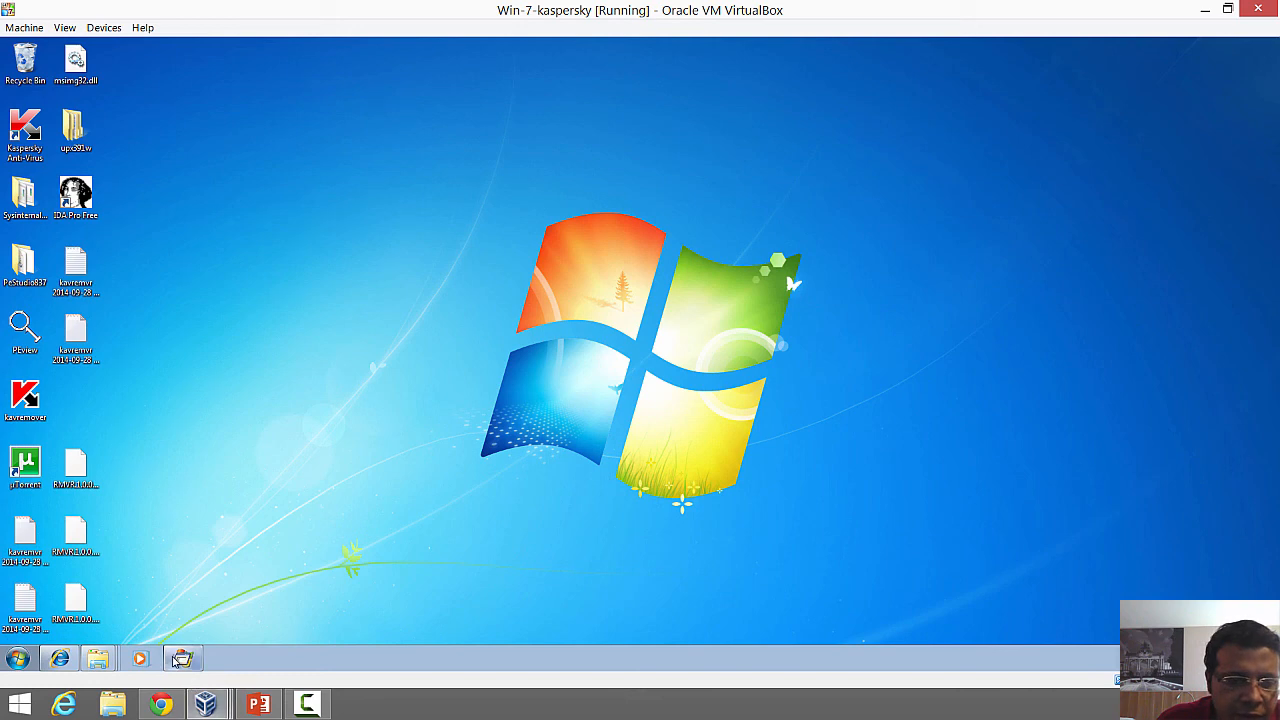
{"action": "left_click", "coordinate": [182, 657]}
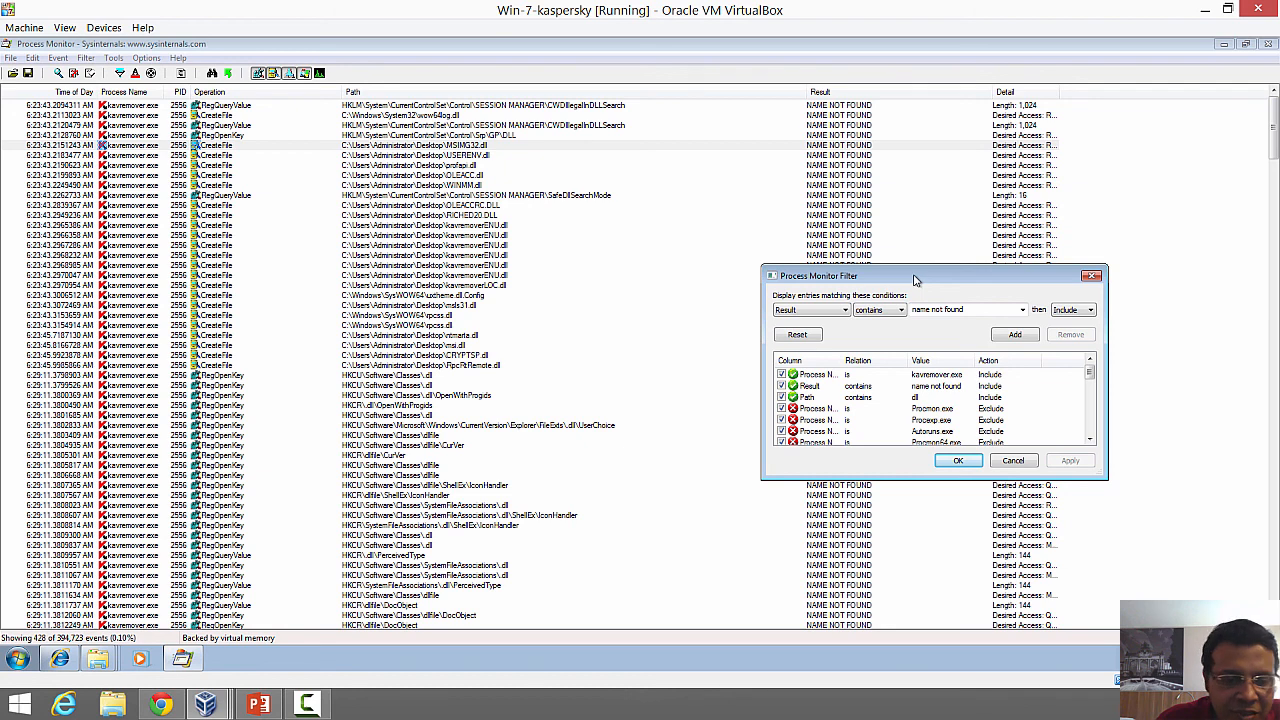
Step: After reviewing the missing-DLL events, switch back to PowerPoint at the Simple Hijacker slide
{"action": "left_click", "coordinate": [257, 704]}
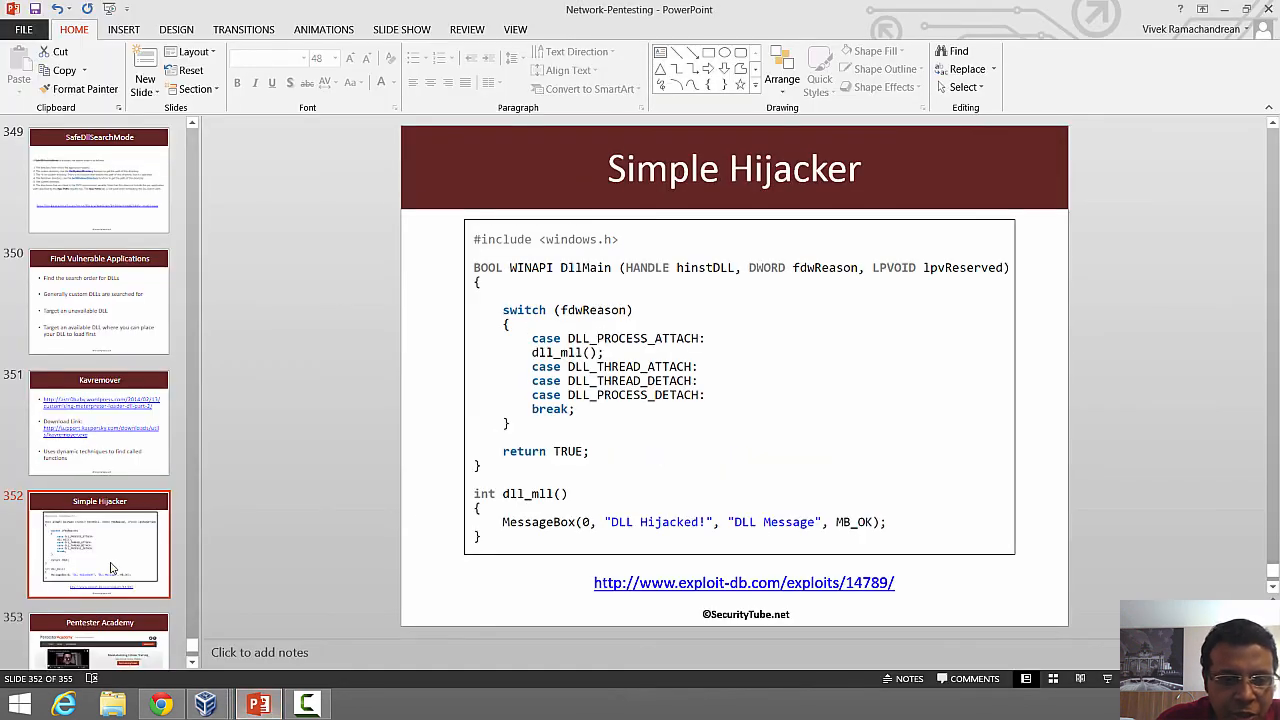
Step: Select slide 353 (Pentester Academy) and show it as a full-screen slideshow
{"action": "left_click", "coordinate": [99, 543]}
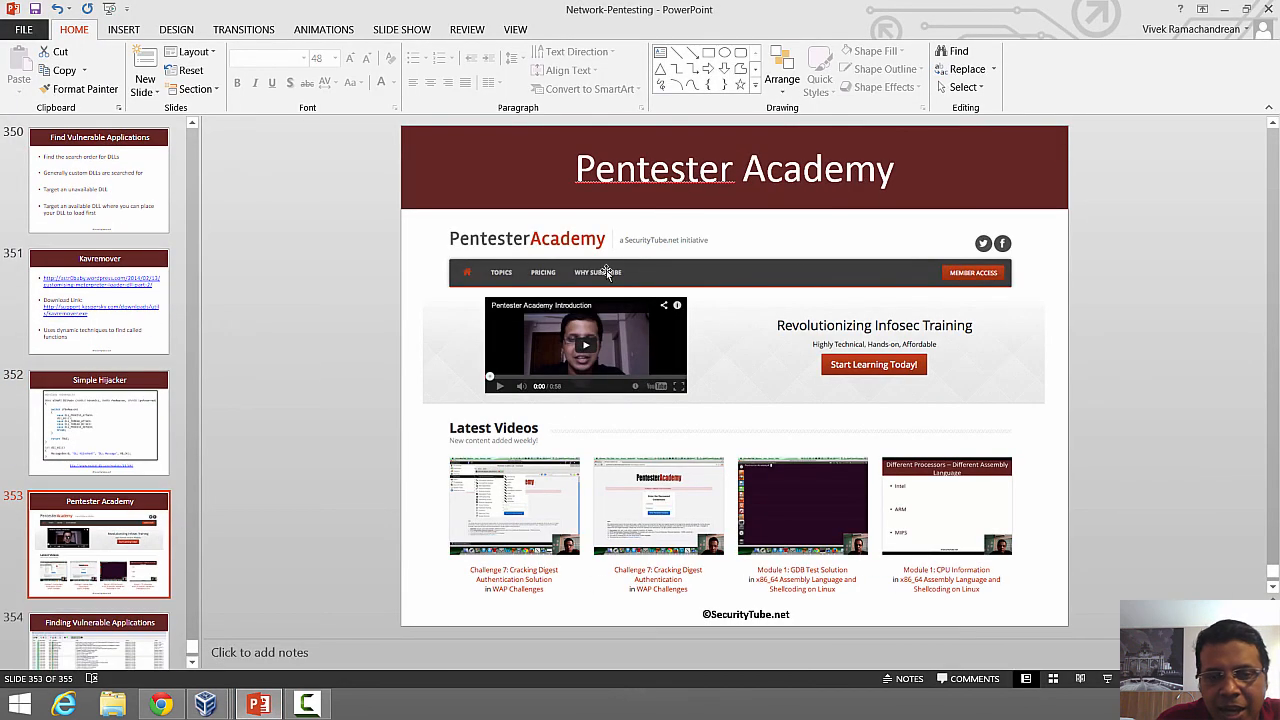
{"action": "left_click", "coordinate": [1080, 679]}
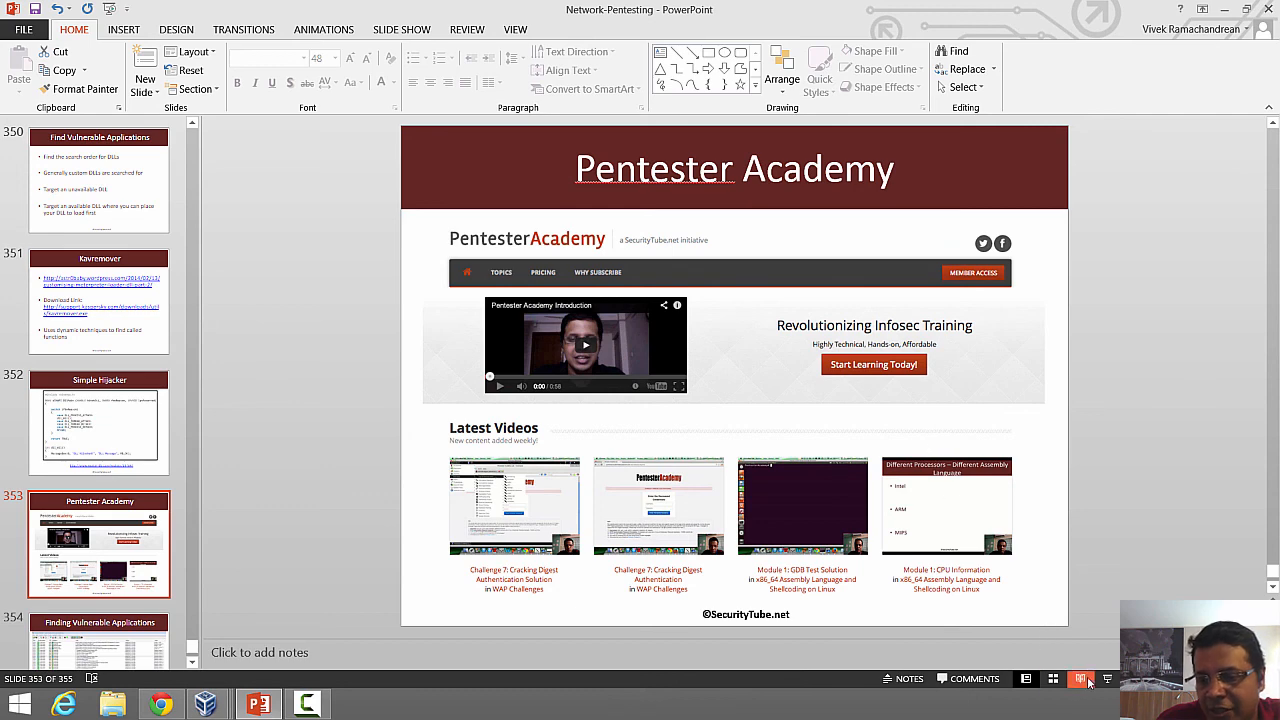
{"action": "left_click", "coordinate": [1080, 679]}
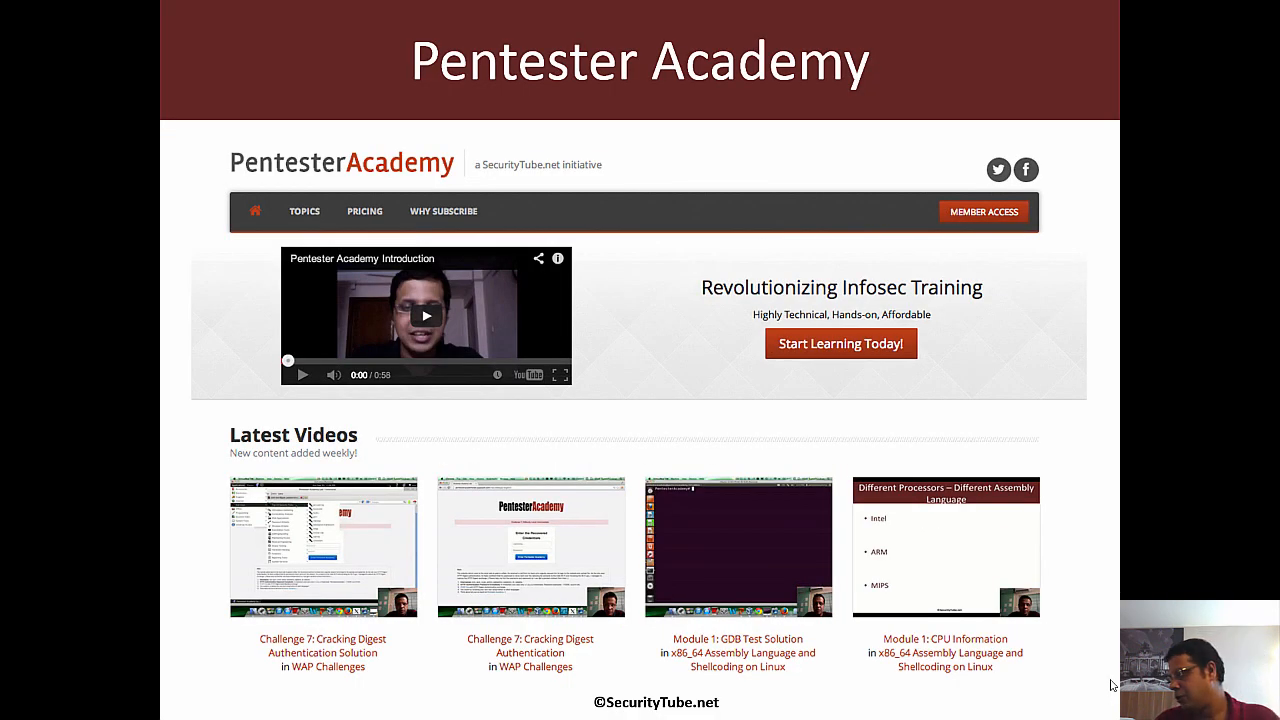